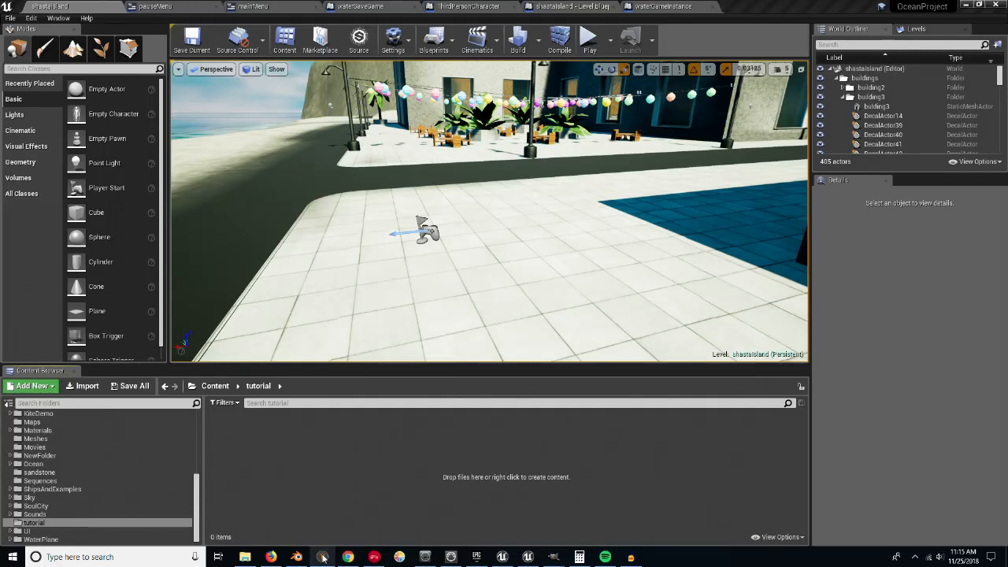
{"action": "mouse_move", "coordinate": [668, 450]}
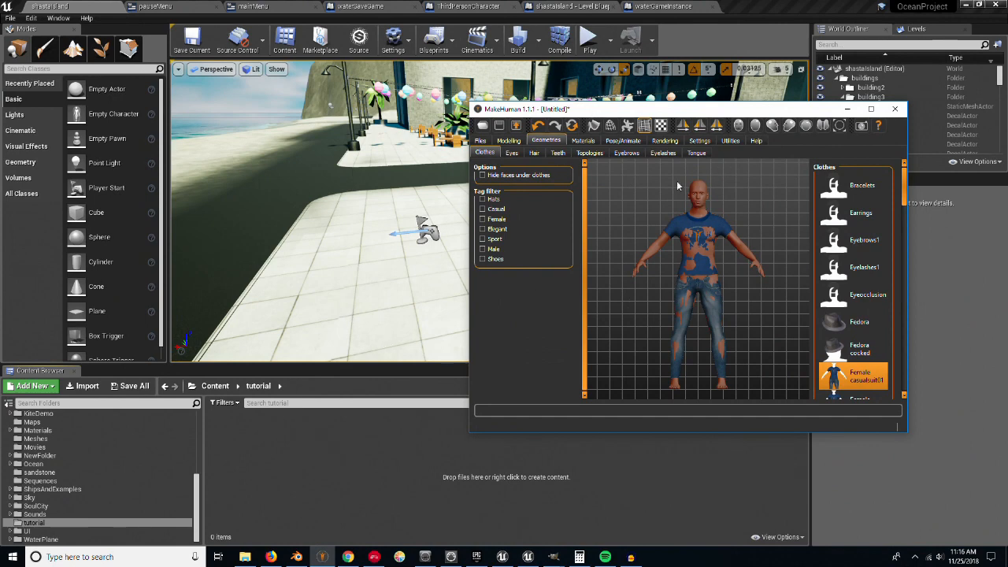
{"action": "mouse_move", "coordinate": [524, 293]}
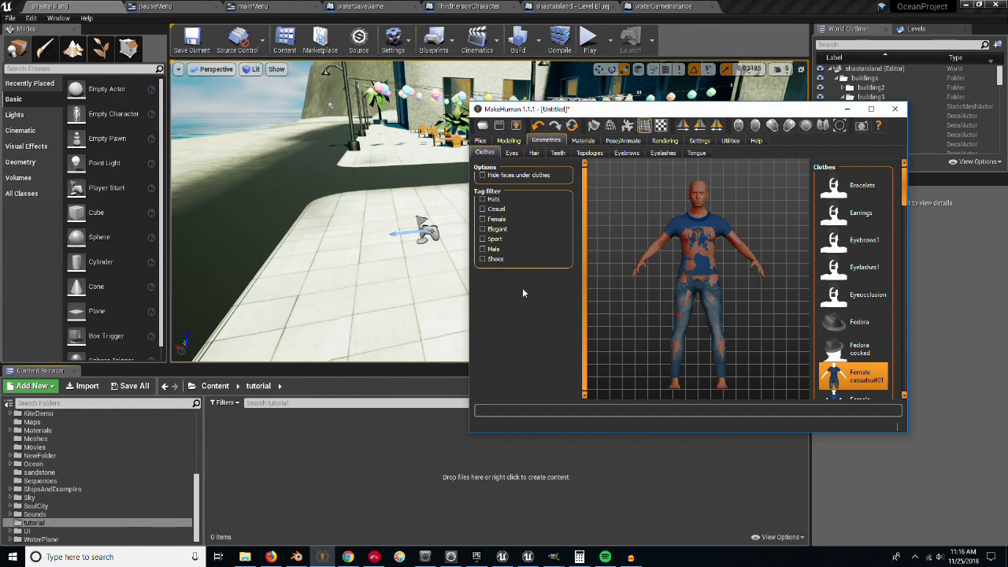
{"action": "mouse_move", "coordinate": [538, 318]}
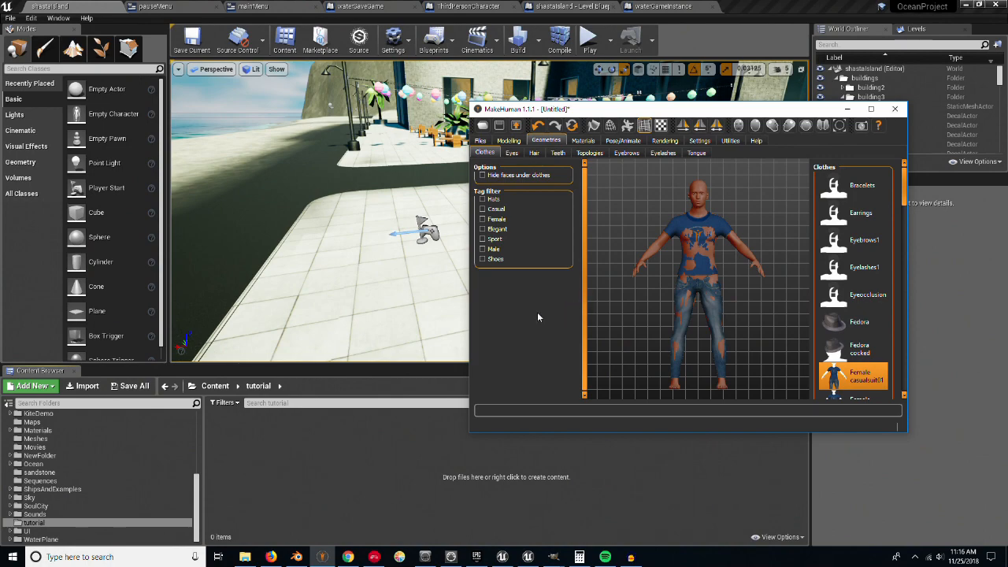
{"action": "mouse_move", "coordinate": [740, 100]}
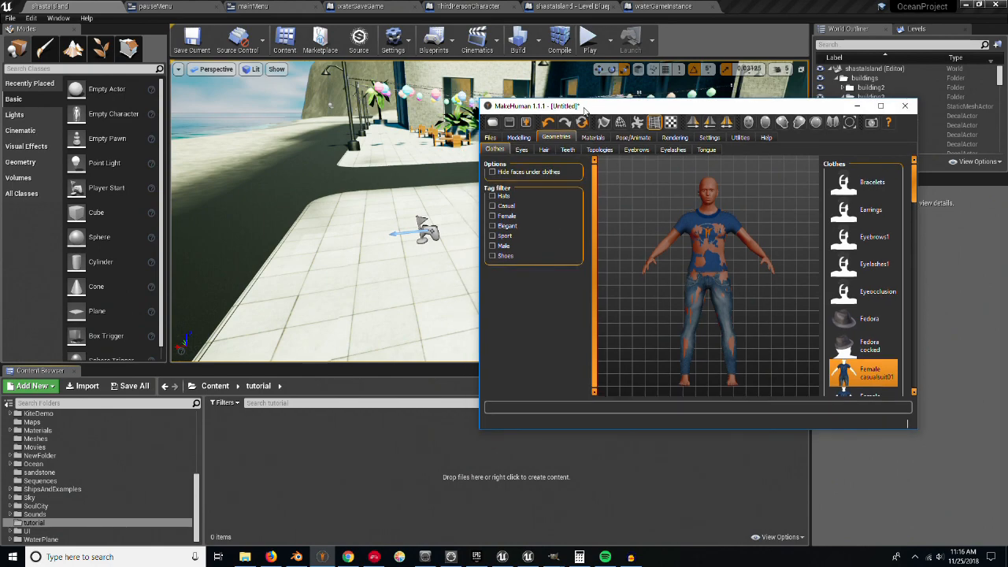
{"action": "mouse_move", "coordinate": [591, 88]}
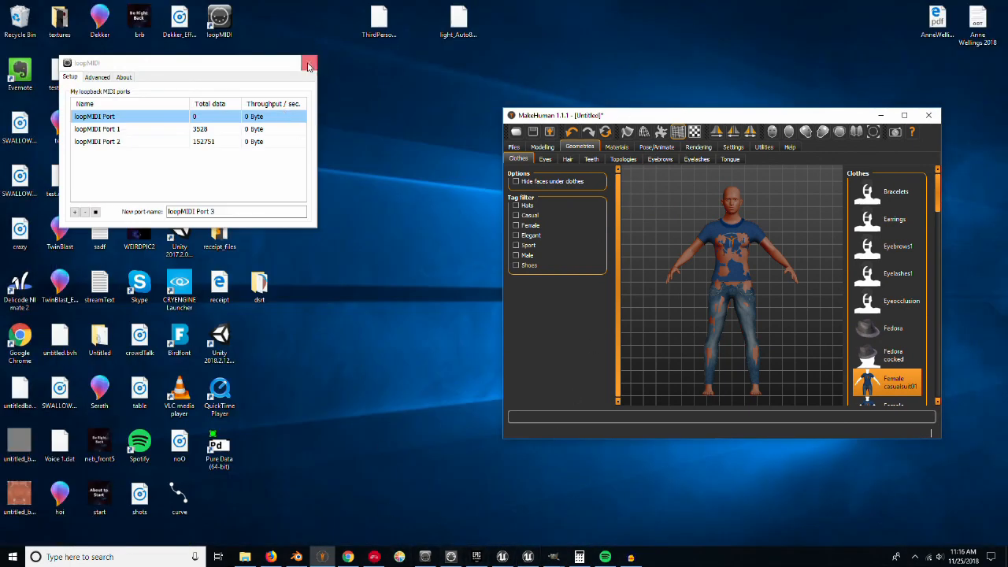
- Close loopMIDI, check the rig under Pose/Animate > Skeleton, then show the clothes again under Geometries
{"action": "left_click", "coordinate": [308, 63]}
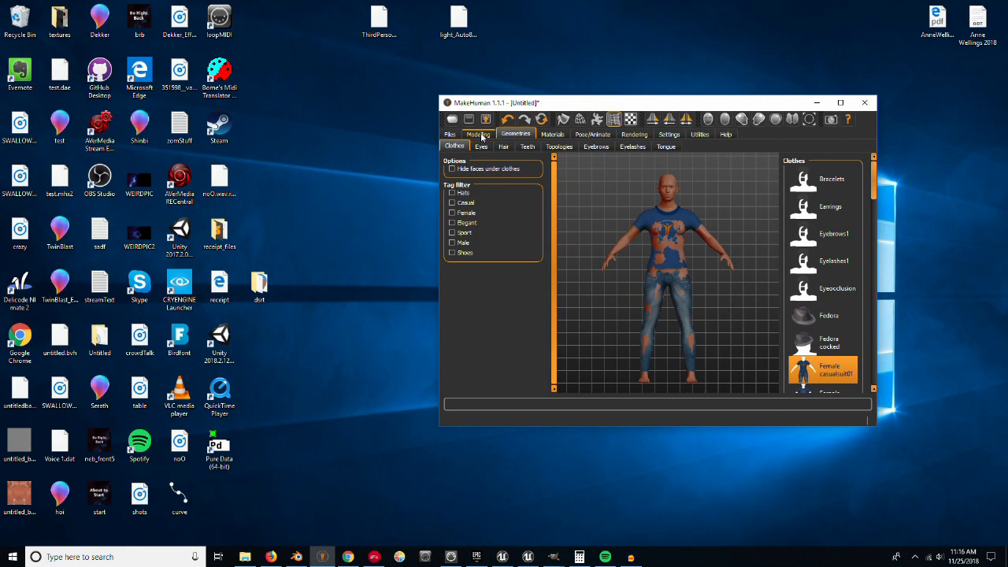
{"action": "left_click", "coordinate": [592, 134]}
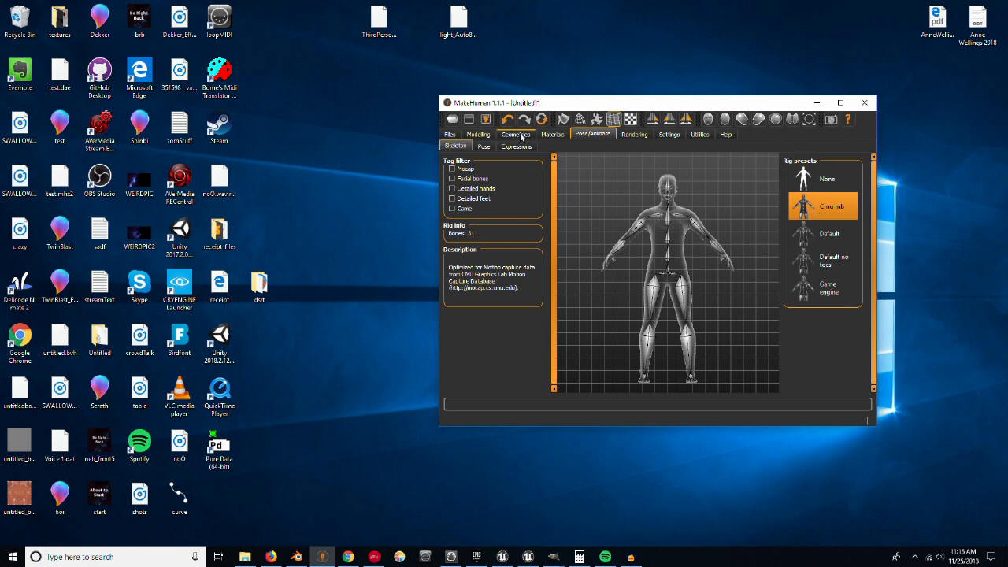
{"action": "left_click", "coordinate": [516, 132]}
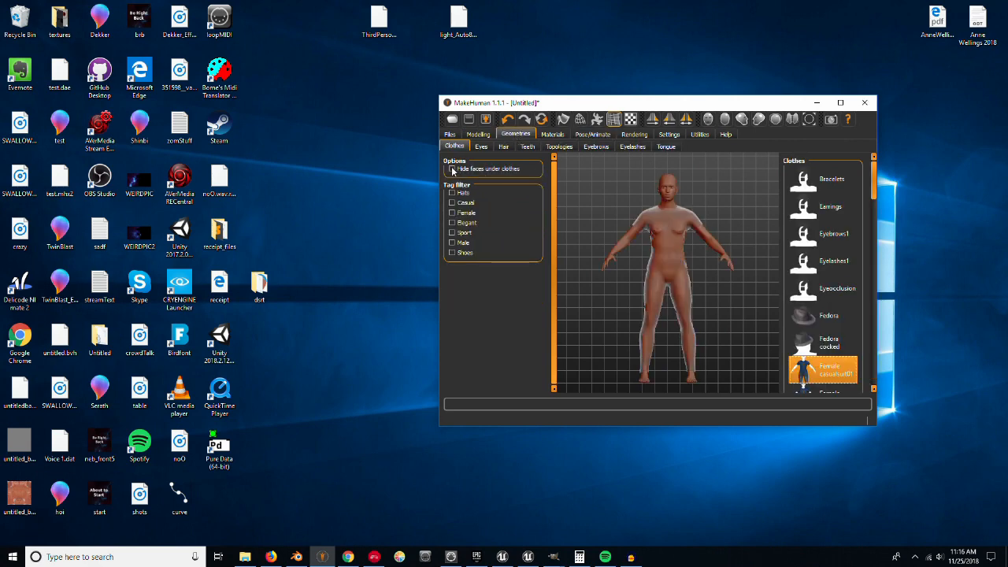
{"action": "left_click", "coordinate": [822, 369]}
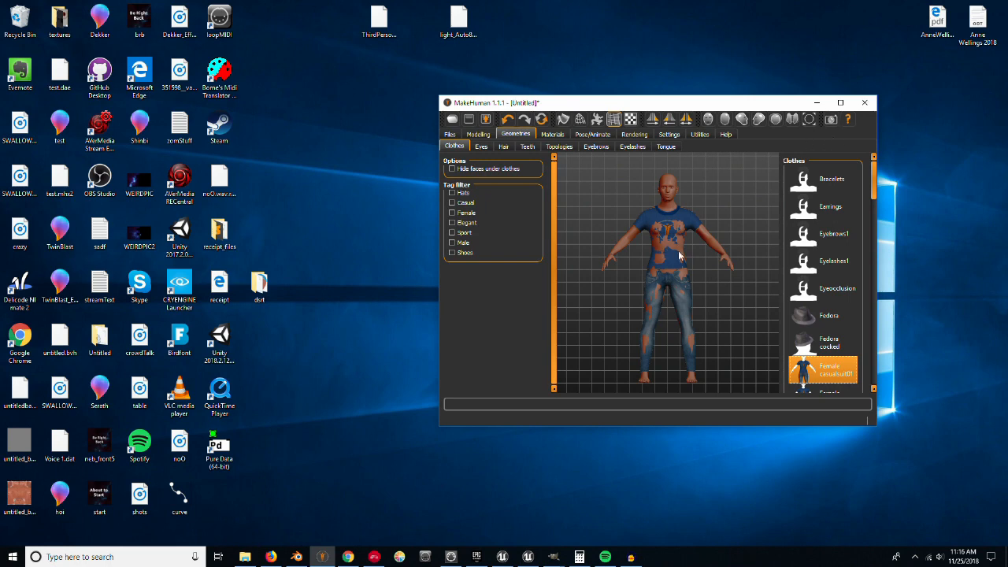
{"action": "mouse_move", "coordinate": [679, 222]}
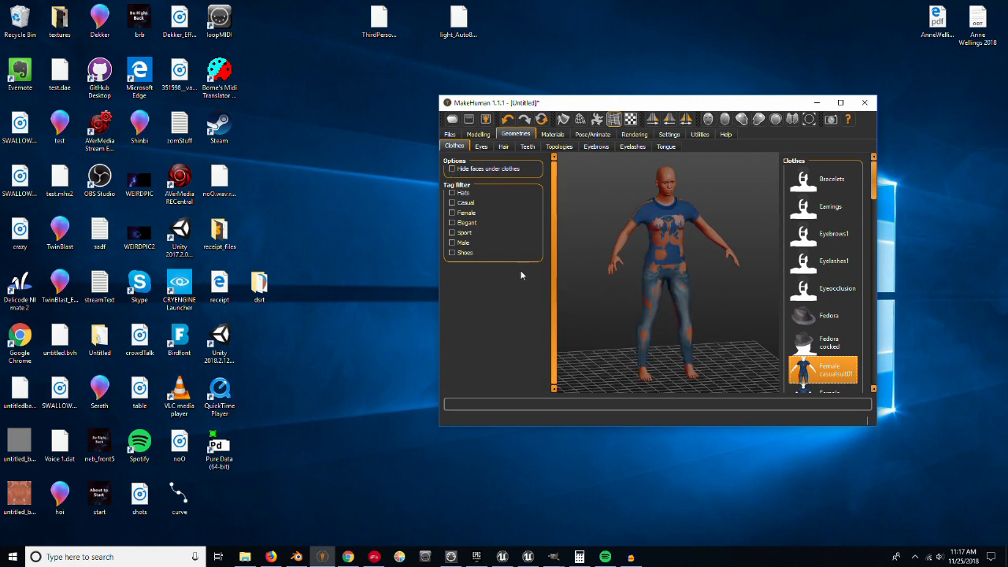
{"action": "left_click", "coordinate": [452, 169]}
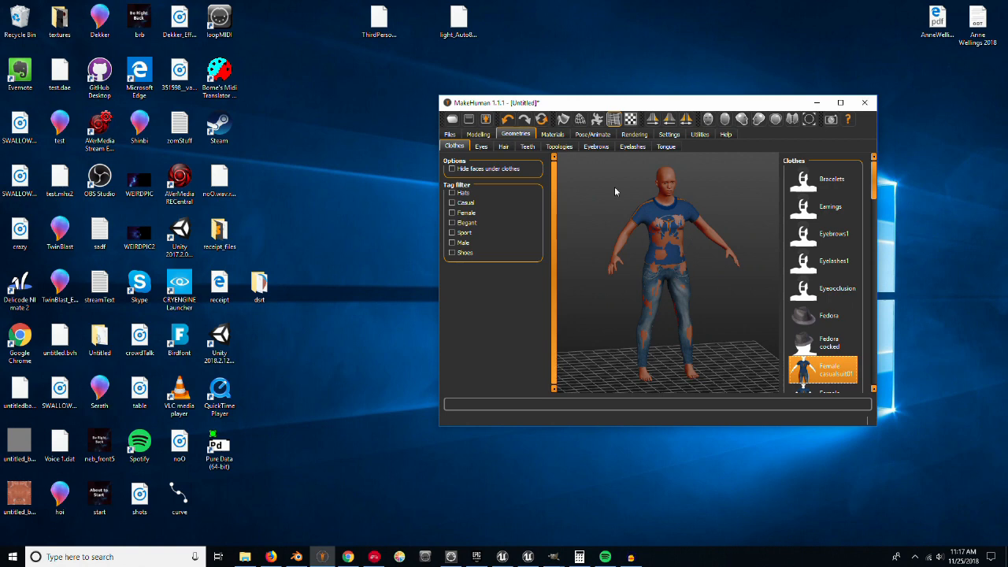
{"action": "mouse_move", "coordinate": [557, 447]}
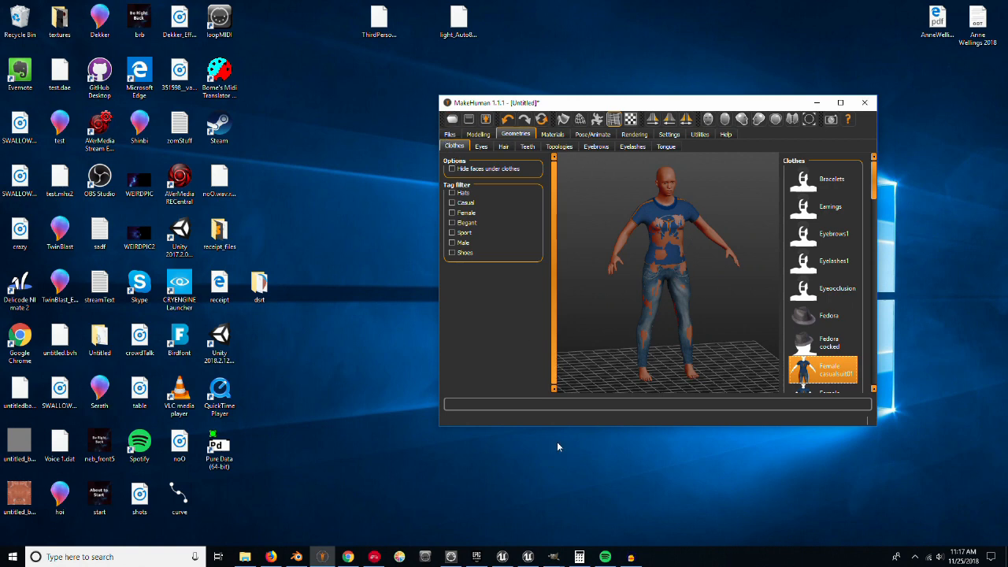
{"action": "mouse_move", "coordinate": [664, 132]}
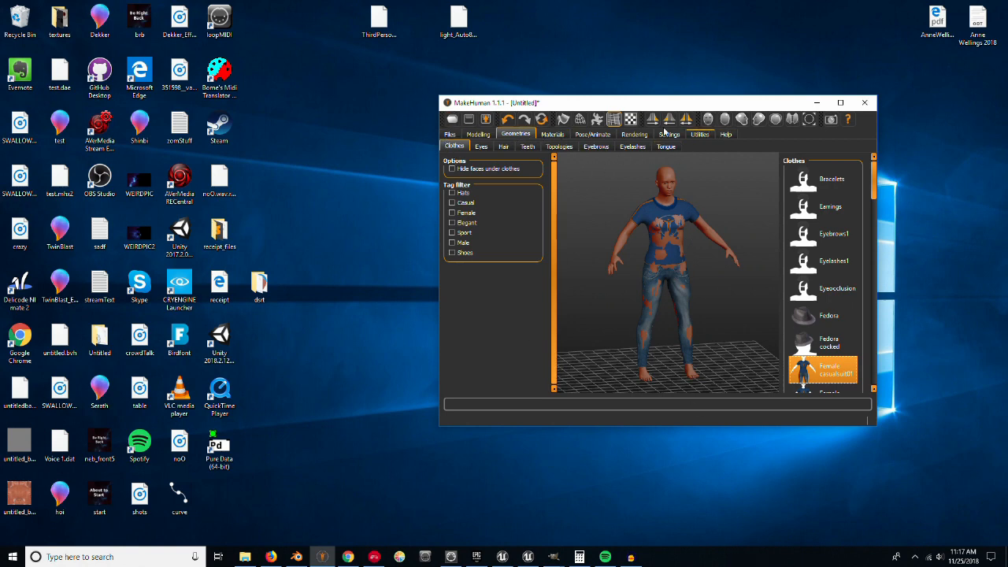
- Export the clothed character as a MakeHuman Exchange (mhx2) file into E:\tutorial
{"action": "left_click", "coordinate": [450, 134]}
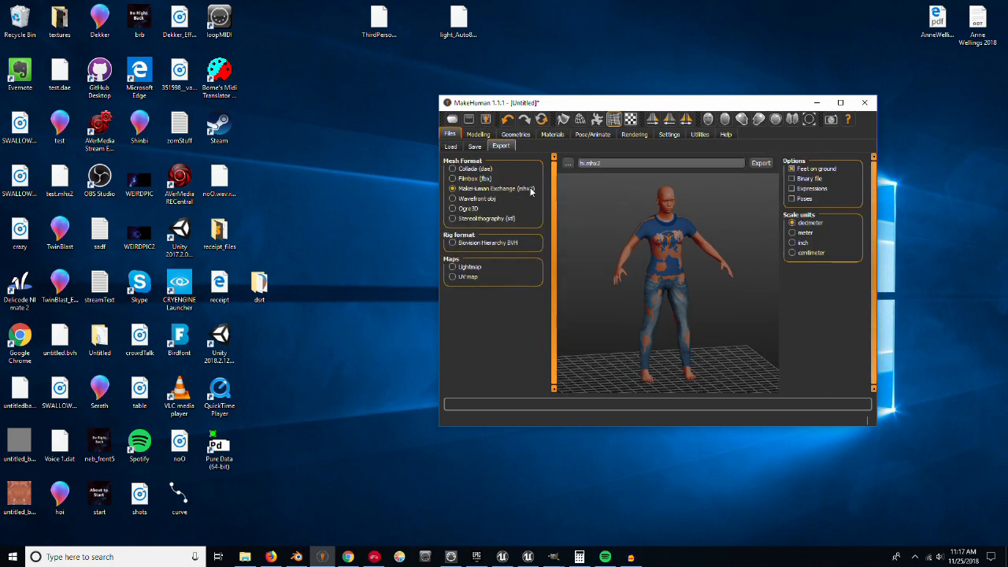
{"action": "mouse_move", "coordinate": [504, 189]}
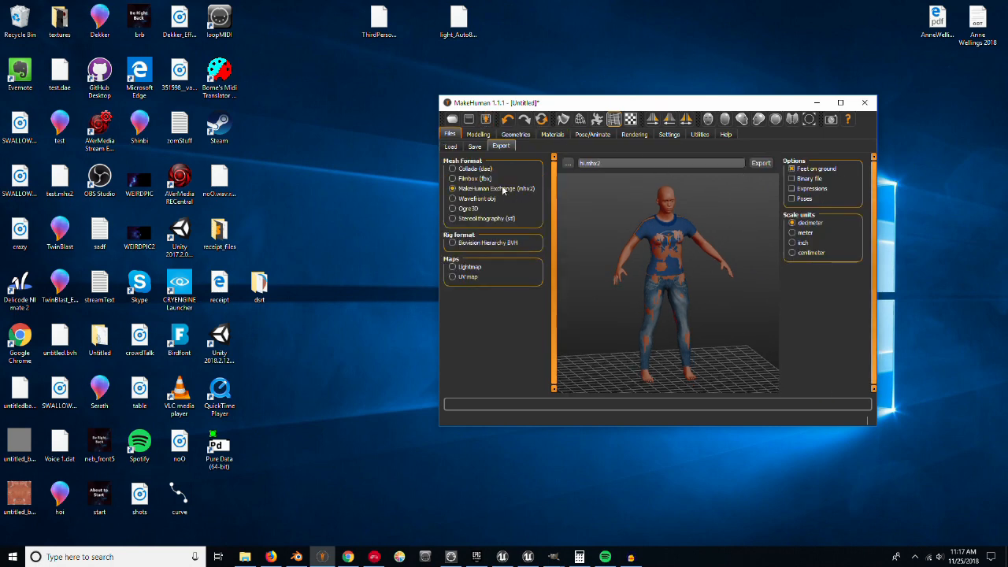
{"action": "mouse_move", "coordinate": [510, 185]}
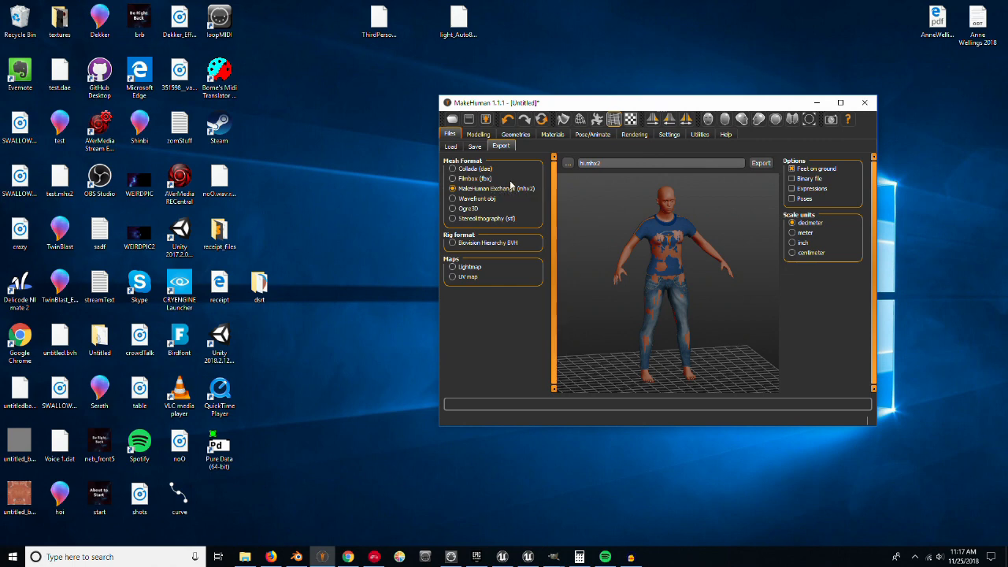
{"action": "mouse_move", "coordinate": [506, 350]}
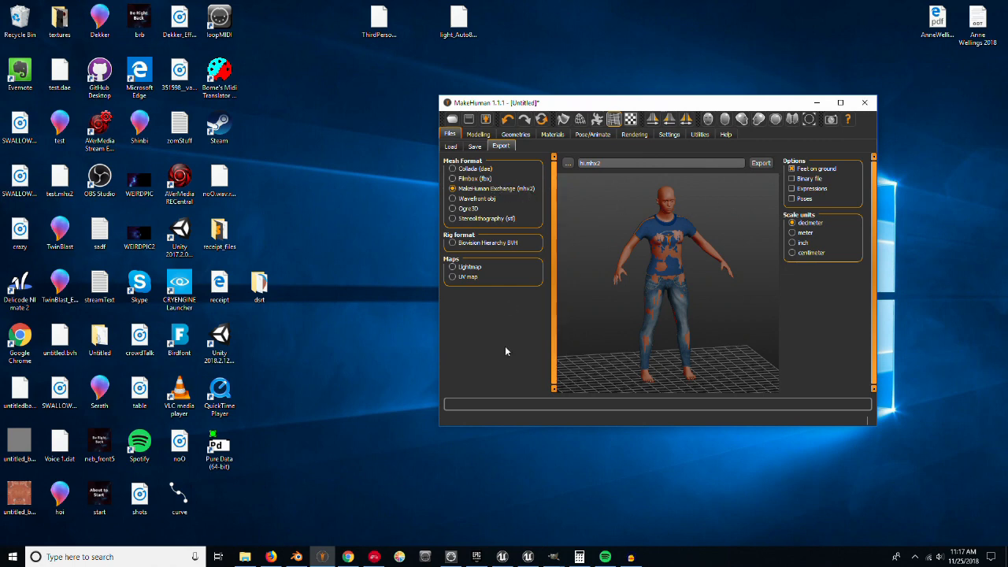
{"action": "mouse_move", "coordinate": [485, 293]}
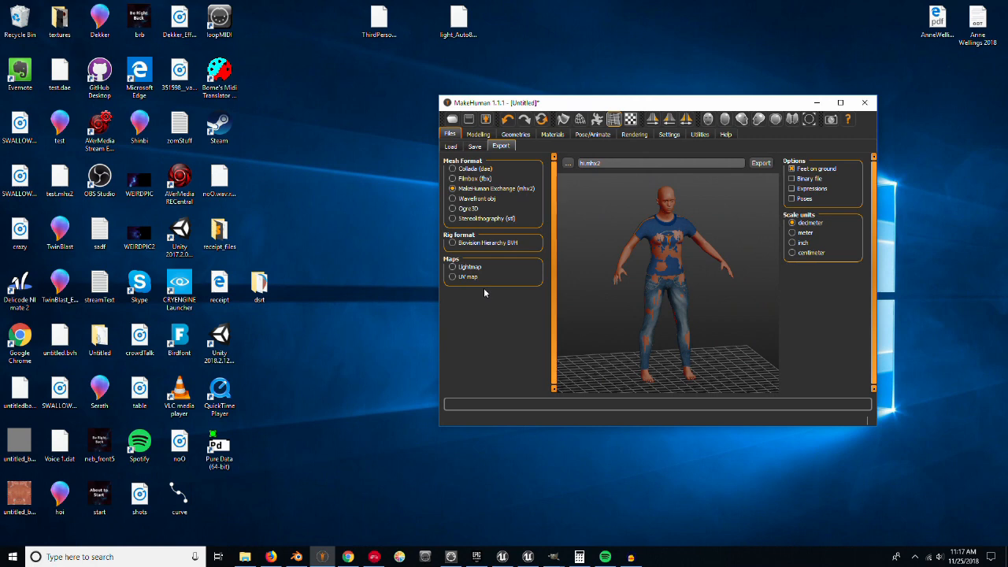
{"action": "mouse_move", "coordinate": [700, 173]}
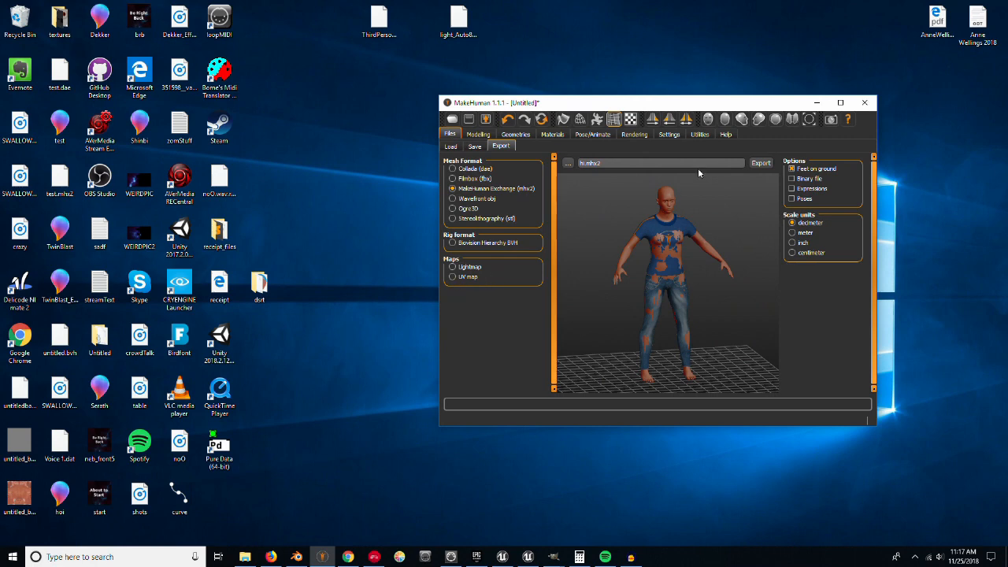
{"action": "mouse_move", "coordinate": [737, 200]}
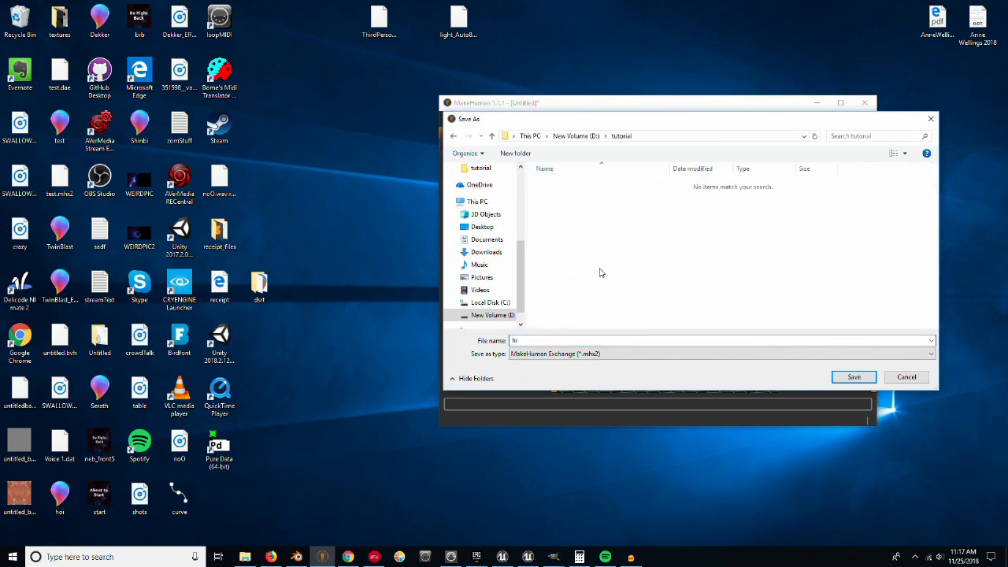
{"action": "left_click", "coordinate": [853, 376]}
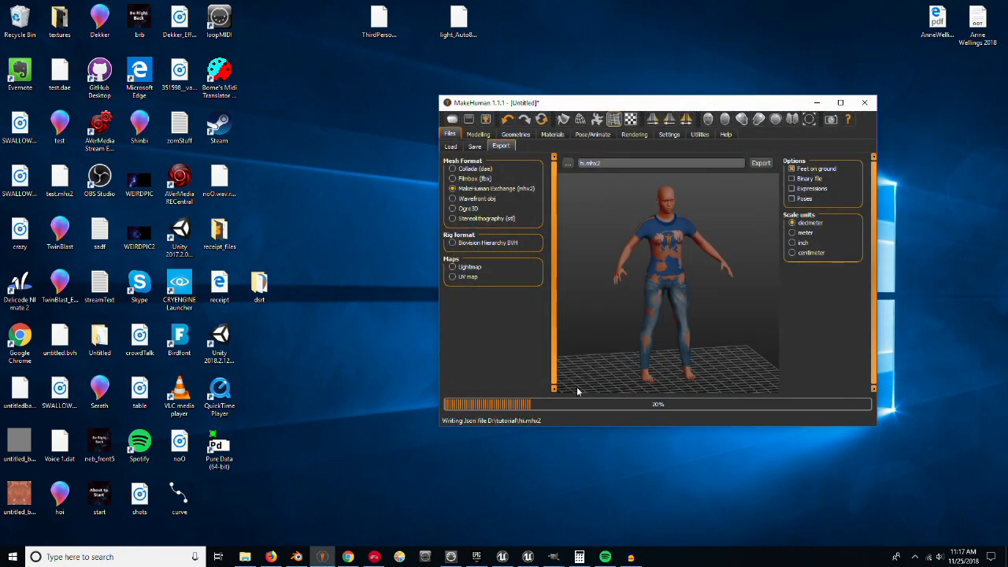
{"action": "mouse_move", "coordinate": [507, 334]}
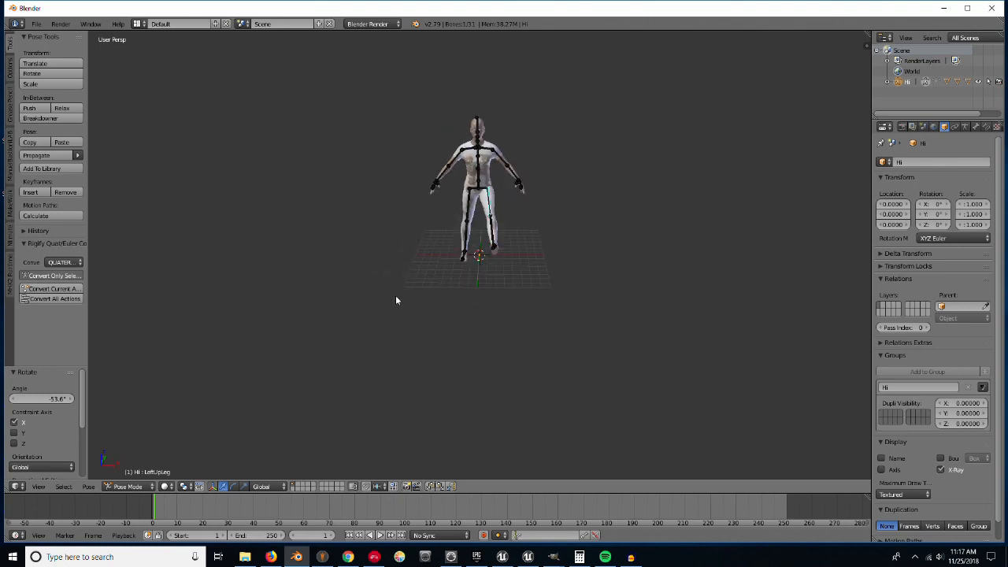
- Delete everything in the scene and start a MakeHuman (.mhx2) import
{"action": "left_click", "coordinate": [129, 485]}
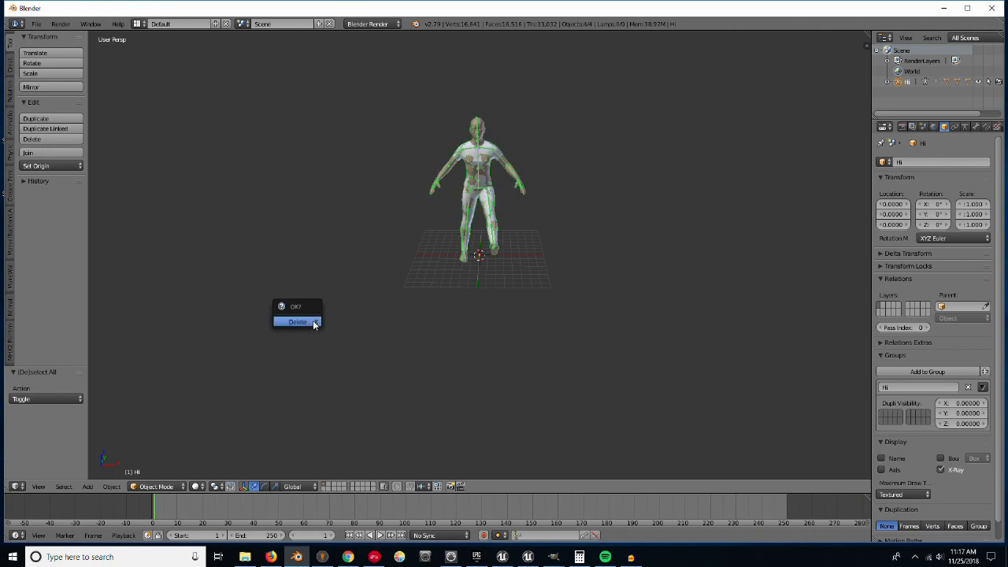
{"action": "left_click", "coordinate": [36, 24]}
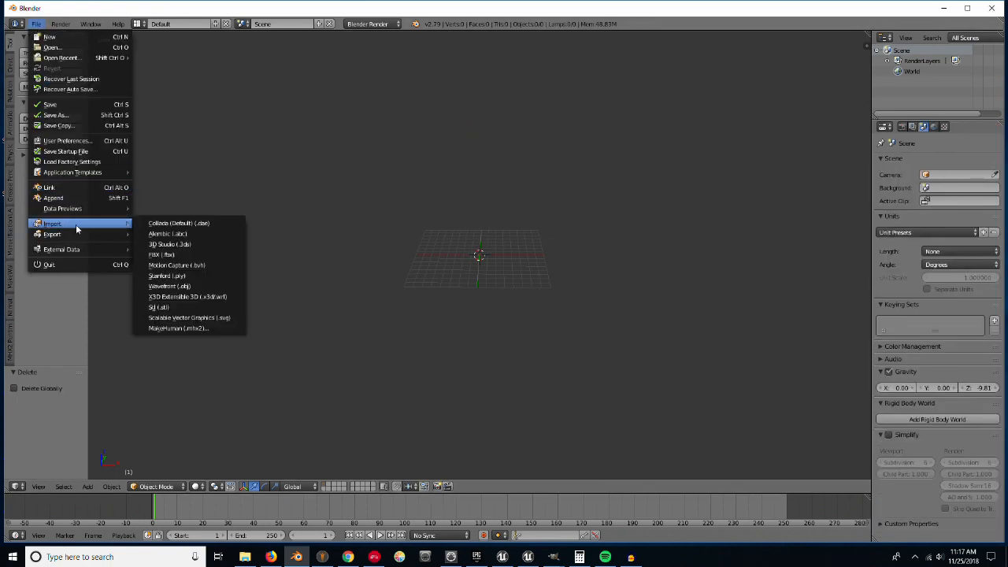
{"action": "left_click", "coordinate": [178, 329]}
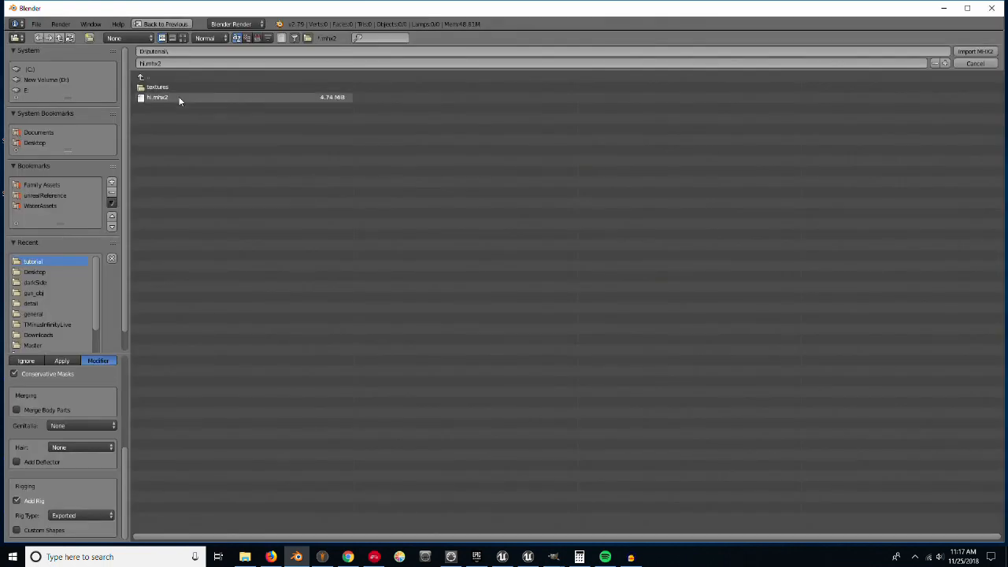
- Select the tutorial mhx2 file and set Rig Type to Exported in the import options
{"action": "left_click", "coordinate": [158, 97]}
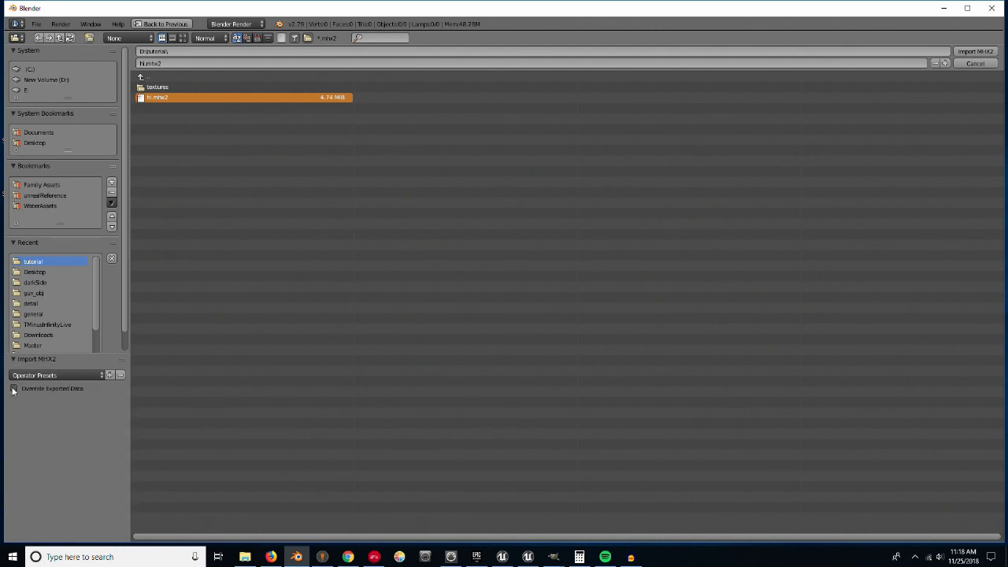
{"action": "left_click", "coordinate": [14, 387]}
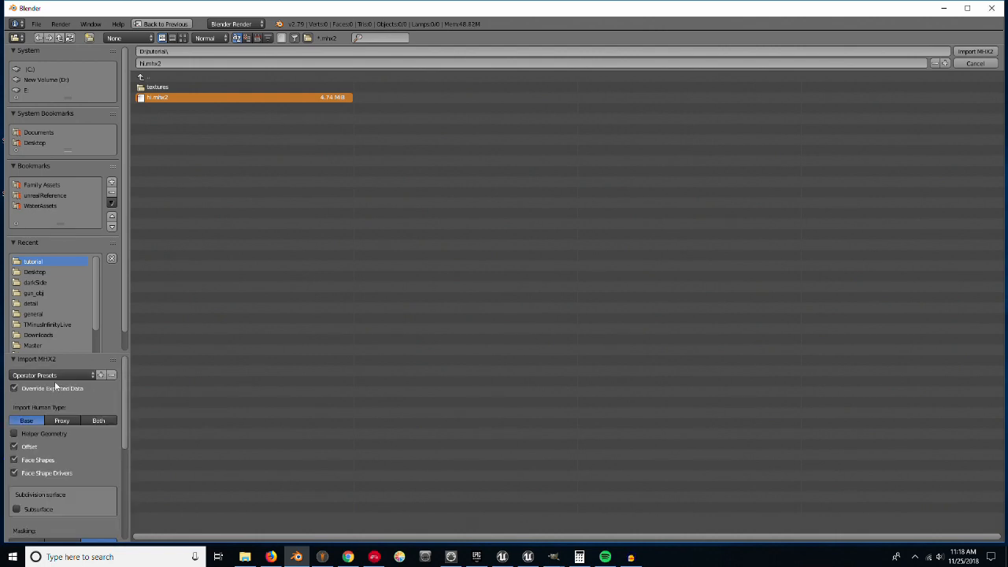
{"action": "scroll", "scroll_direction": "down", "scroll_amount": 3}
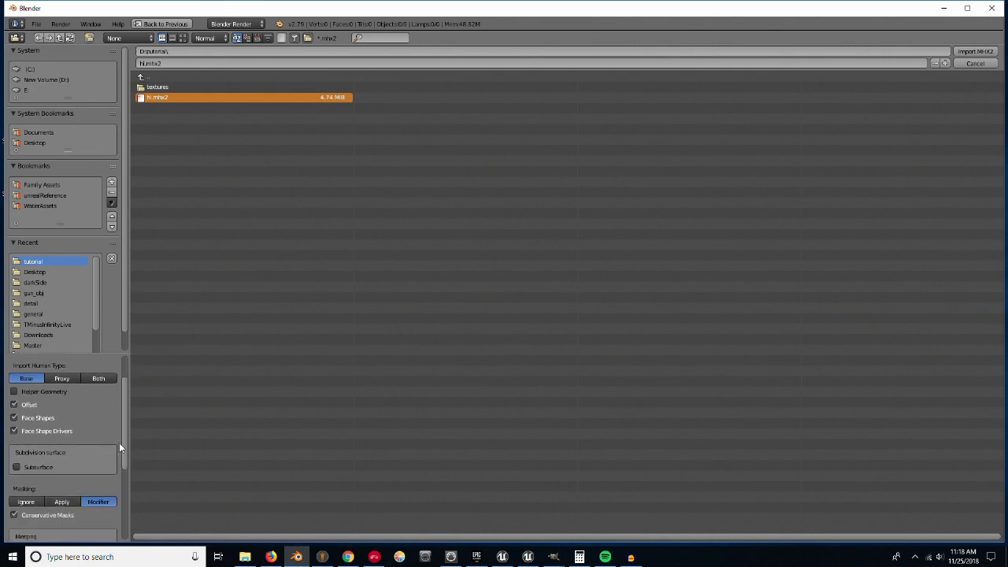
{"action": "scroll", "scroll_direction": "down", "scroll_amount": 3}
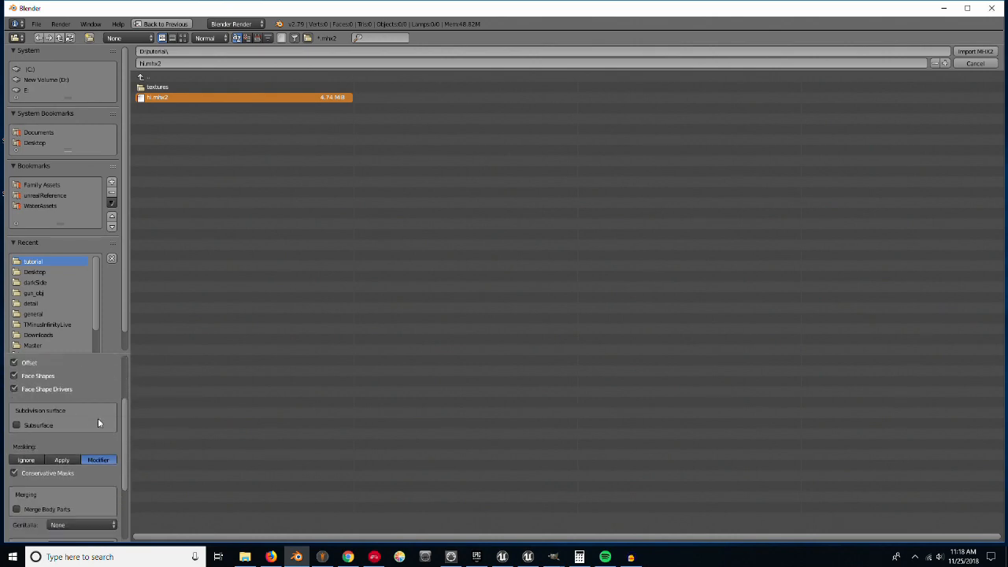
{"action": "scroll", "scroll_direction": "down", "scroll_amount": 3}
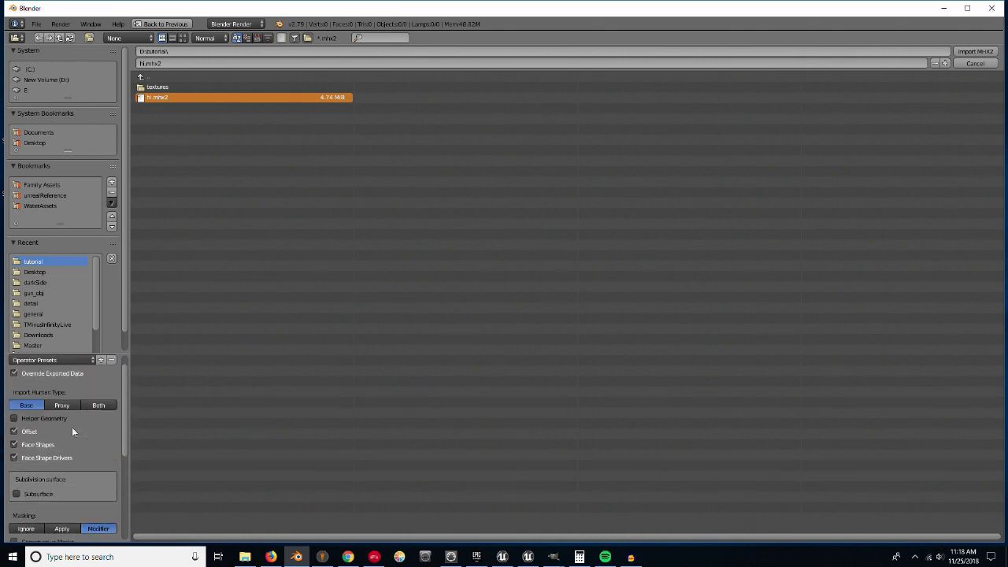
{"action": "scroll", "scroll_direction": "down", "scroll_amount": 3}
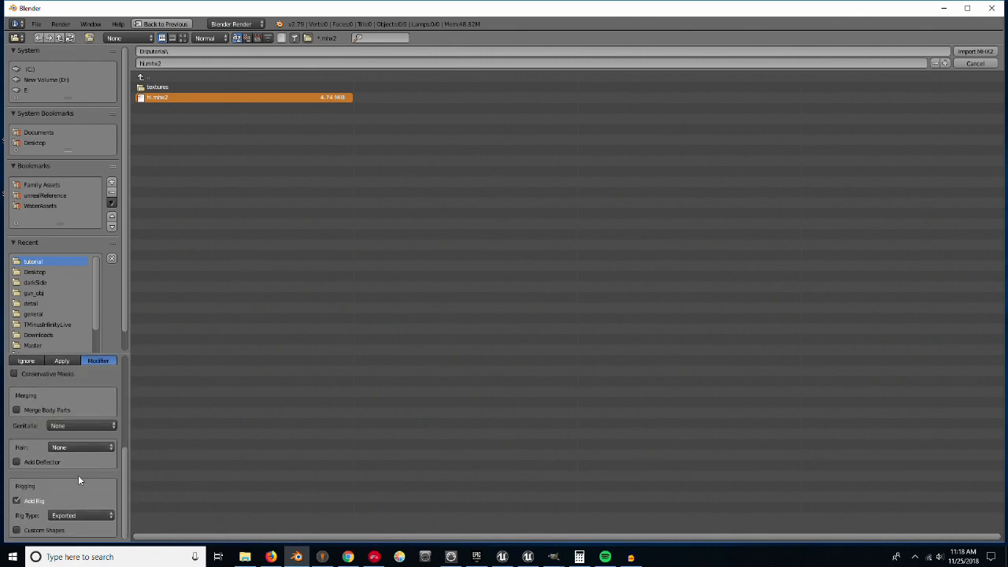
{"action": "mouse_move", "coordinate": [50, 501]}
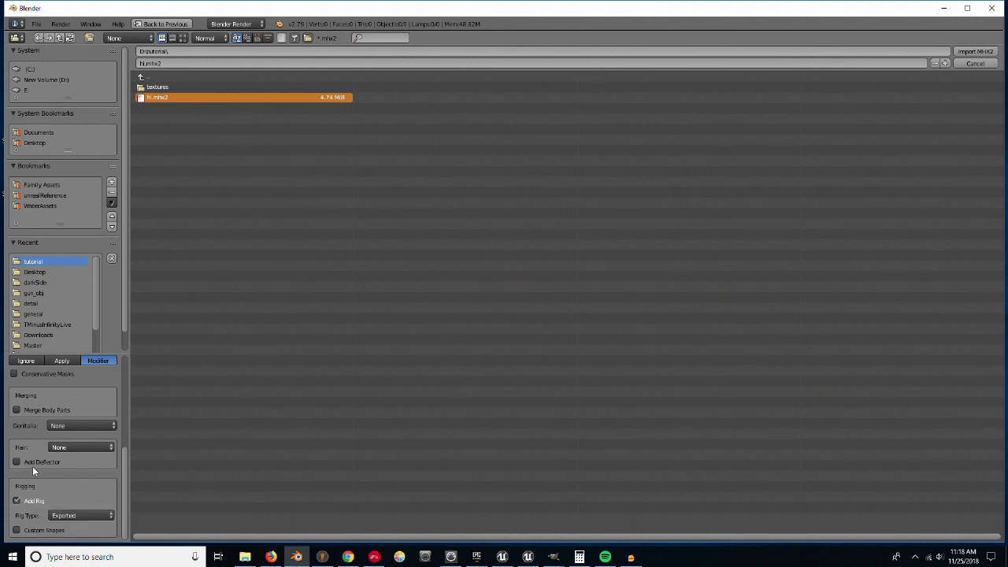
{"action": "left_click", "coordinate": [79, 515]}
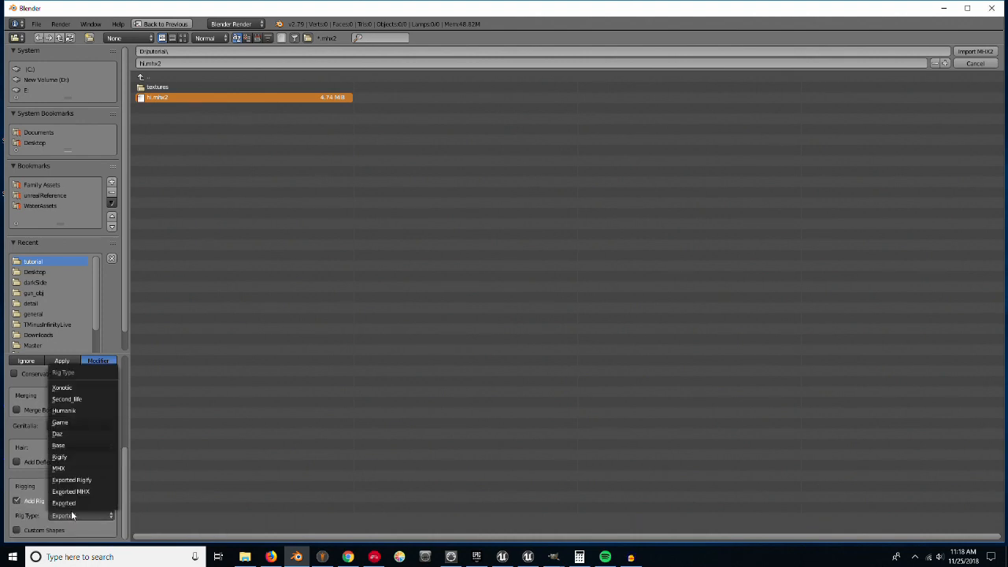
{"action": "left_click", "coordinate": [63, 503]}
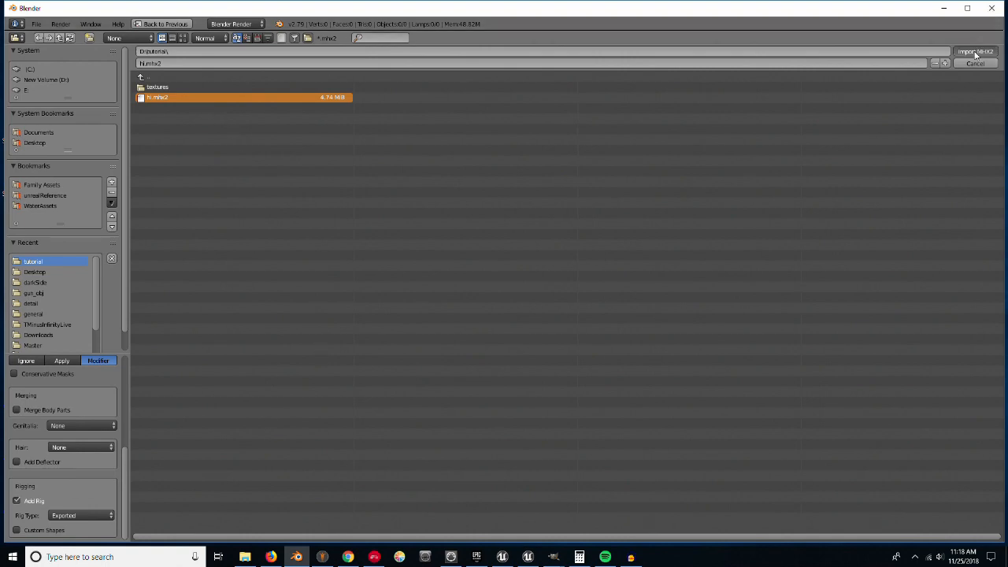
- Import the rigged character with these settings and select its body mesh
{"action": "left_click", "coordinate": [977, 51]}
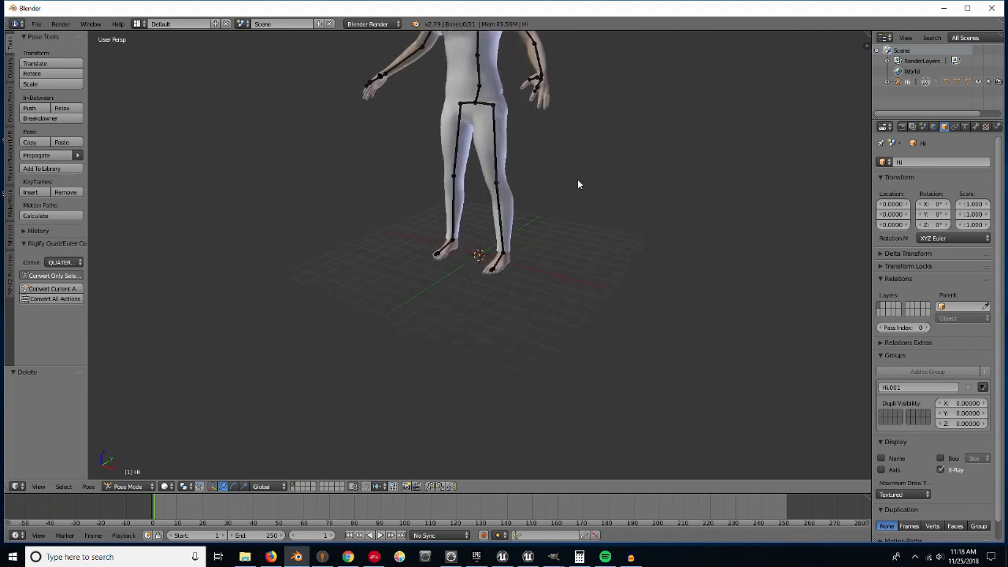
{"action": "scroll", "scroll_direction": "down", "scroll_amount": 3}
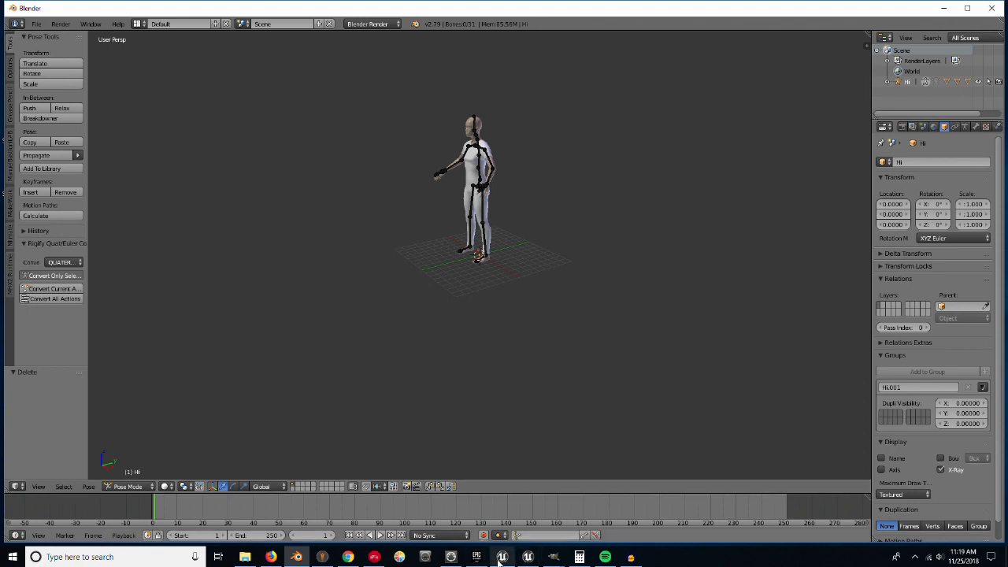
{"action": "mouse_move", "coordinate": [411, 111]}
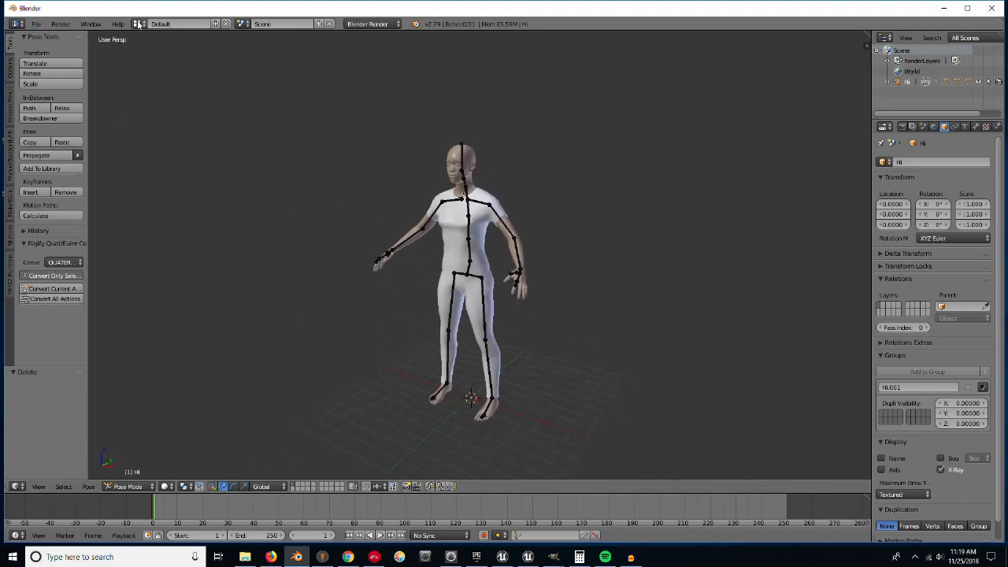
{"action": "left_click", "coordinate": [36, 24]}
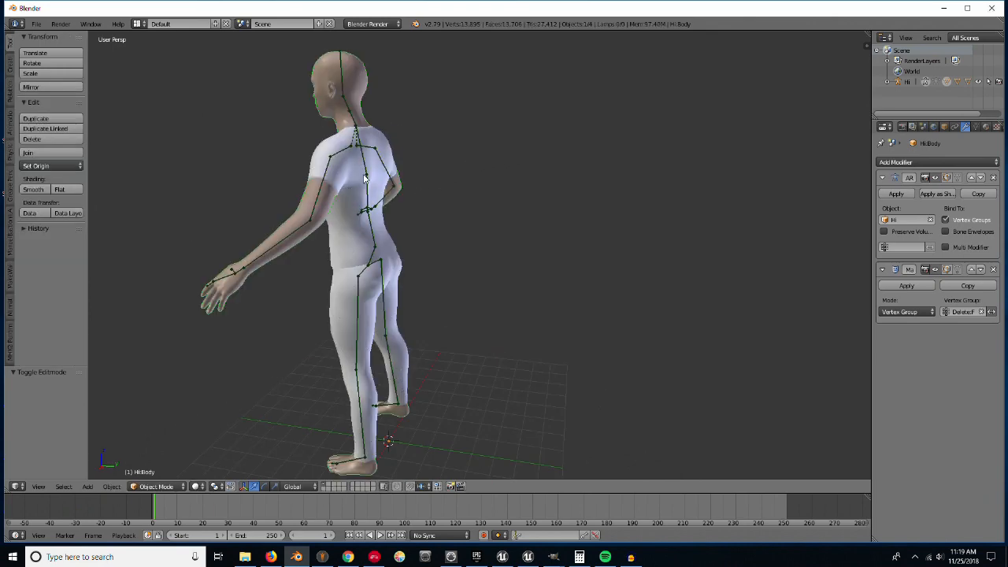
{"action": "left_click_drag", "start_coordinate": [362, 181], "coordinate": [496, 249]}
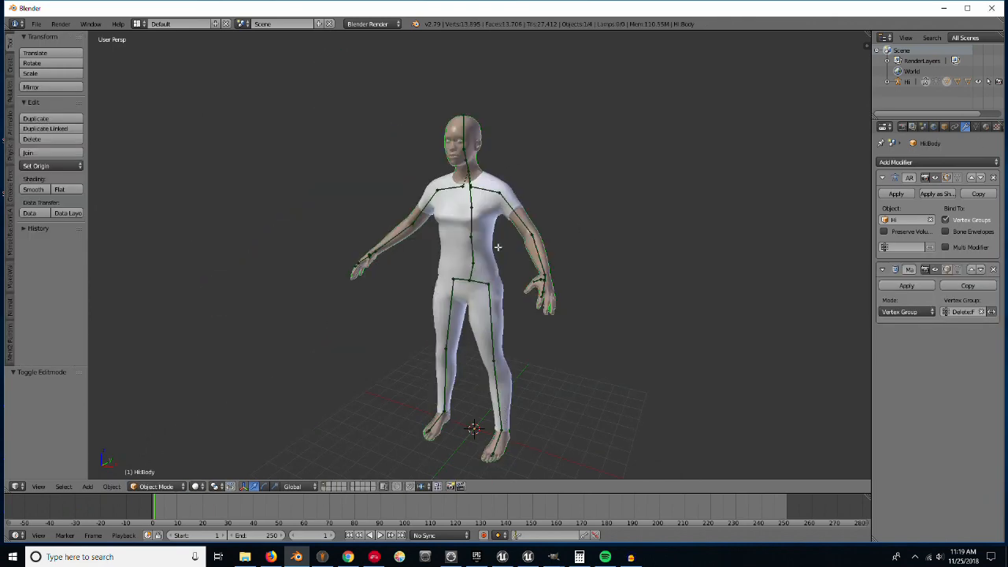
- Inspect a chest vertex loop in Edit Mode, then return to Object Mode
{"action": "key", "text": "Tab"}
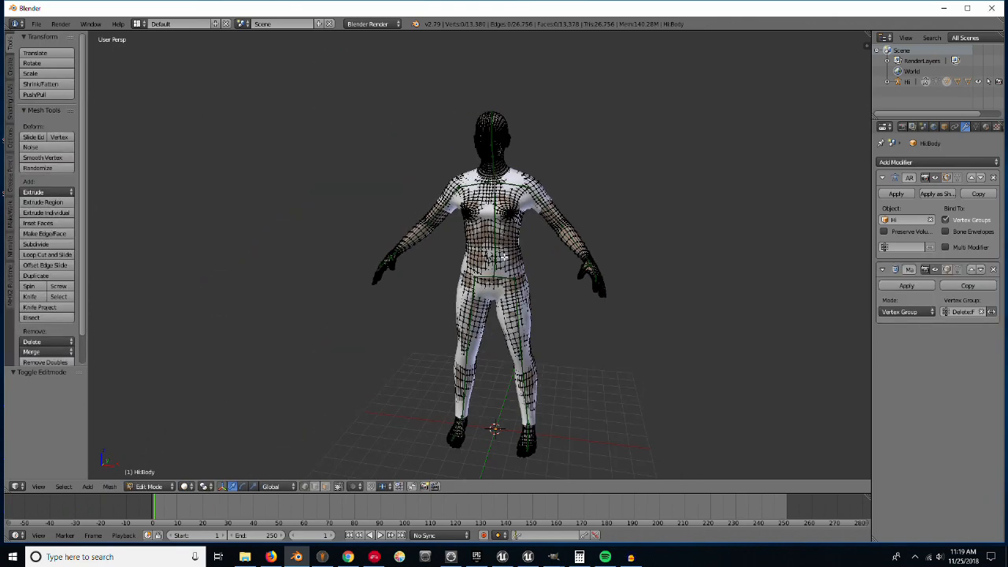
{"action": "left_click", "coordinate": [473, 236]}
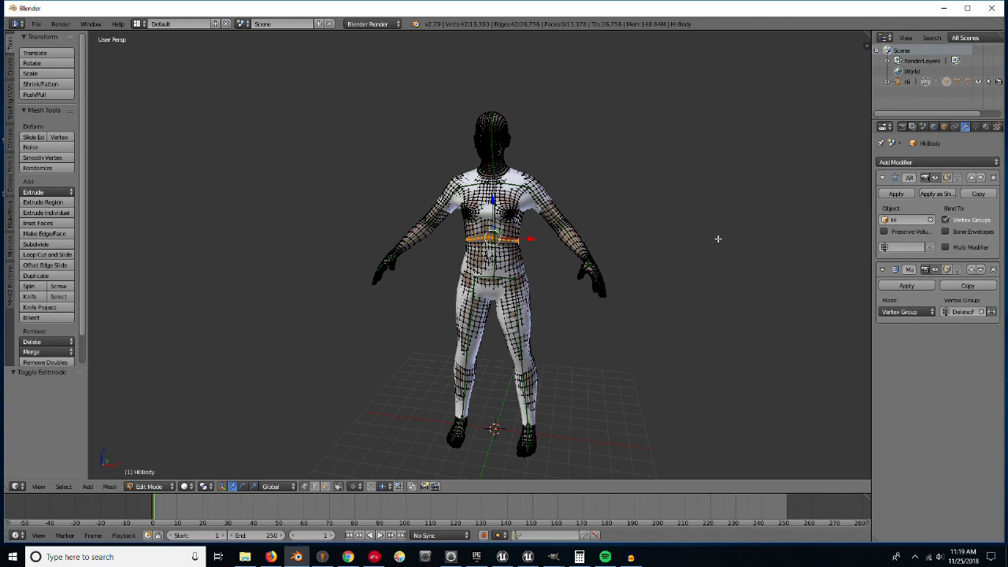
{"action": "key", "text": "Tab"}
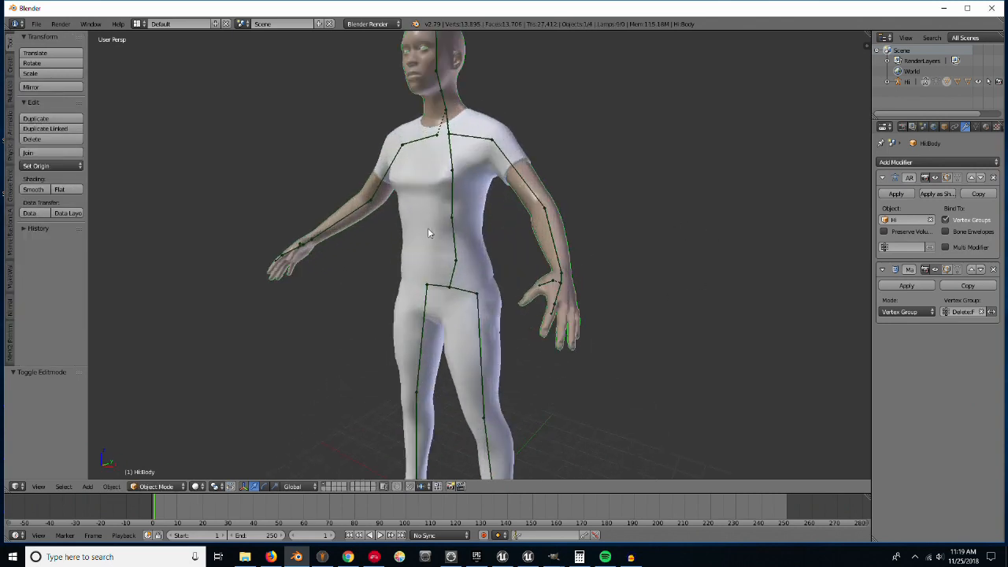
{"action": "mouse_move", "coordinate": [679, 348]}
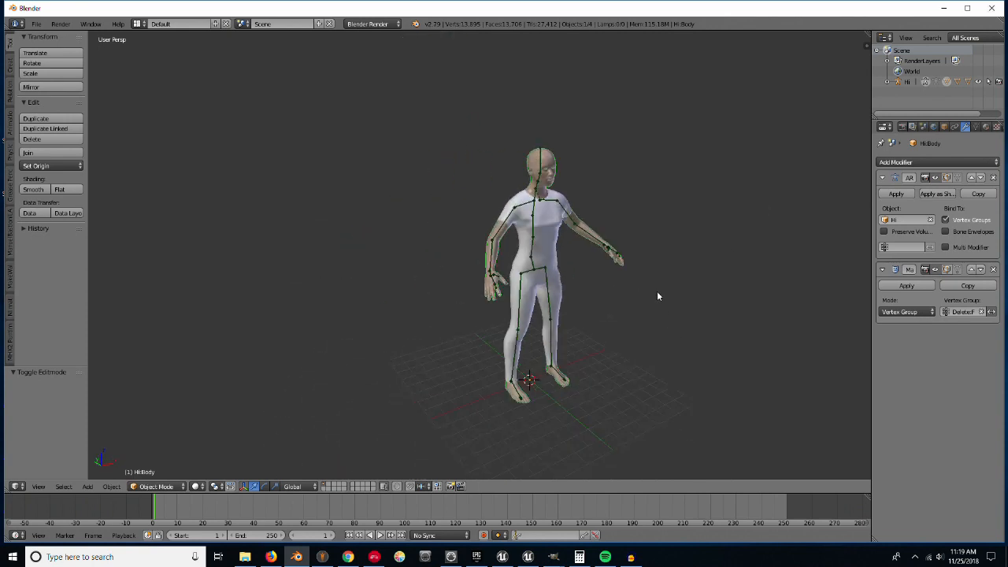
{"action": "left_click", "coordinate": [36, 23]}
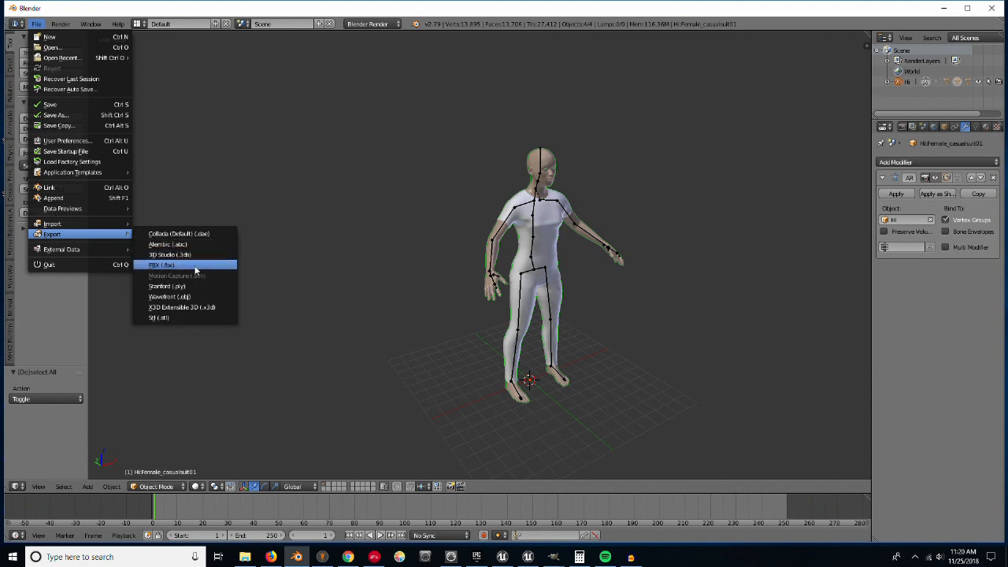
- Start an FBX export with Apply Modifiers turned off in the Geometry settings
{"action": "left_click", "coordinate": [161, 265]}
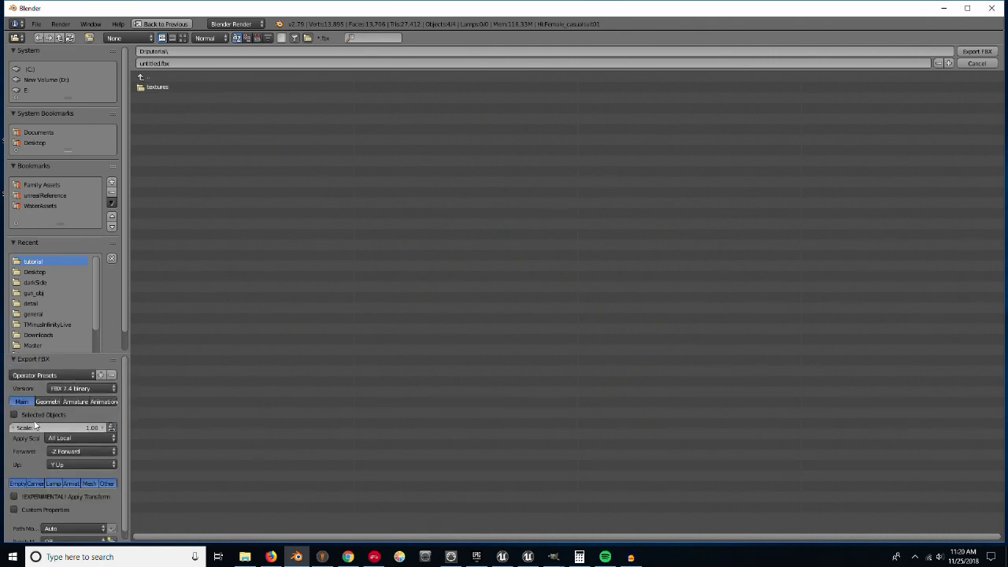
{"action": "left_click", "coordinate": [82, 402]}
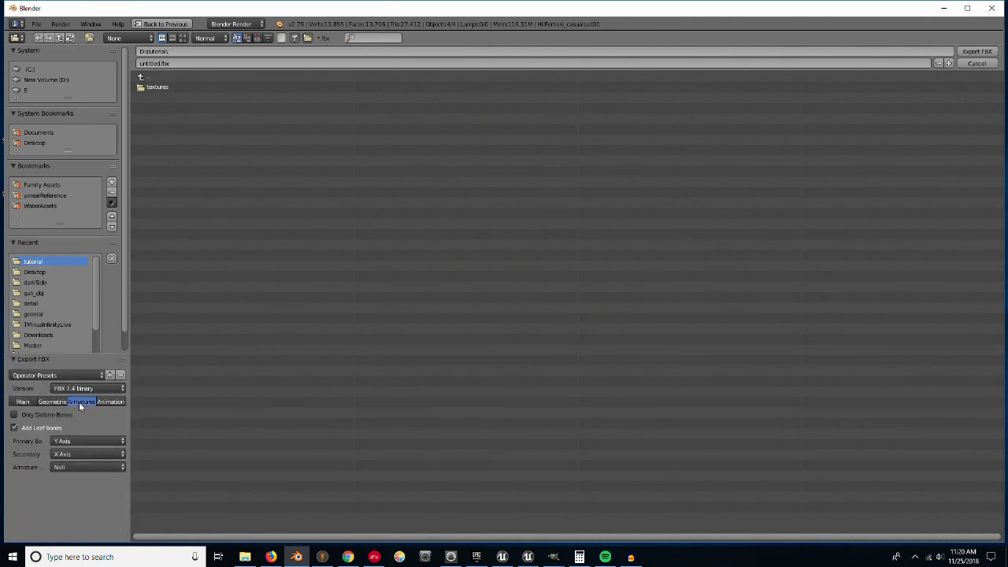
{"action": "left_click", "coordinate": [52, 401]}
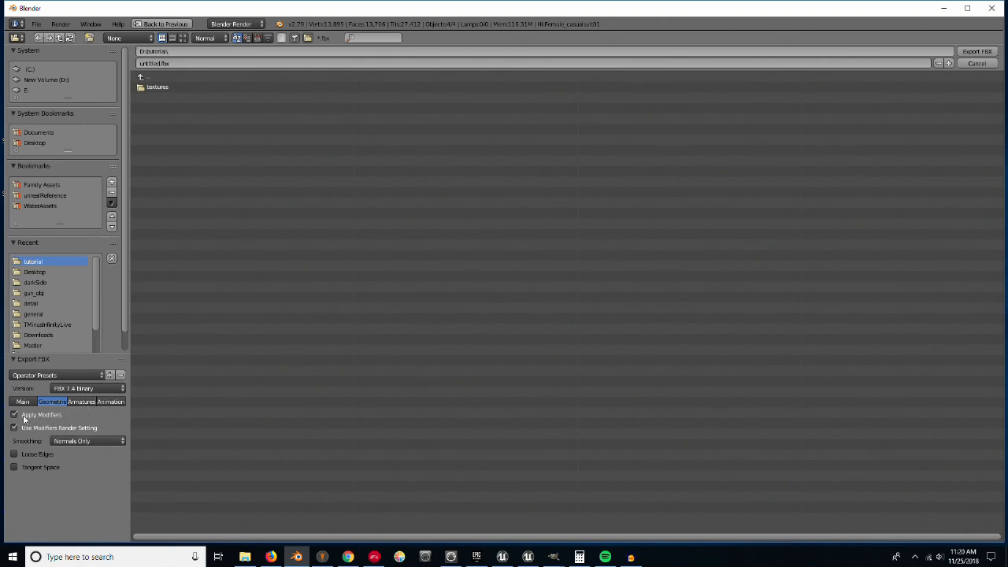
{"action": "left_click", "coordinate": [15, 416]}
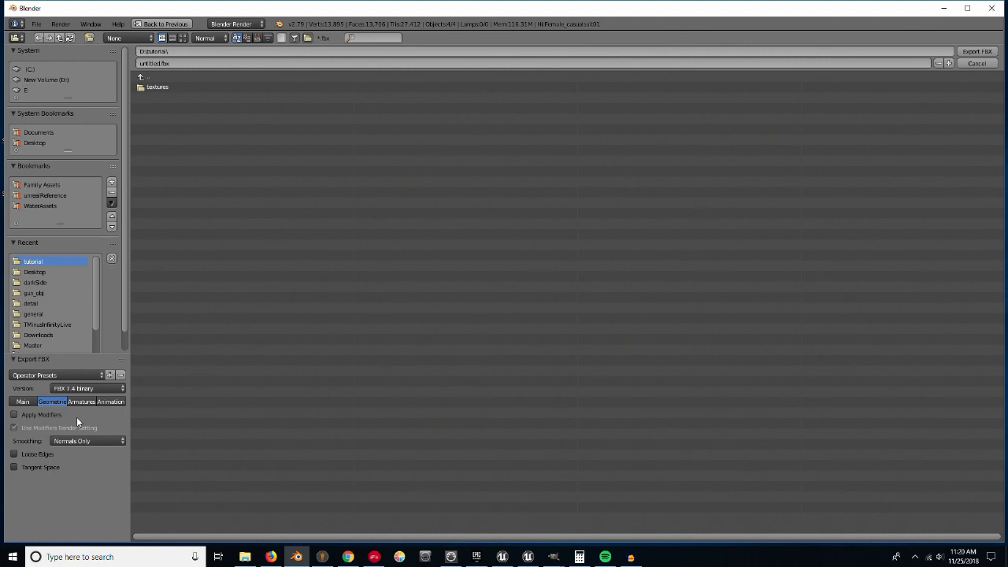
- Turn off All Actions baking in the FBX Animation settings
{"action": "left_click", "coordinate": [110, 402]}
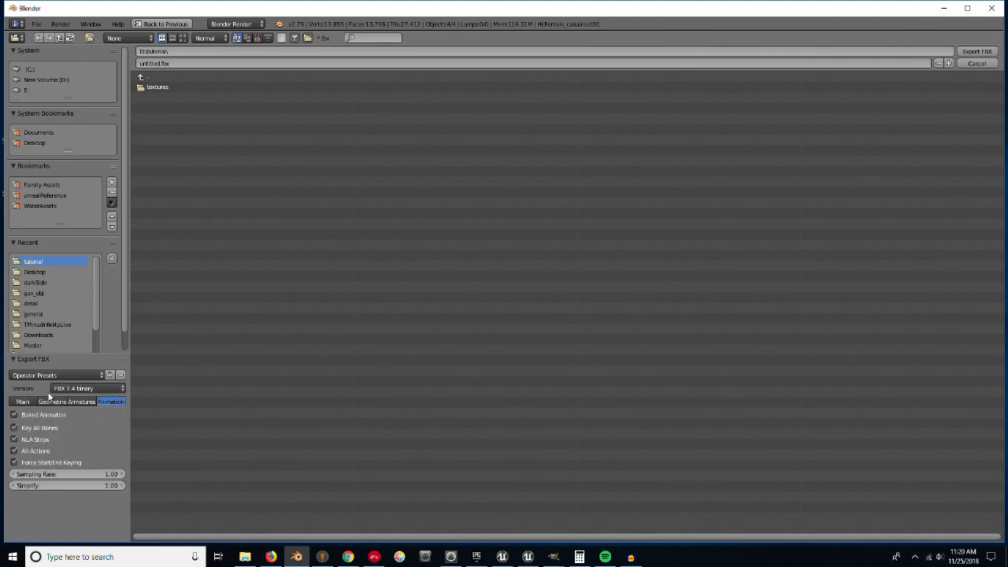
{"action": "left_click", "coordinate": [52, 402]}
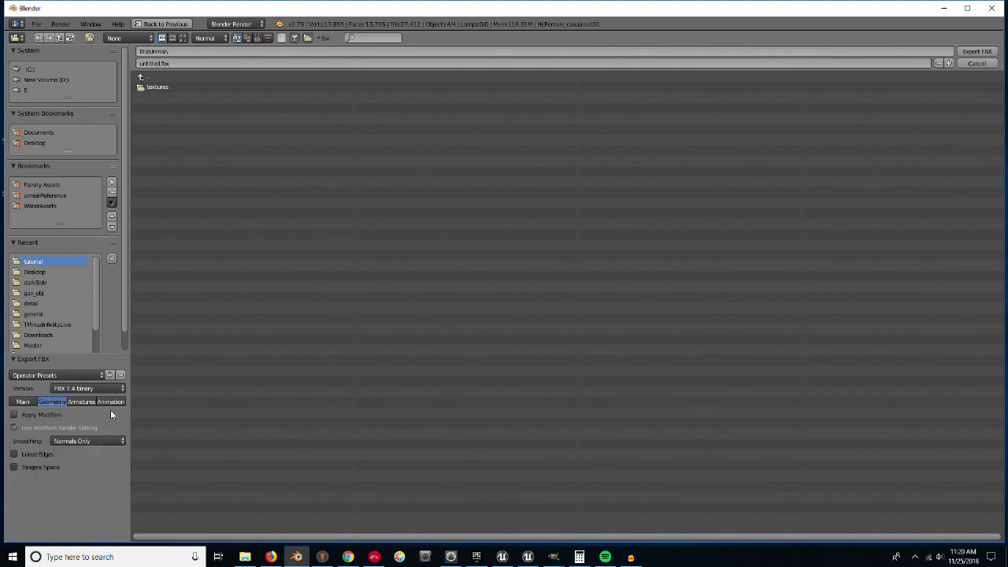
{"action": "left_click", "coordinate": [111, 401]}
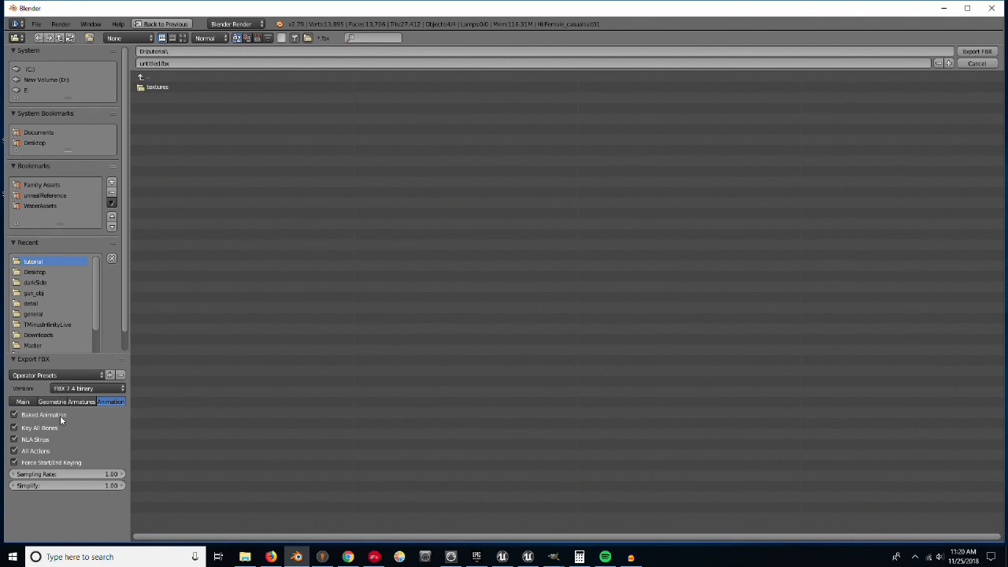
{"action": "mouse_move", "coordinate": [107, 428]}
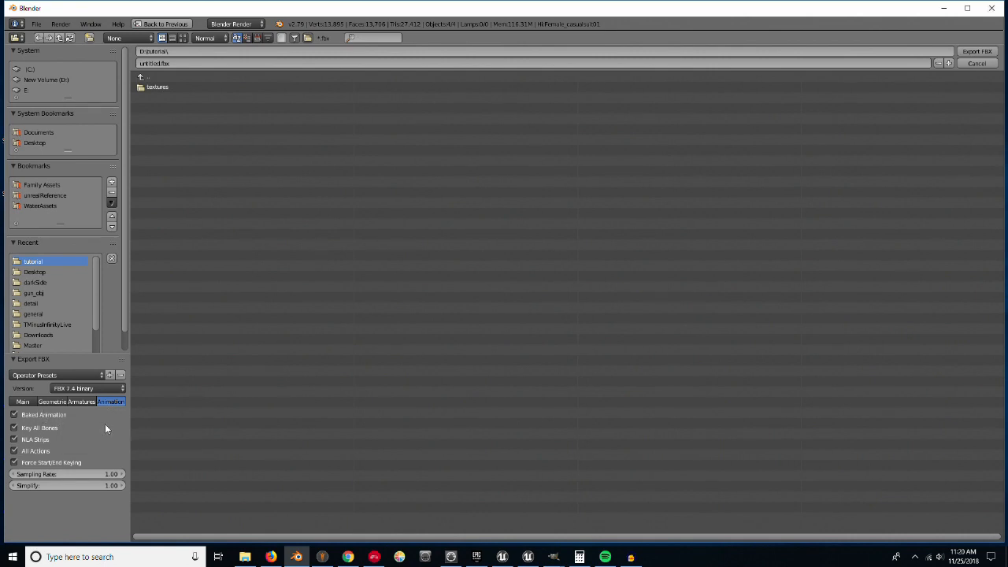
{"action": "mouse_move", "coordinate": [59, 408]}
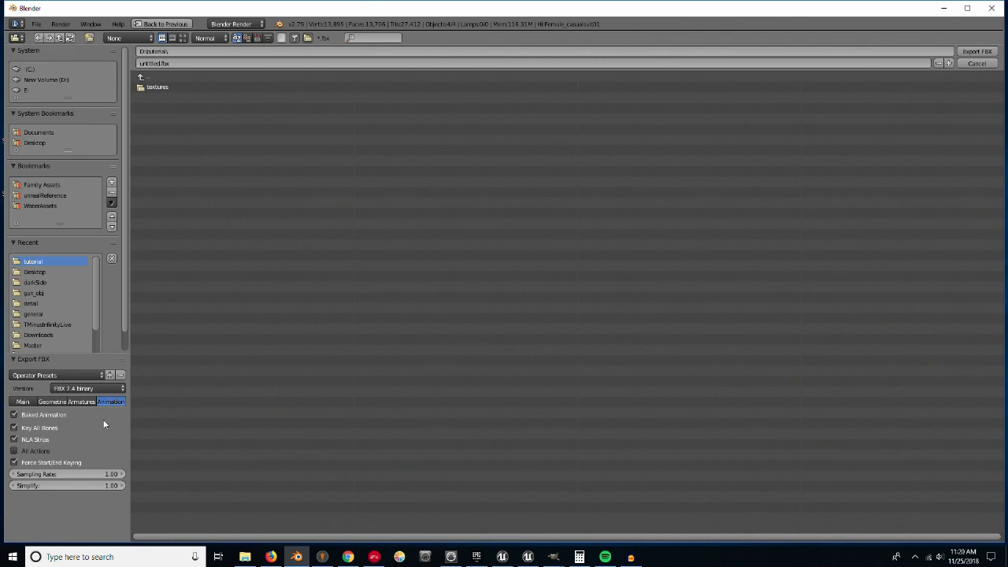
{"action": "left_click", "coordinate": [22, 402]}
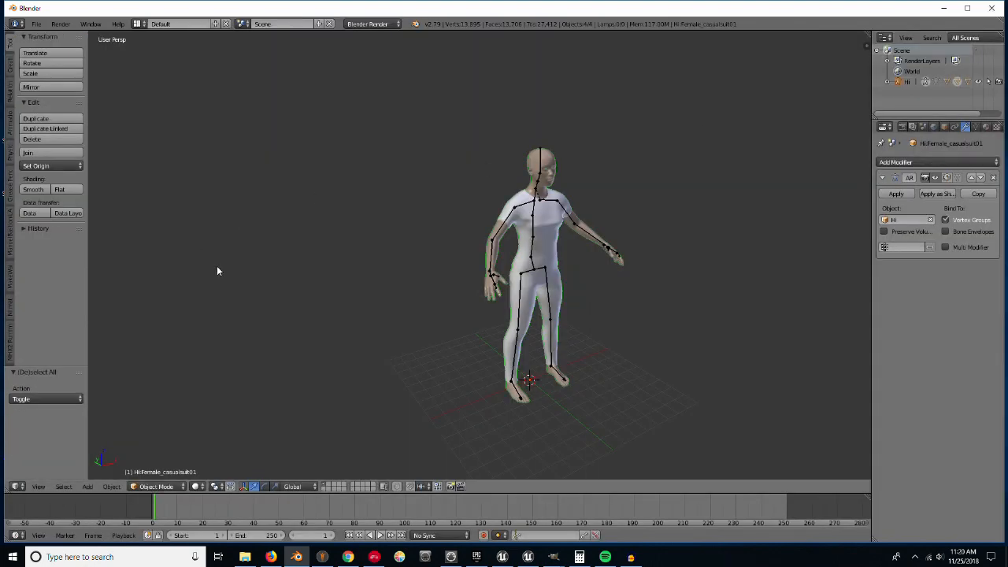
- Run the FBX export to the tutorial folder and return to the 3D view in Pose Mode
{"action": "scroll", "scroll_direction": "up", "scroll_amount": 3}
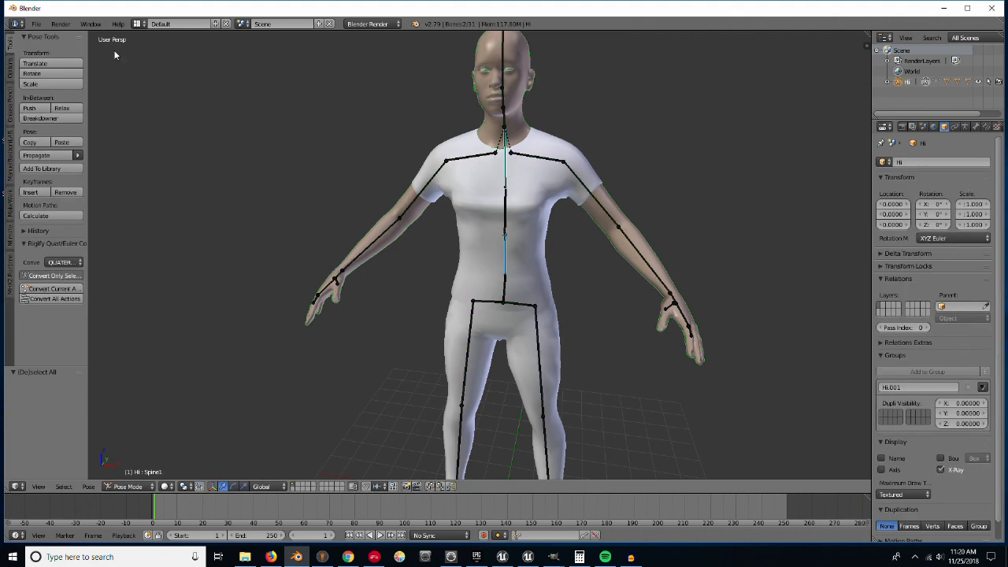
{"action": "left_click", "coordinate": [36, 24]}
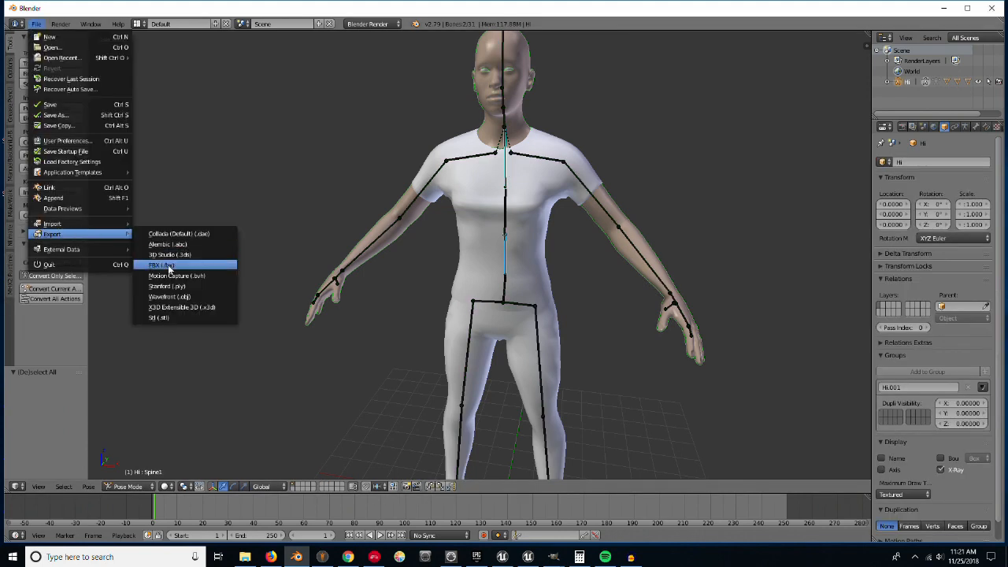
{"action": "left_click", "coordinate": [160, 265]}
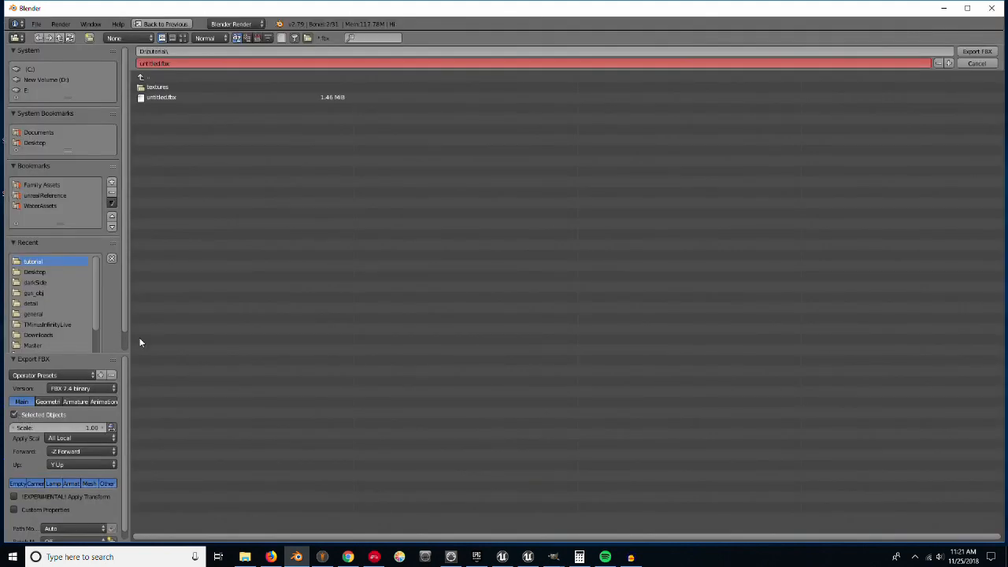
{"action": "left_click", "coordinate": [977, 50]}
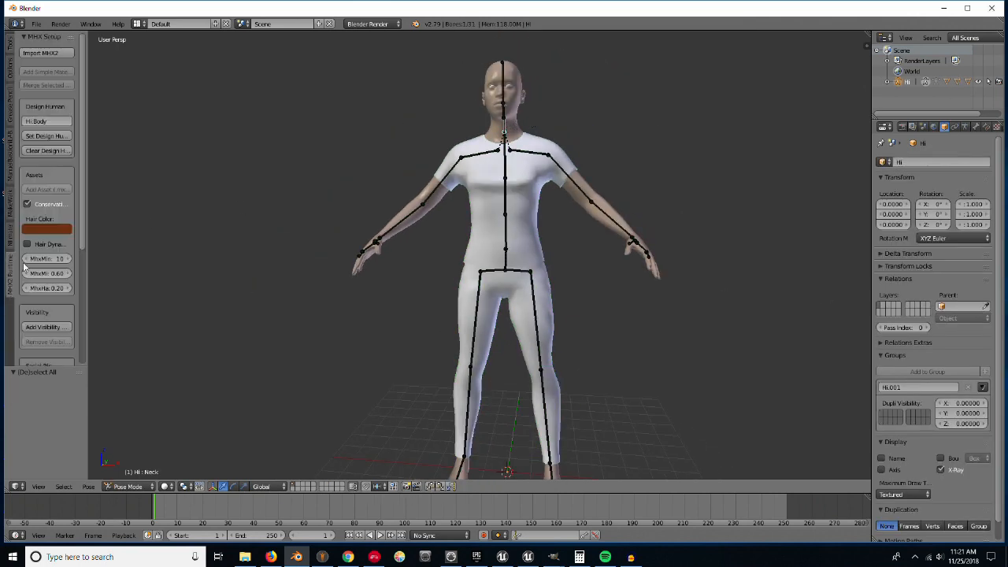
- Scroll the MHX2 runtime panel to Face Shapes and Visemes, then search Windows for 'papa'
{"action": "scroll", "scroll_direction": "down", "scroll_amount": 3}
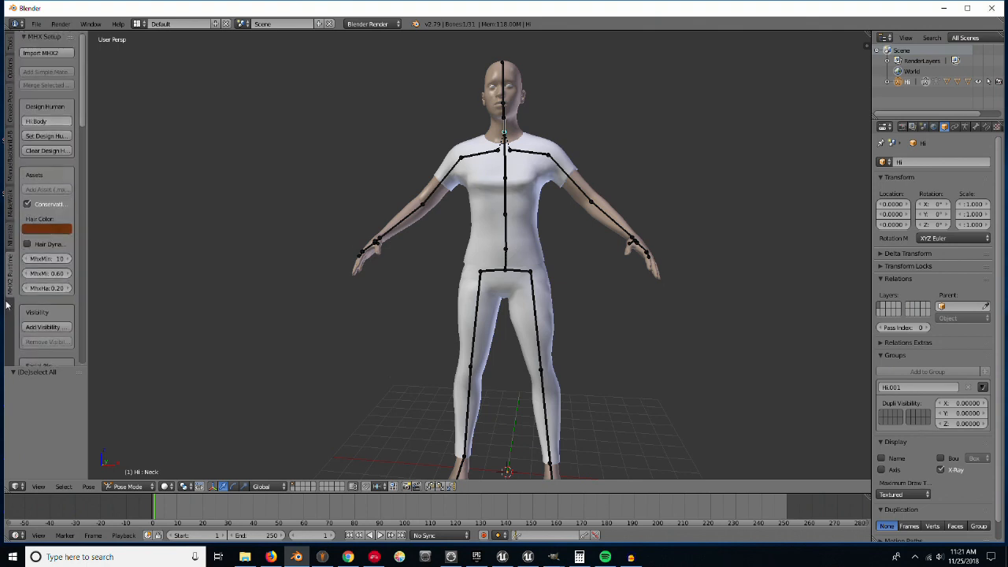
{"action": "mouse_move", "coordinate": [82, 115]}
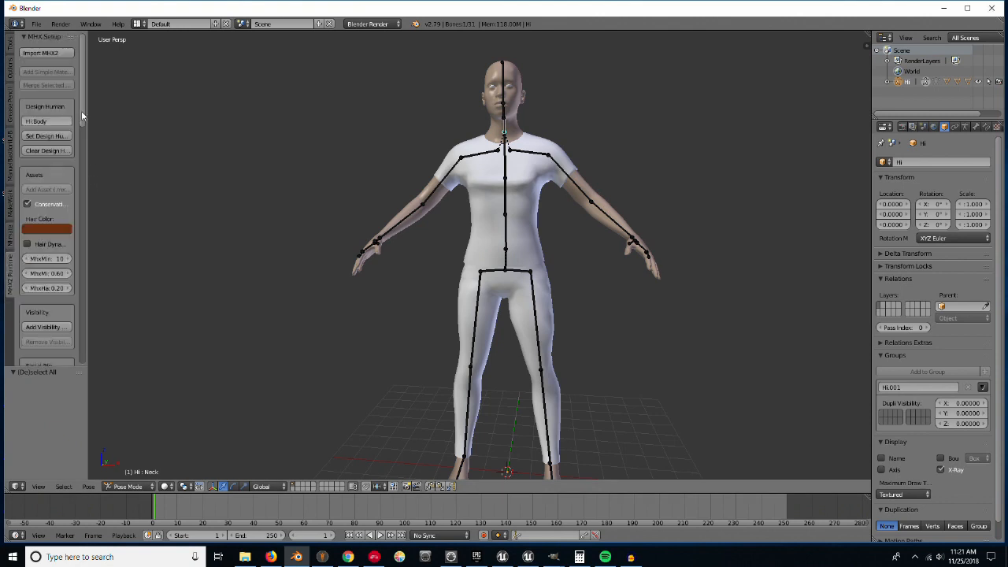
{"action": "scroll", "scroll_direction": "down", "scroll_amount": 3}
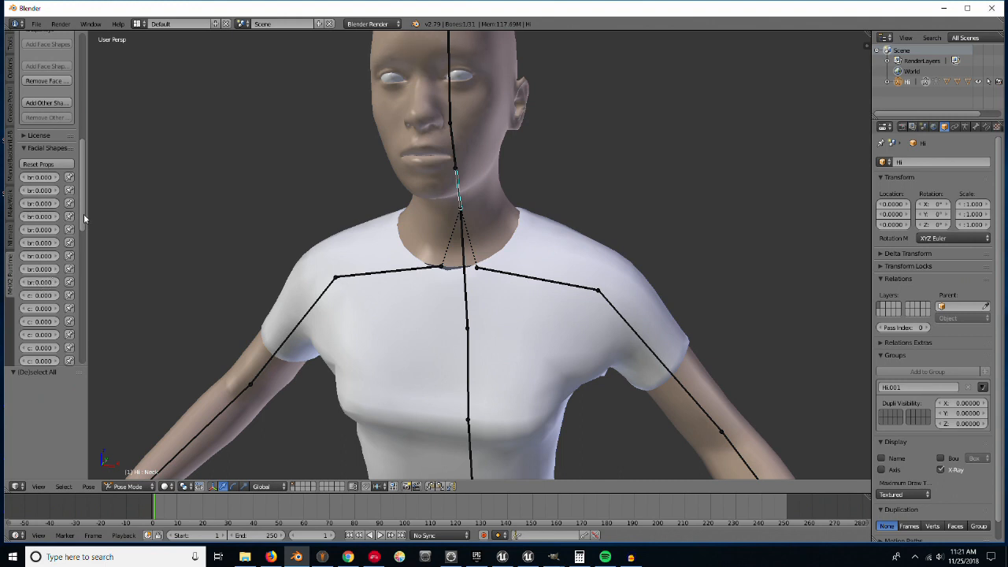
{"action": "scroll", "scroll_direction": "down", "scroll_amount": 3}
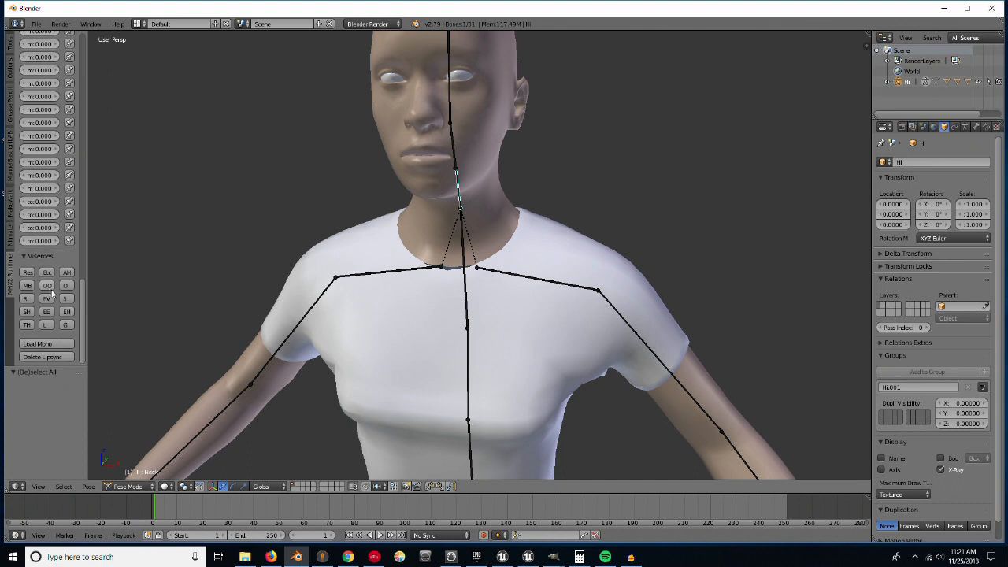
{"action": "left_click", "coordinate": [27, 312]}
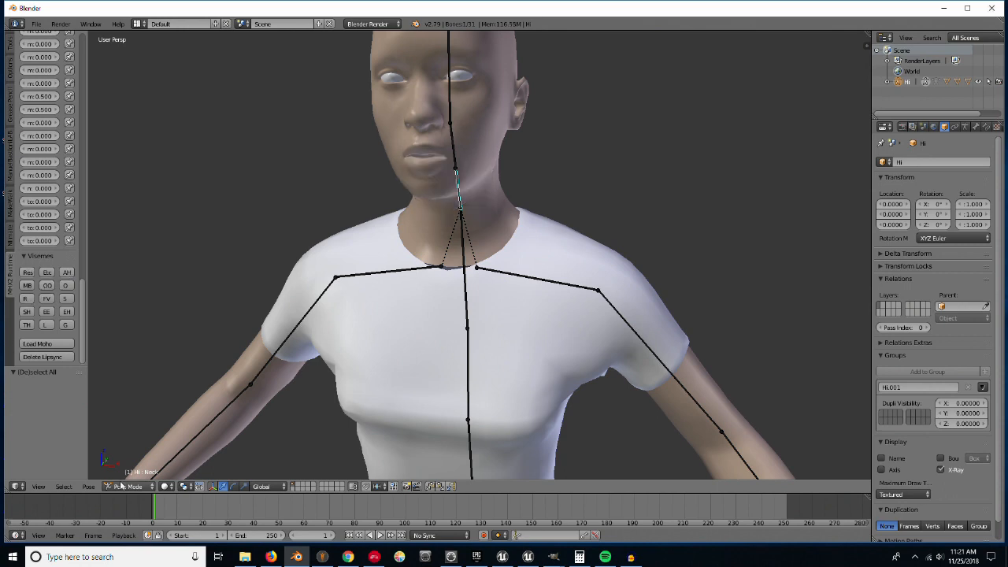
{"action": "type", "text": "papa"}
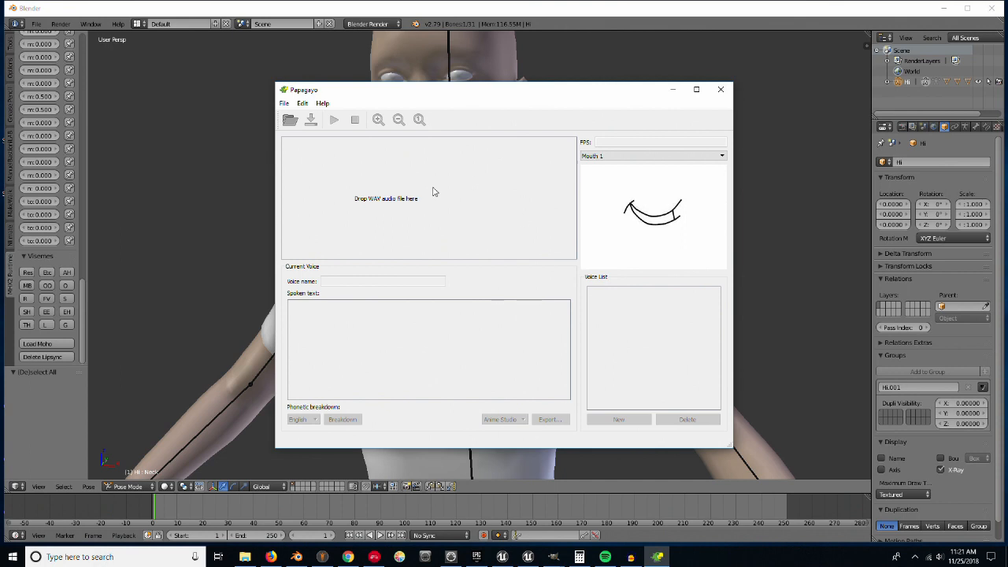
{"action": "mouse_move", "coordinate": [331, 337]}
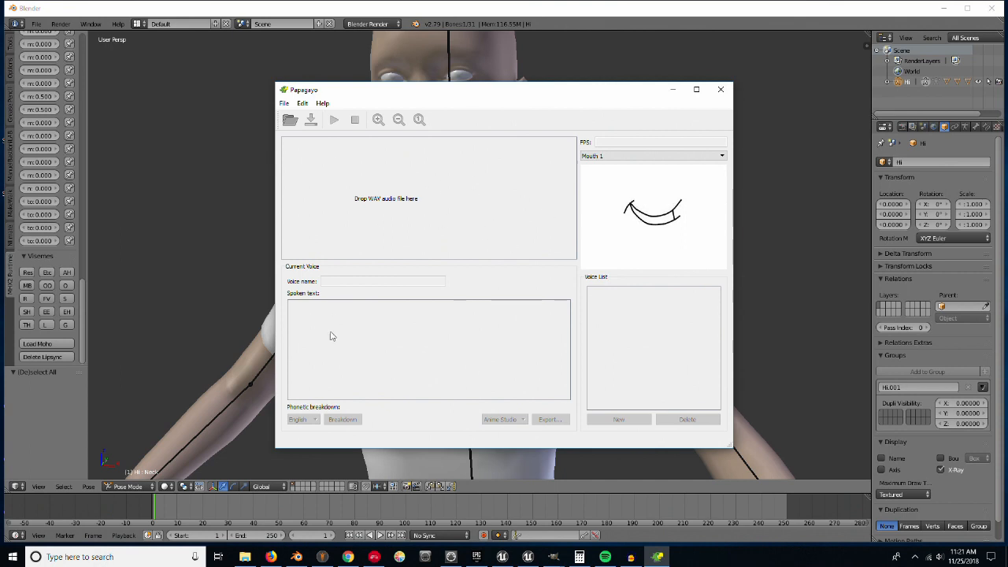
{"action": "mouse_move", "coordinate": [492, 208]}
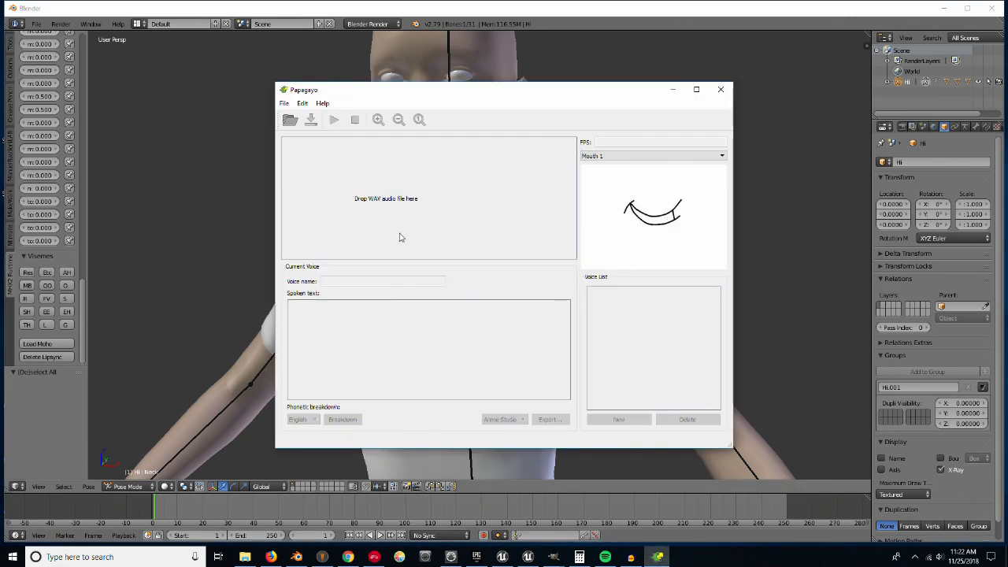
{"action": "mouse_move", "coordinate": [79, 342]}
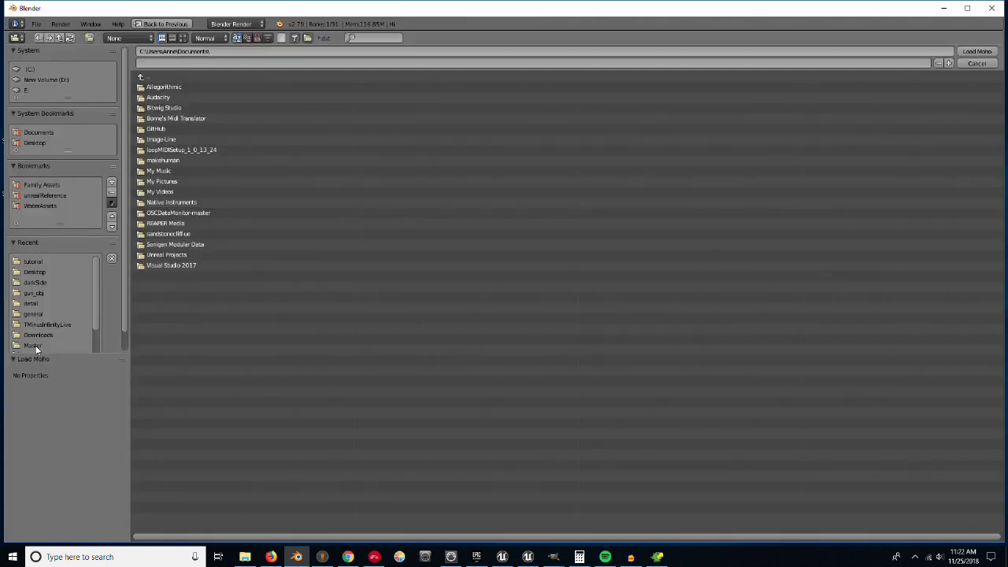
- Load the .dat lip-sync file from the Desktop via Load Moho onto the face
{"action": "left_click", "coordinate": [38, 133]}
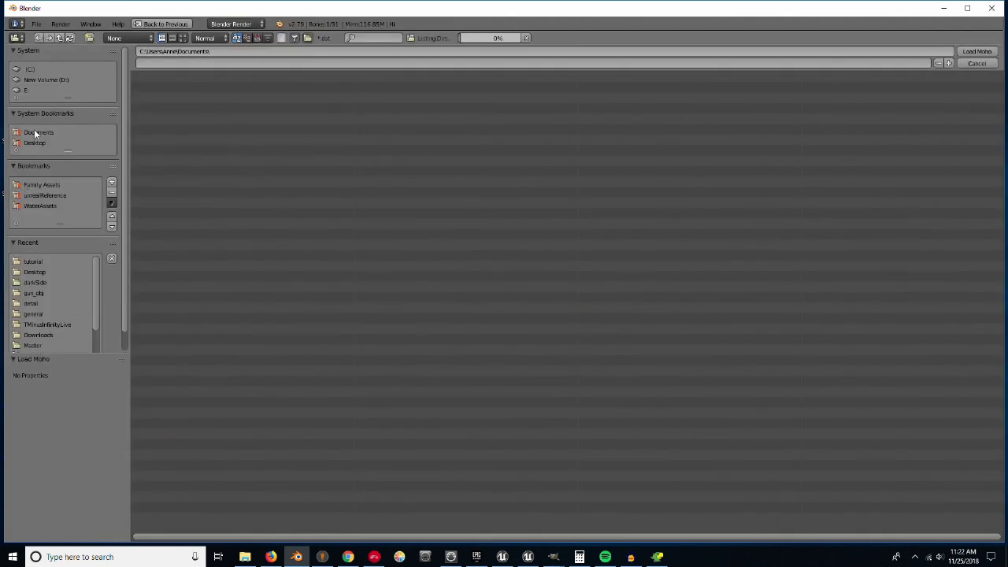
{"action": "left_click", "coordinate": [34, 142]}
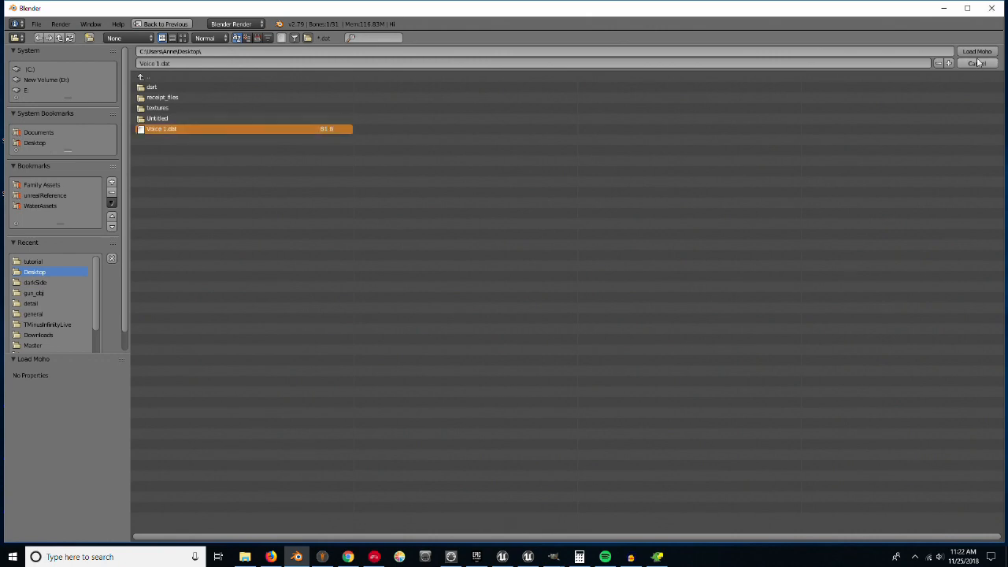
{"action": "left_click", "coordinate": [976, 50]}
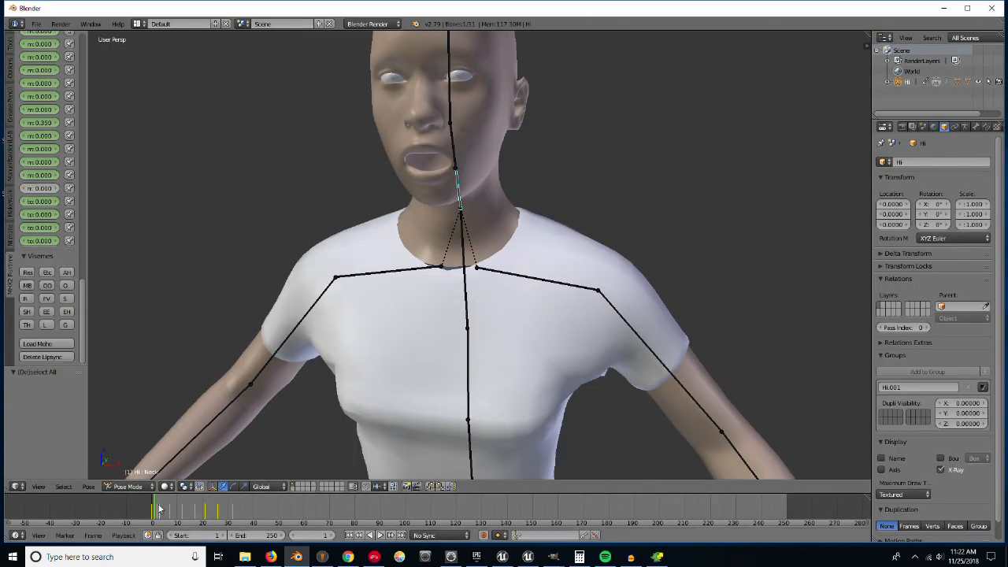
- Preview the mouth at another frame and open the screen layout list
{"action": "left_click", "coordinate": [187, 510]}
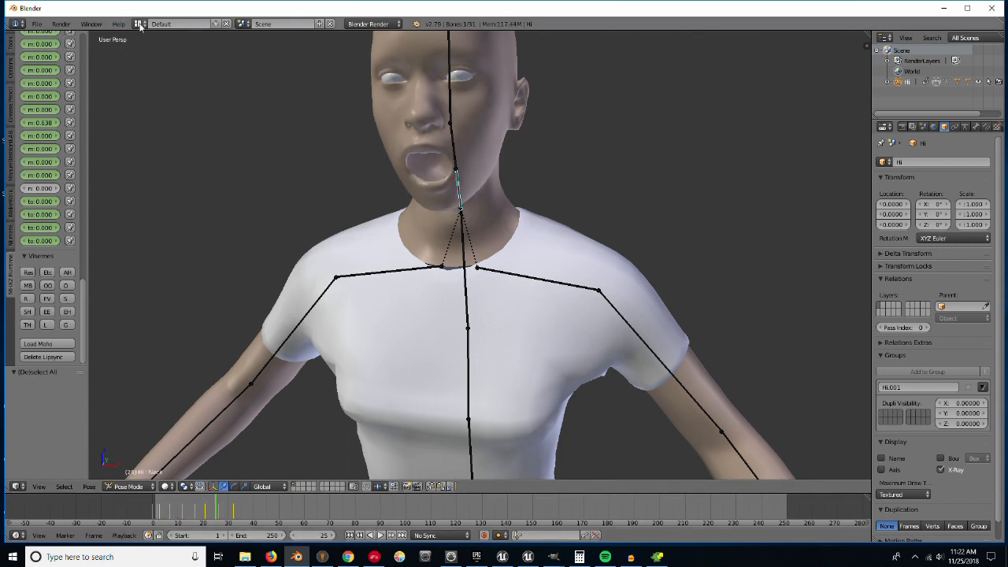
{"action": "left_click", "coordinate": [176, 24]}
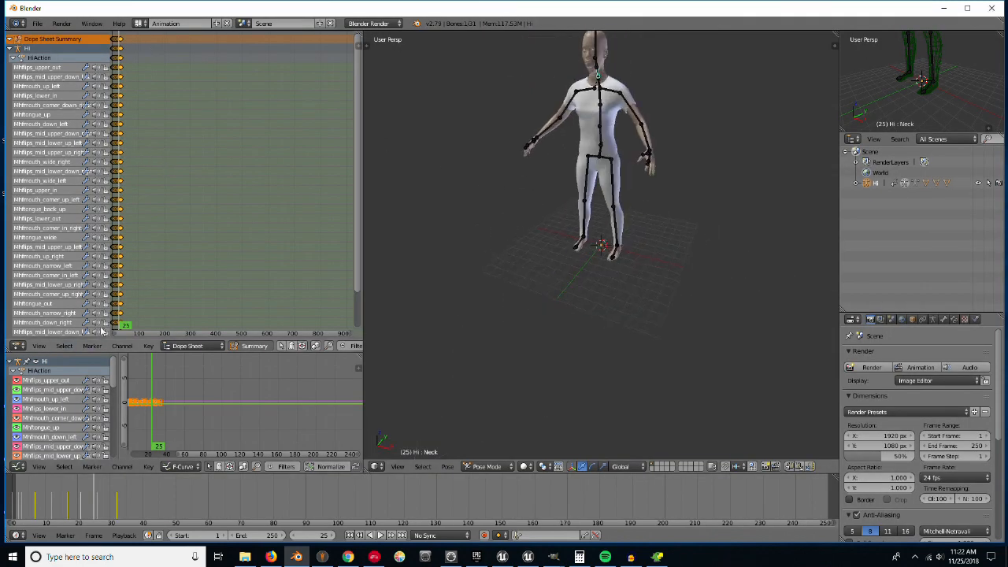
- Push the lip-sync face-shape keyframes down into an NLA action strip
{"action": "left_click", "coordinate": [182, 466]}
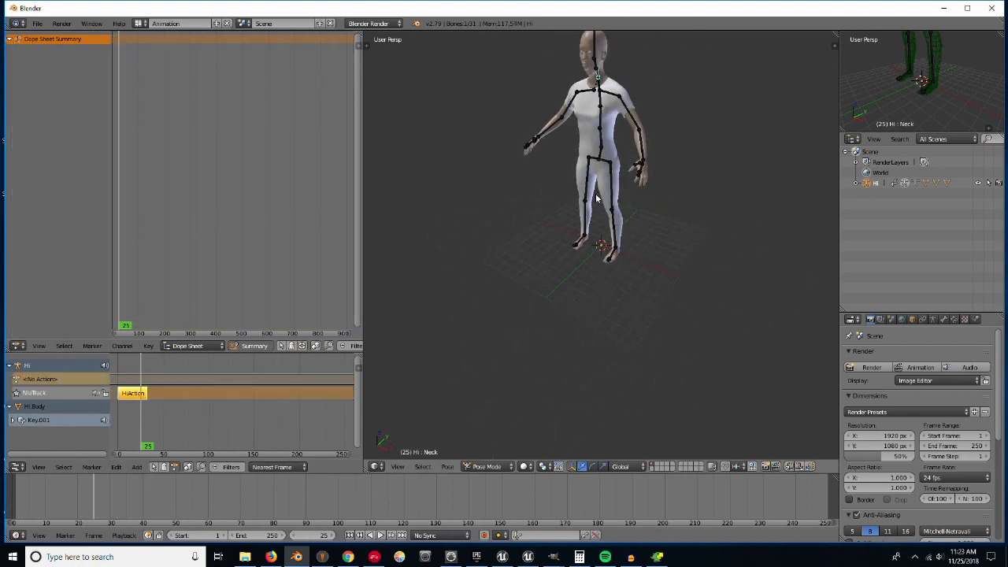
- Key the body pose with the LocRot keying set and push it down as a second action strip
{"action": "scroll", "scroll_direction": "up", "scroll_amount": 3}
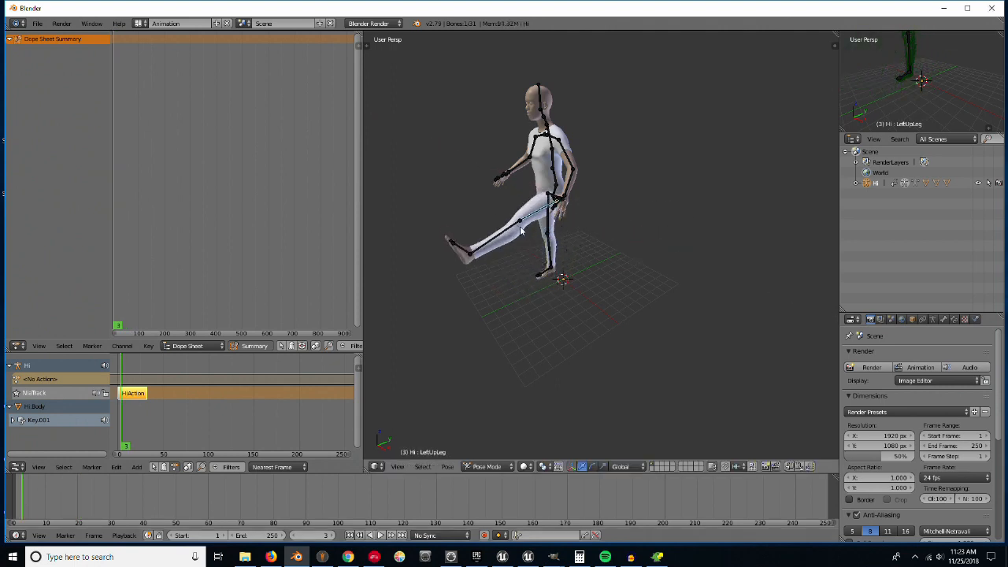
{"action": "mouse_move", "coordinate": [732, 187]}
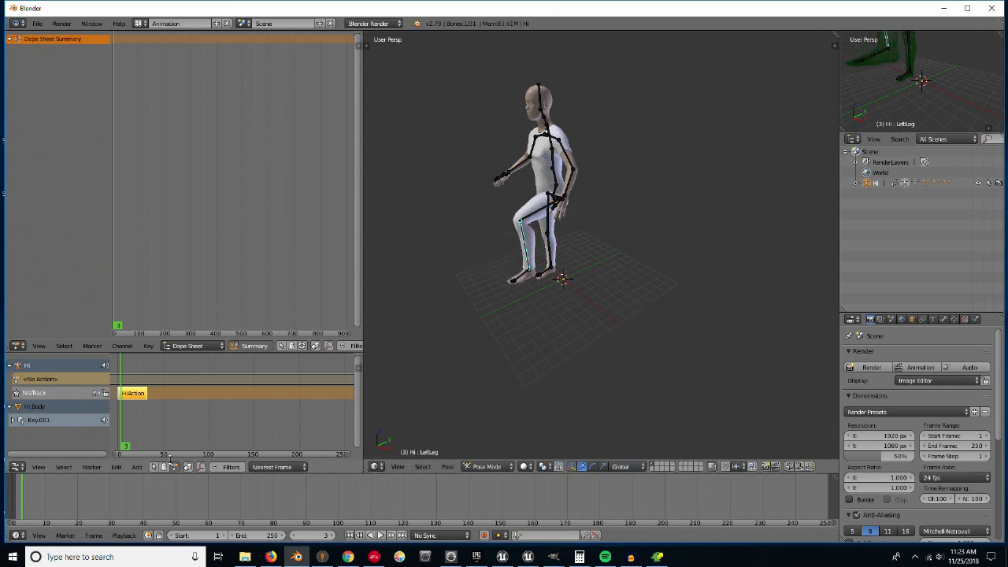
{"action": "mouse_move", "coordinate": [658, 295]}
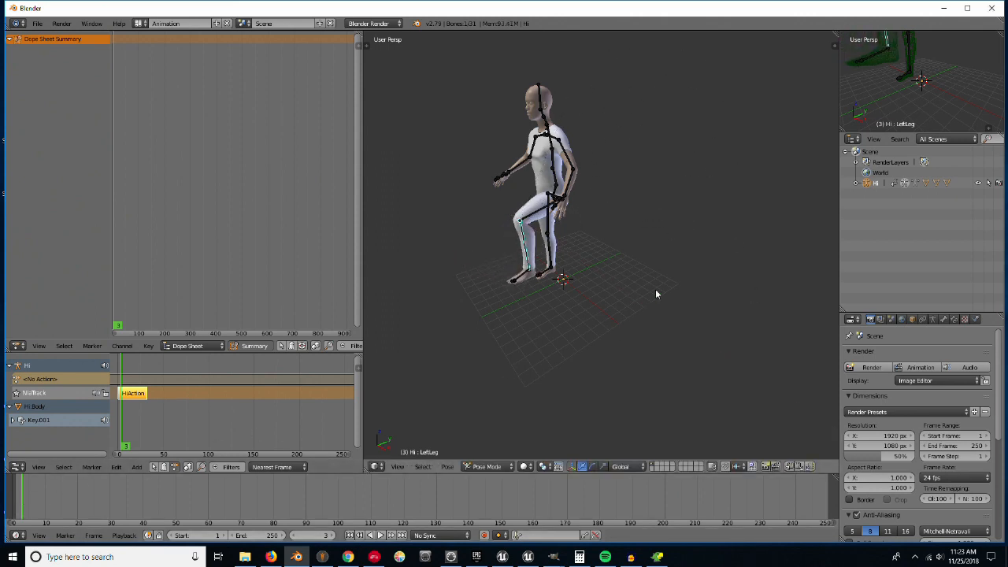
{"action": "left_click", "coordinate": [513, 466]}
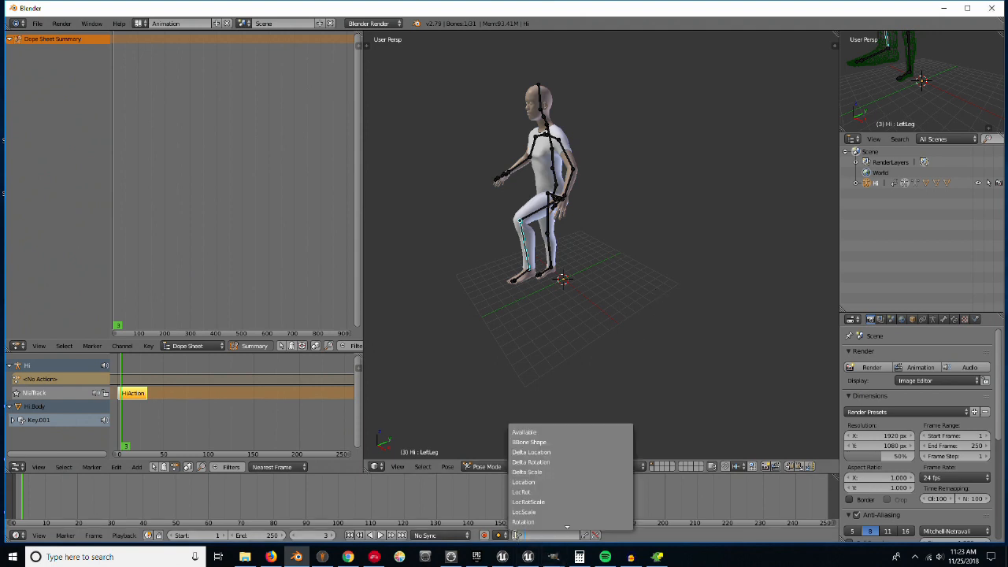
{"action": "mouse_move", "coordinate": [522, 491]}
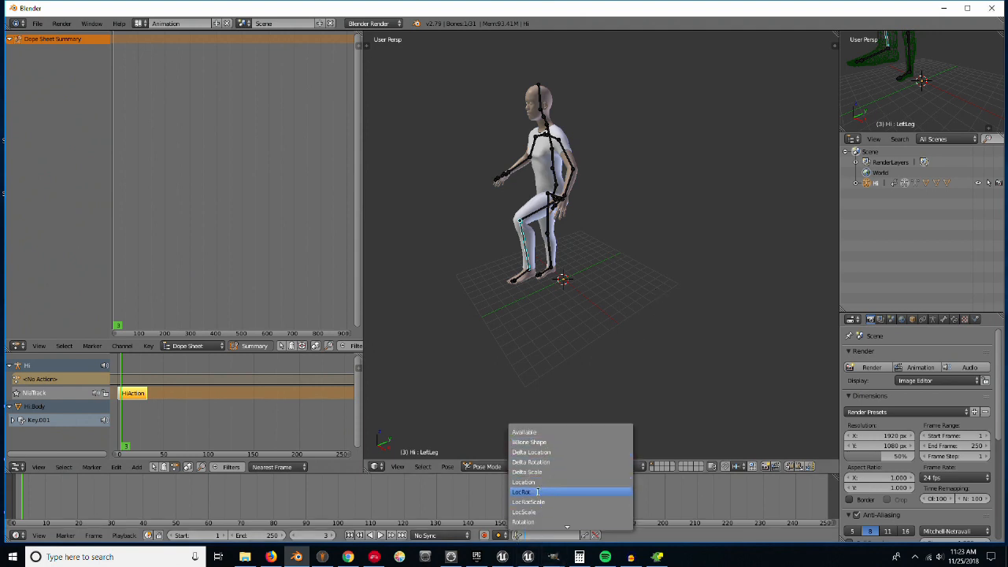
{"action": "left_click", "coordinate": [521, 491]}
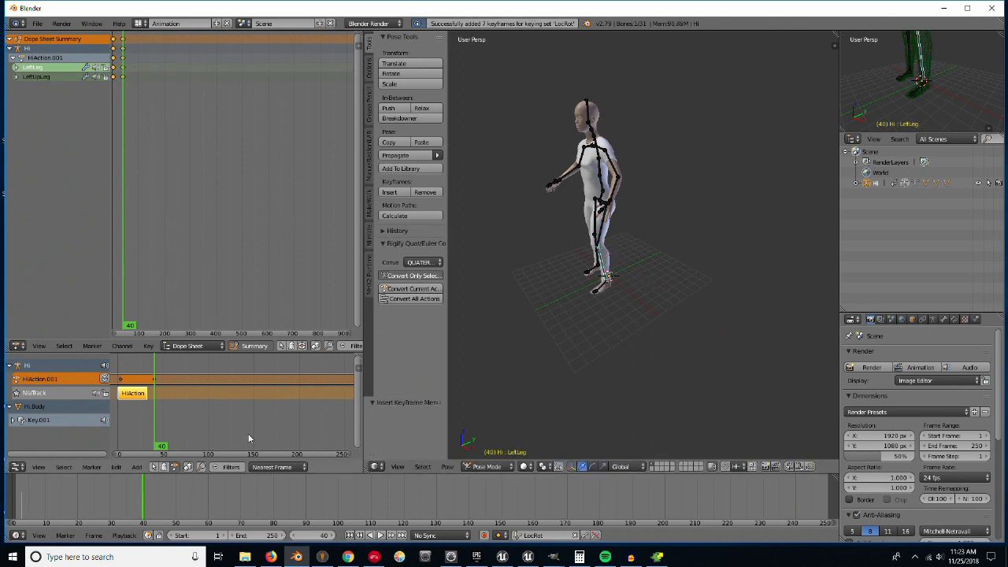
{"action": "left_click", "coordinate": [134, 504]}
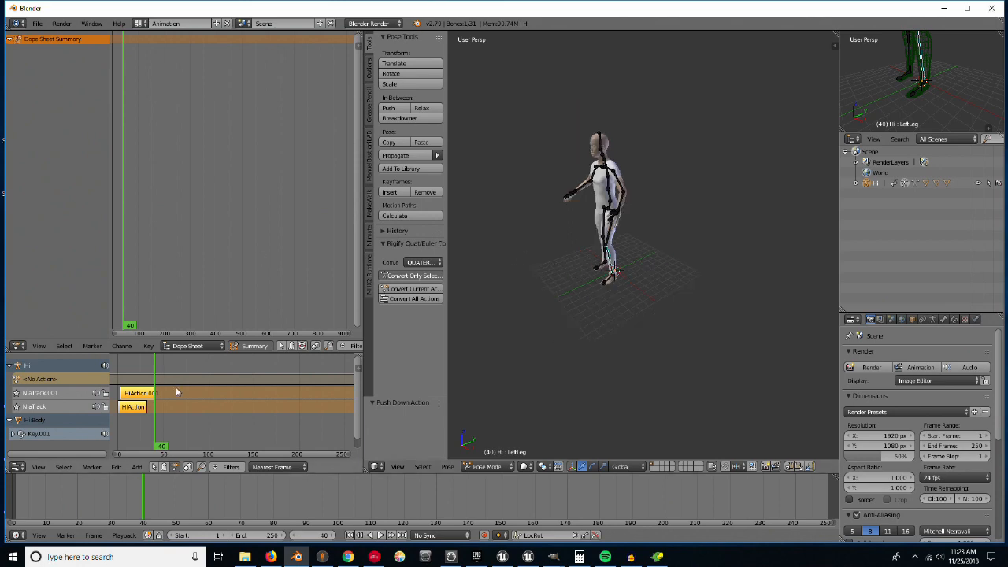
- Start an FBX export from the File menu, then back out of the file browser
{"action": "left_click", "coordinate": [38, 23]}
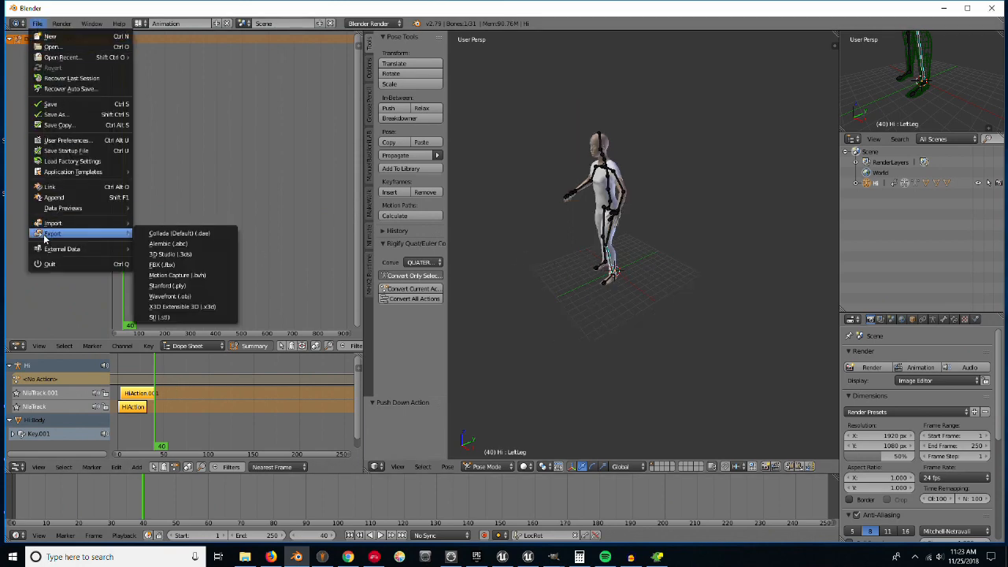
{"action": "left_click", "coordinate": [163, 264]}
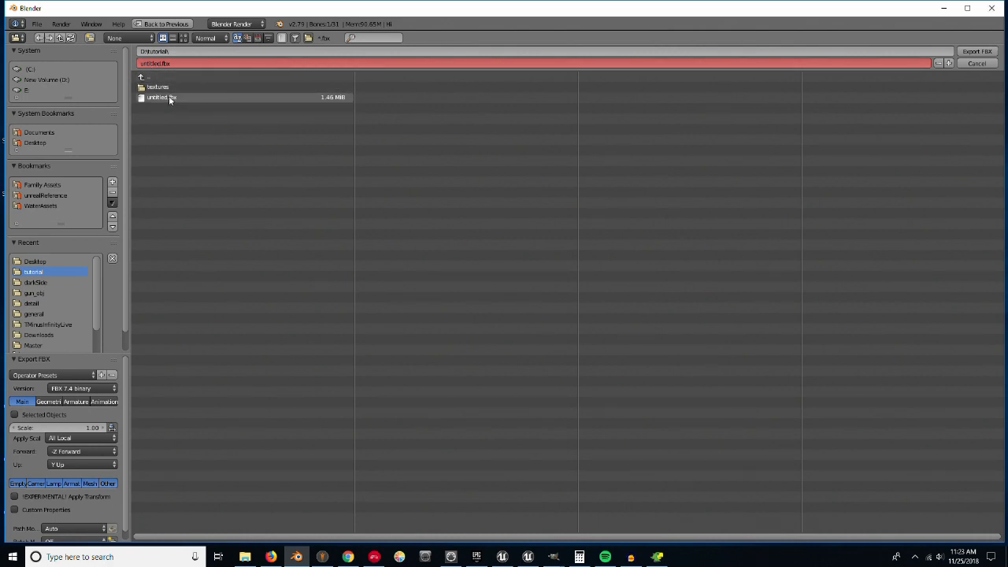
{"action": "mouse_move", "coordinate": [155, 132]}
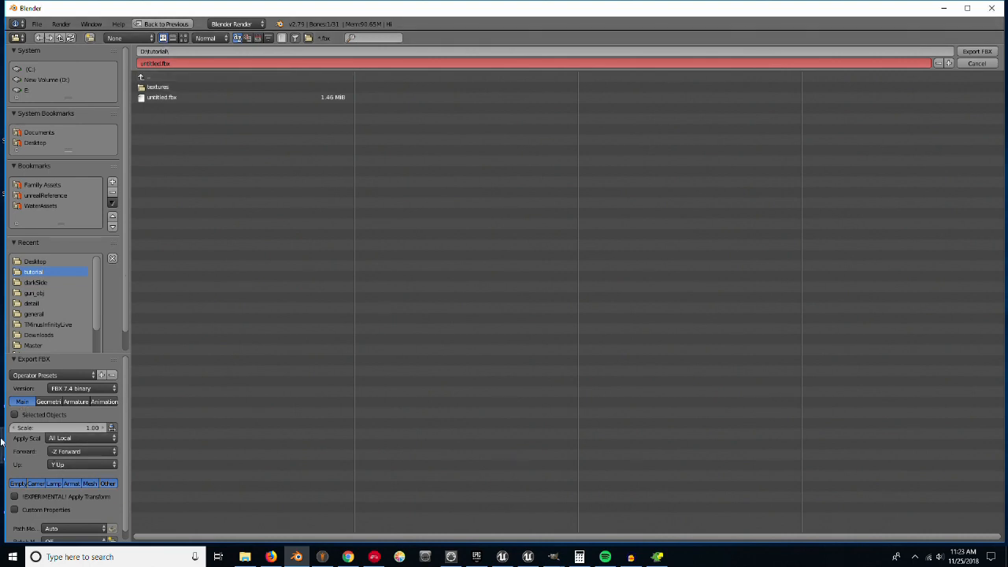
{"action": "left_click", "coordinate": [977, 63]}
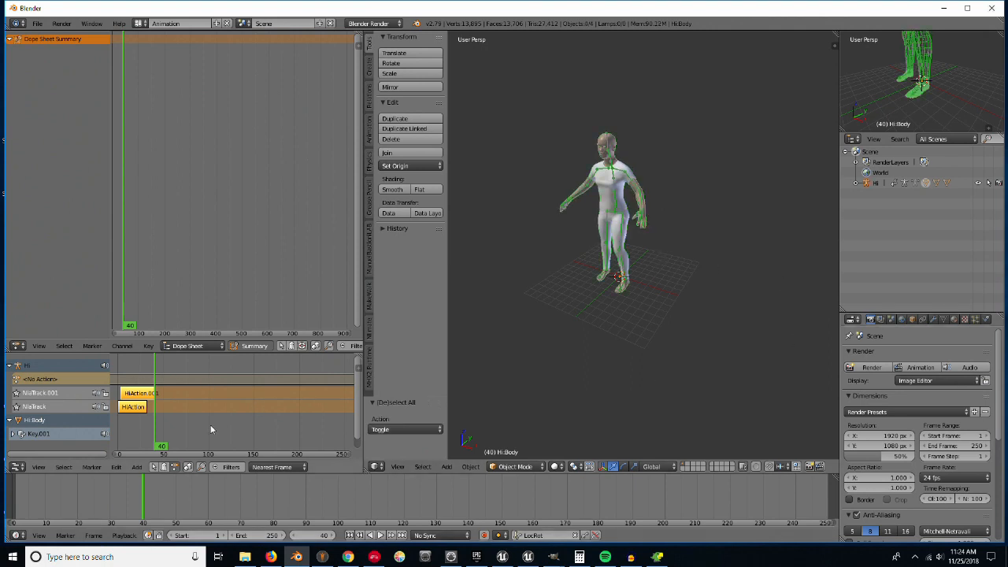
- Export the character to untitled.fbx after reviewing the Armature and Animation settings
{"action": "left_click", "coordinate": [38, 24]}
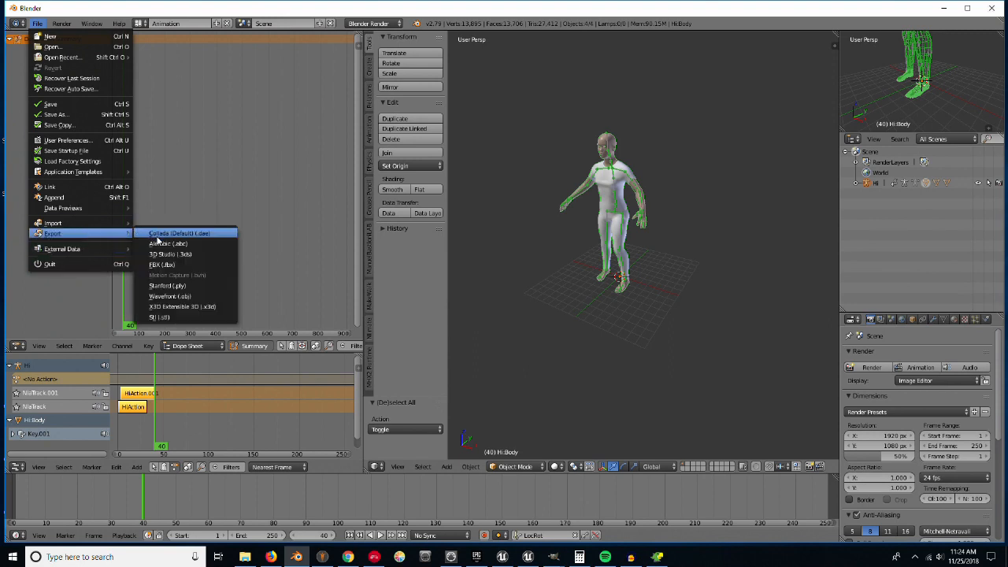
{"action": "left_click", "coordinate": [161, 265]}
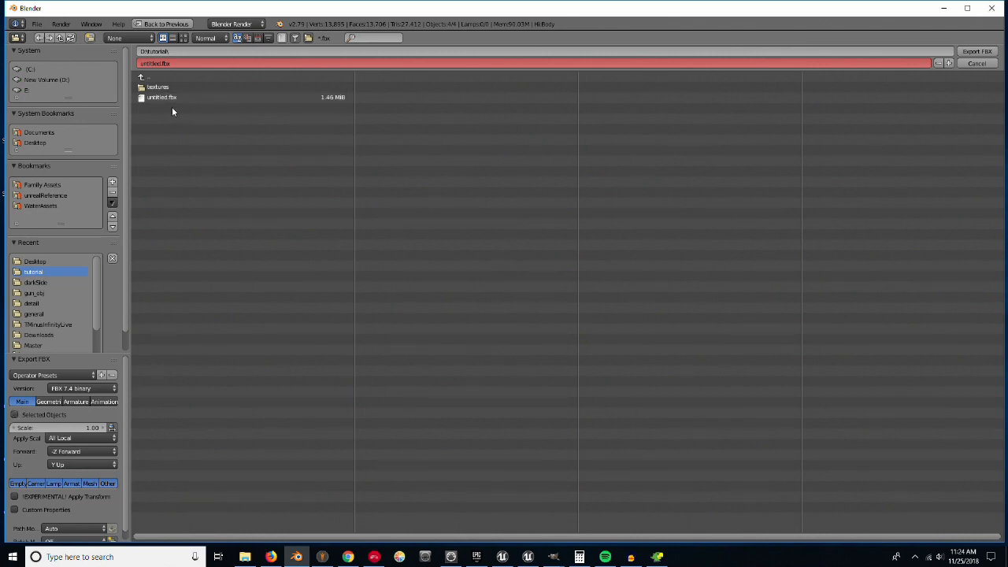
{"action": "left_click", "coordinate": [161, 98]}
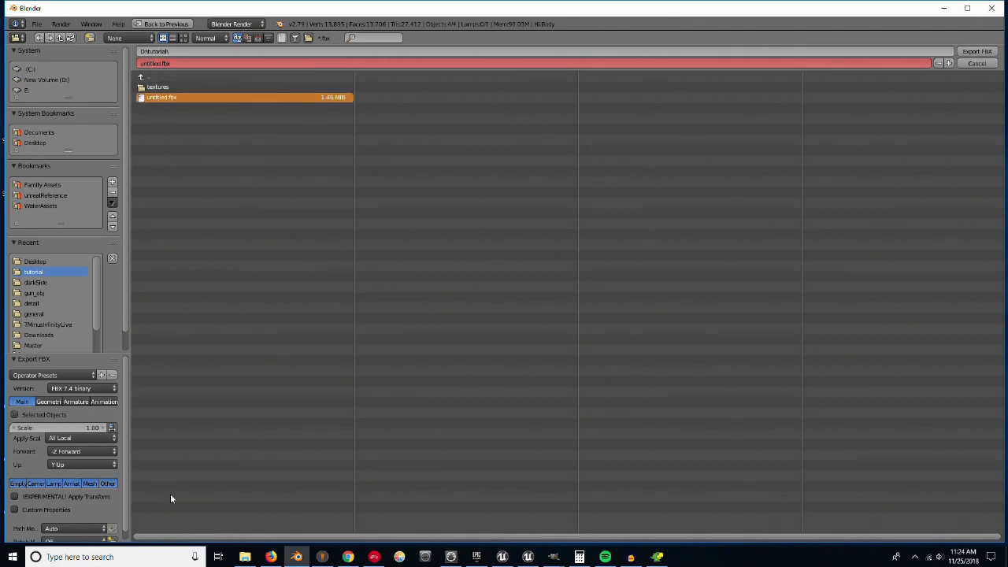
{"action": "left_click", "coordinate": [82, 401]}
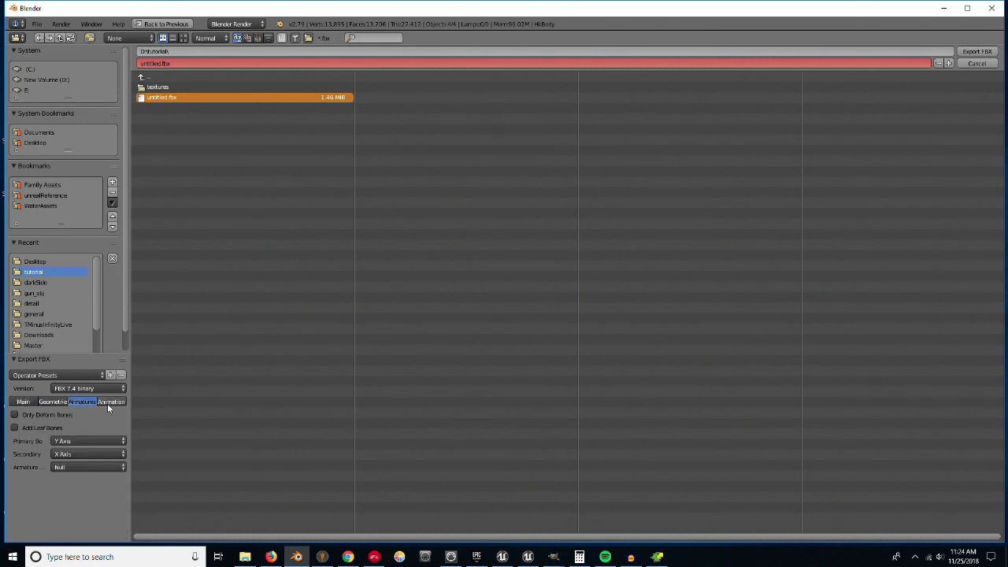
{"action": "left_click", "coordinate": [111, 401]}
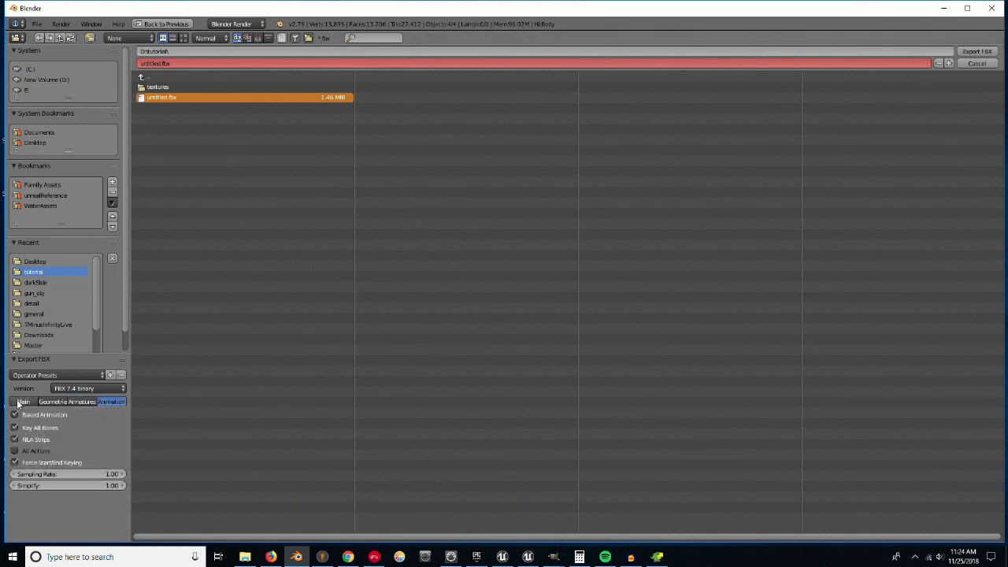
{"action": "left_click", "coordinate": [22, 402]}
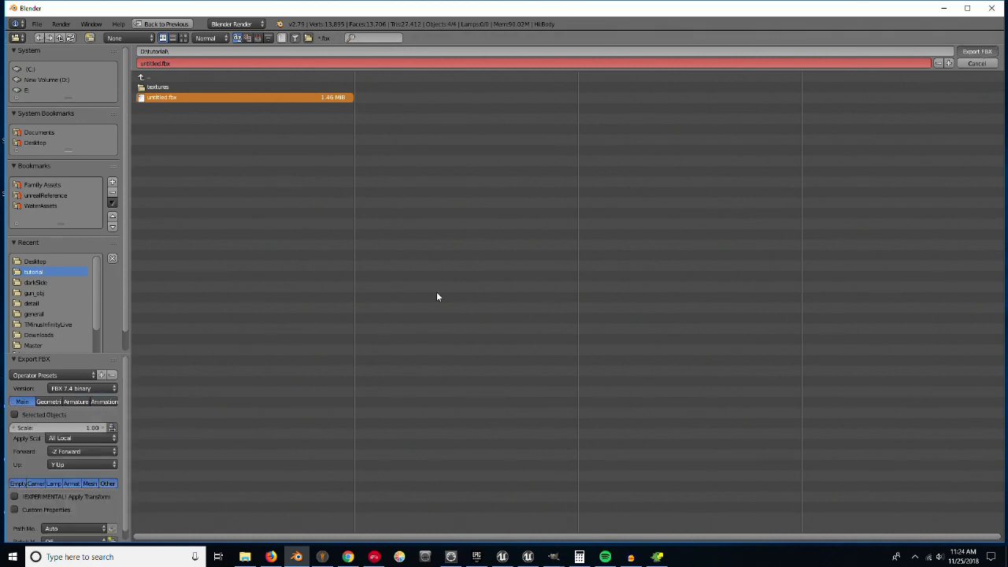
{"action": "left_click", "coordinate": [976, 63]}
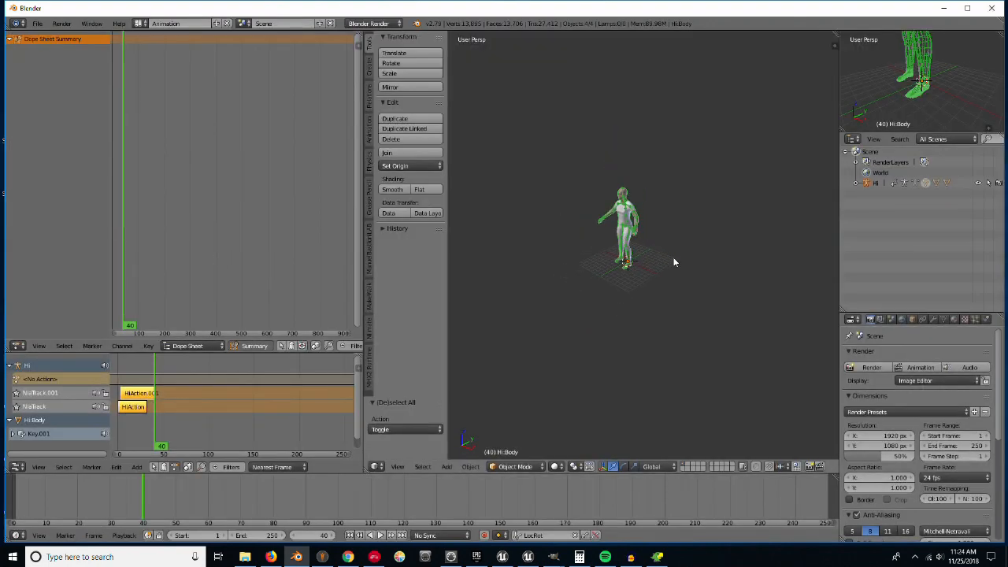
{"action": "mouse_move", "coordinate": [512, 535]}
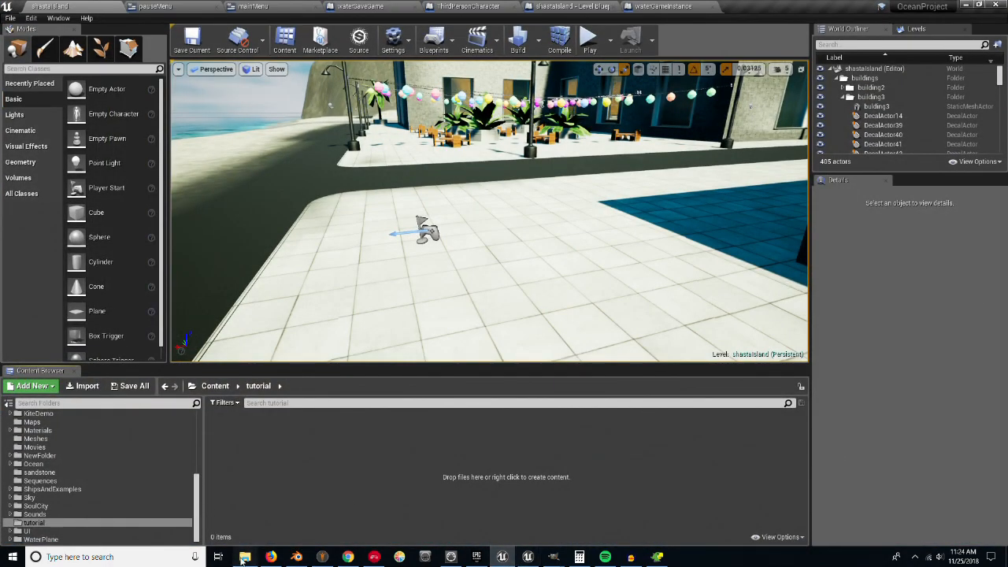
- Drag untitled.fbx into the tutorial content folder and review the FBX Import Options
{"action": "left_click", "coordinate": [246, 558]}
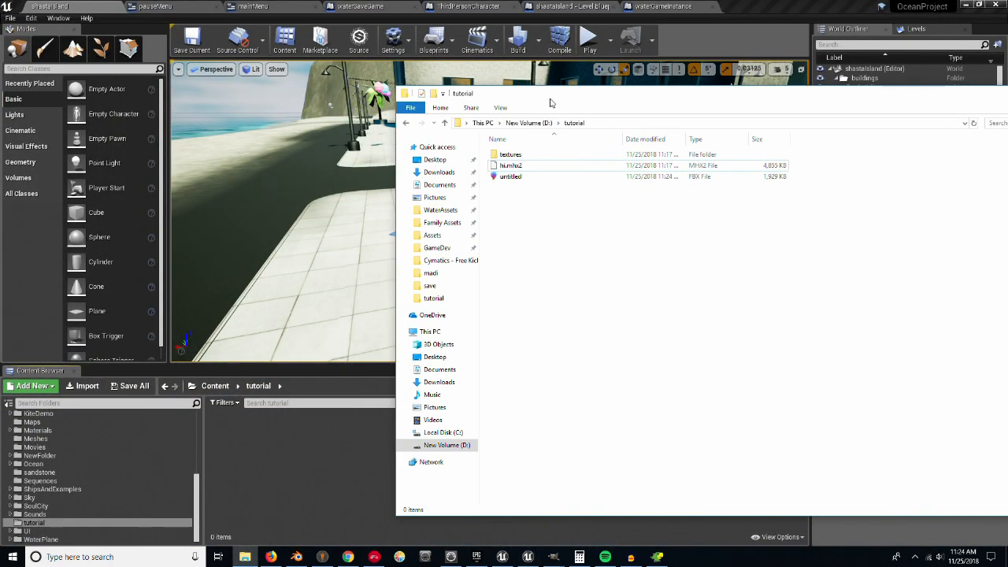
{"action": "left_click", "coordinate": [510, 177]}
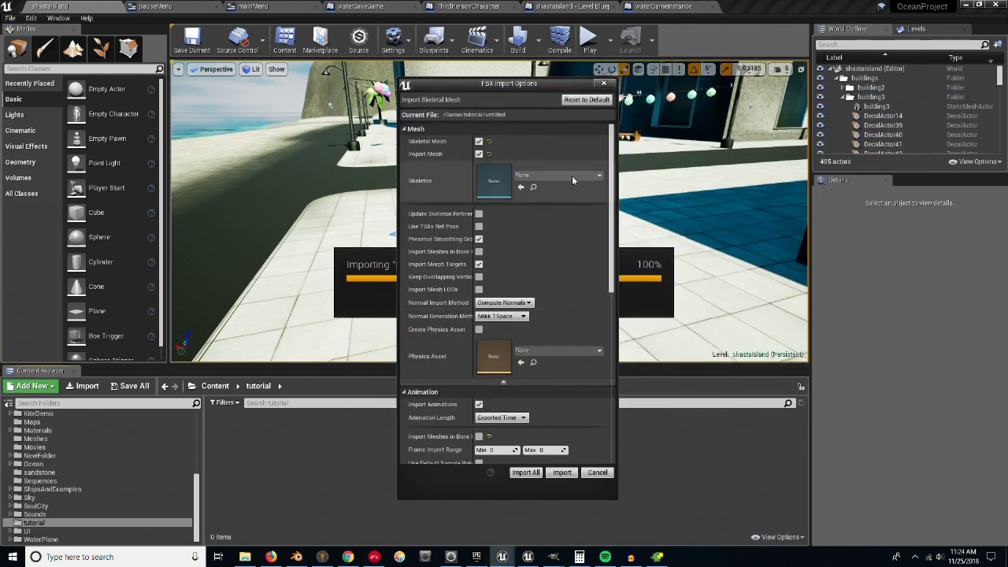
{"action": "scroll", "scroll_direction": "down", "scroll_amount": 3}
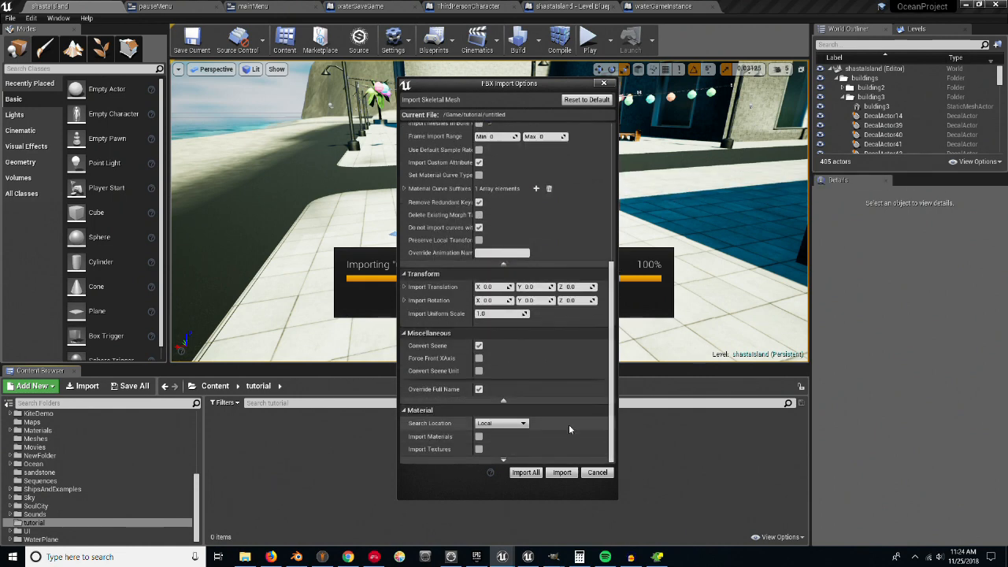
{"action": "scroll", "scroll_direction": "down", "scroll_amount": 3}
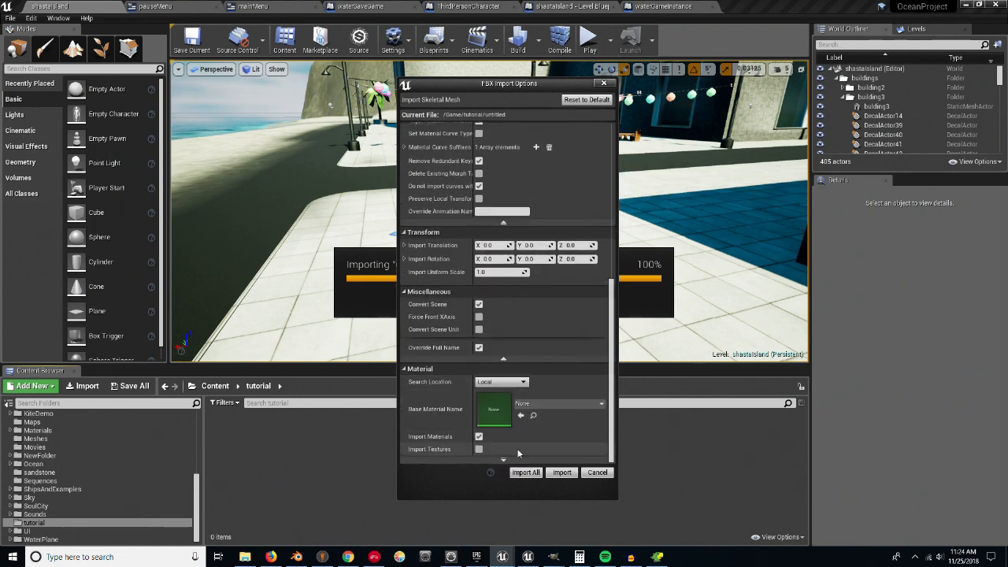
{"action": "scroll", "scroll_direction": "up", "scroll_amount": 3}
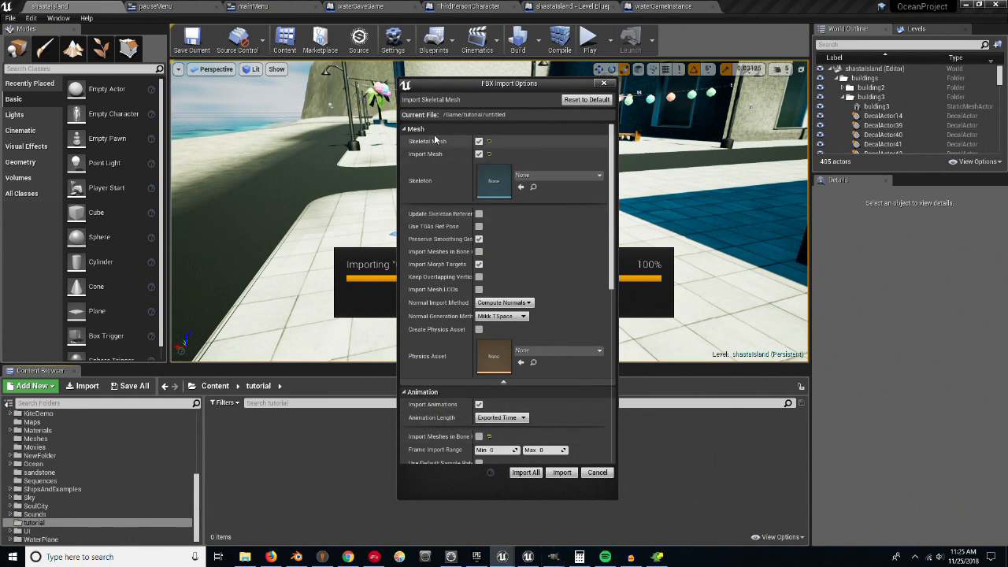
{"action": "mouse_move", "coordinate": [437, 138]}
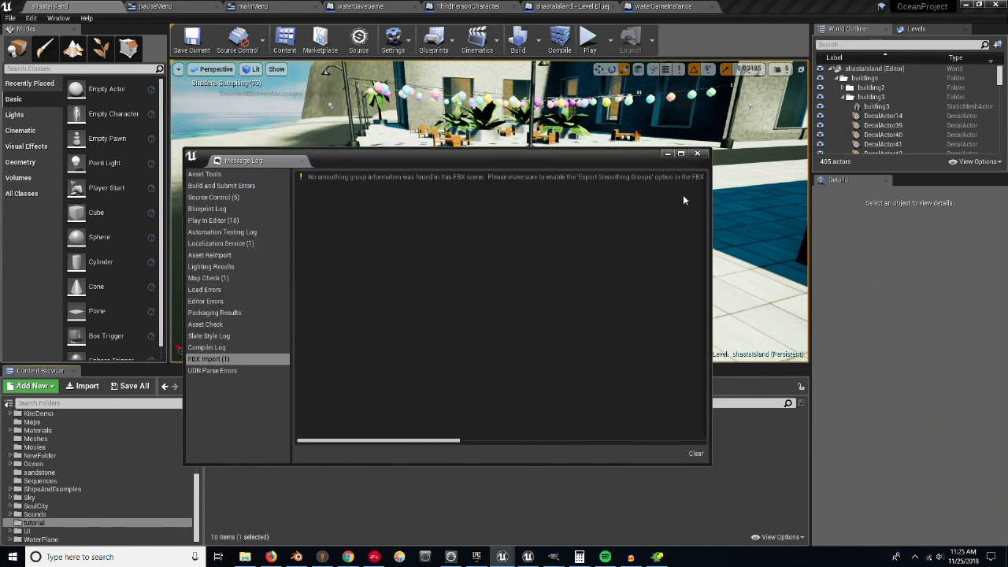
- Dismiss the import Message Log and look over the imported character's morph targets
{"action": "left_click", "coordinate": [696, 155]}
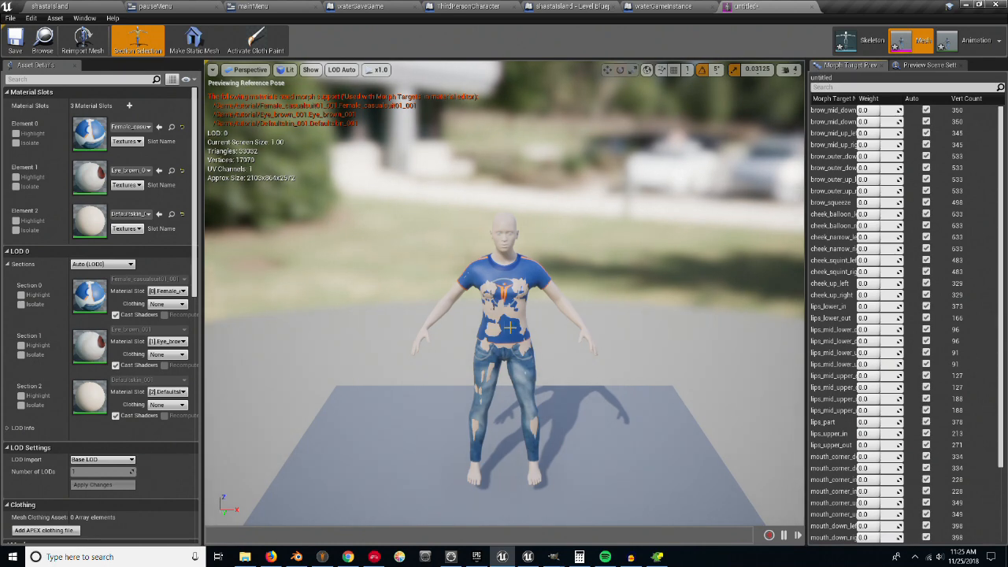
{"action": "scroll", "scroll_direction": "down", "scroll_amount": 3}
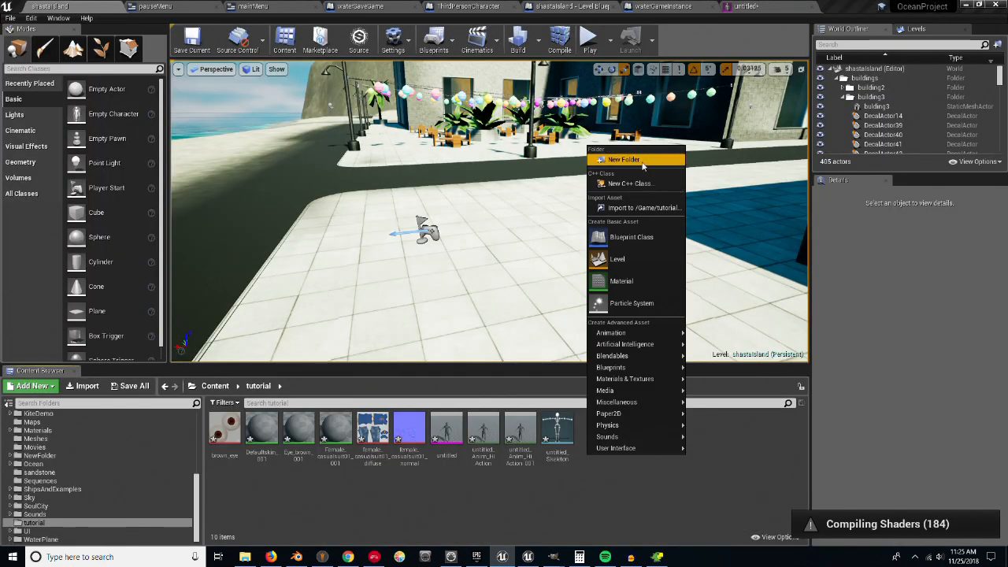
- Create NewFolder inside tutorial and start importing the FBX into it
{"action": "left_click", "coordinate": [624, 159]}
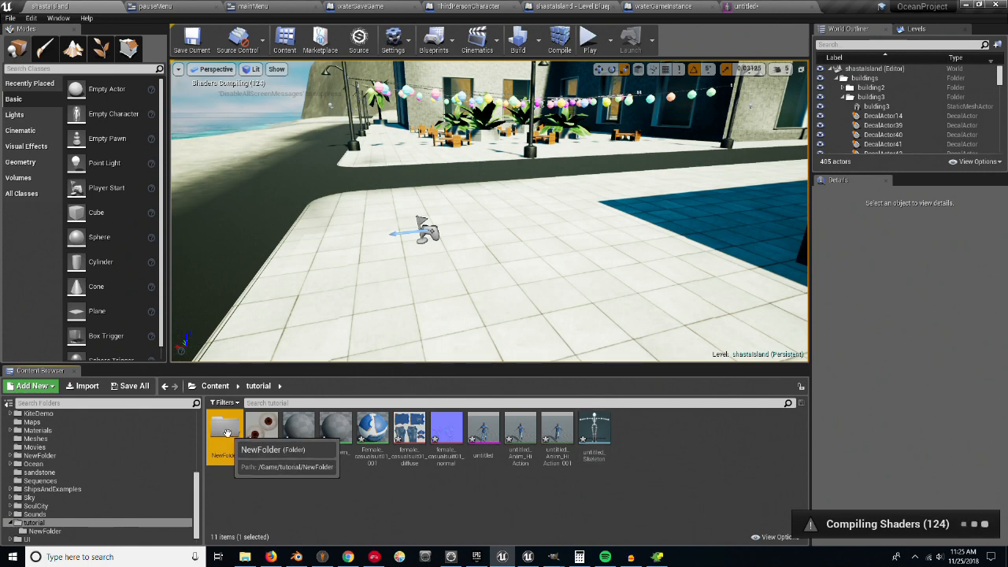
{"action": "mouse_move", "coordinate": [594, 429]}
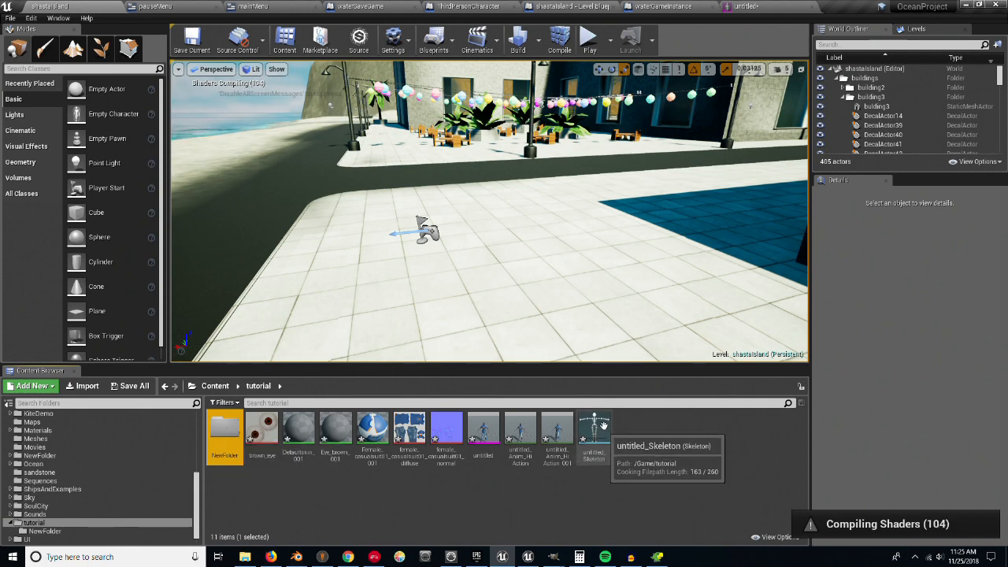
{"action": "mouse_move", "coordinate": [528, 475]}
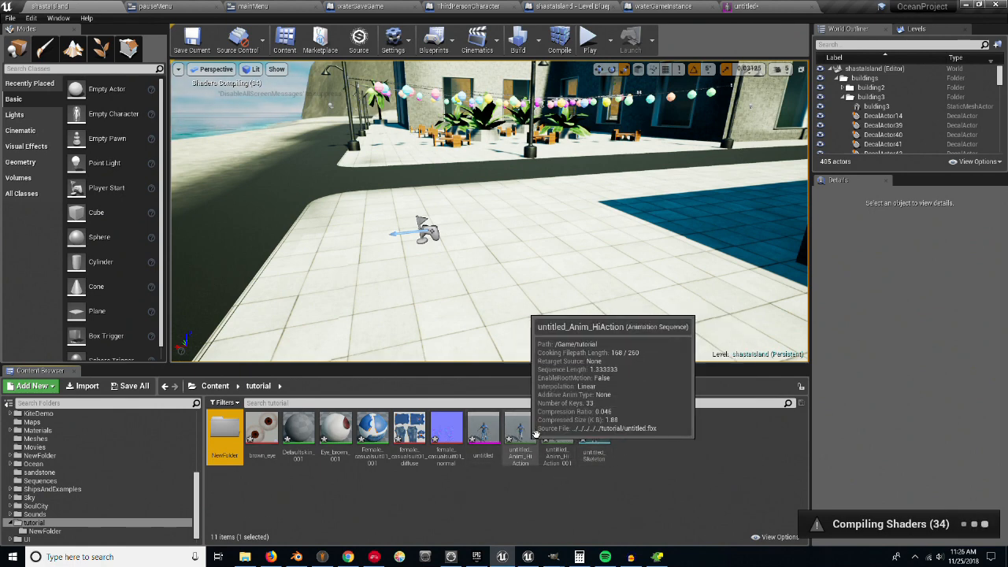
{"action": "mouse_move", "coordinate": [557, 429]}
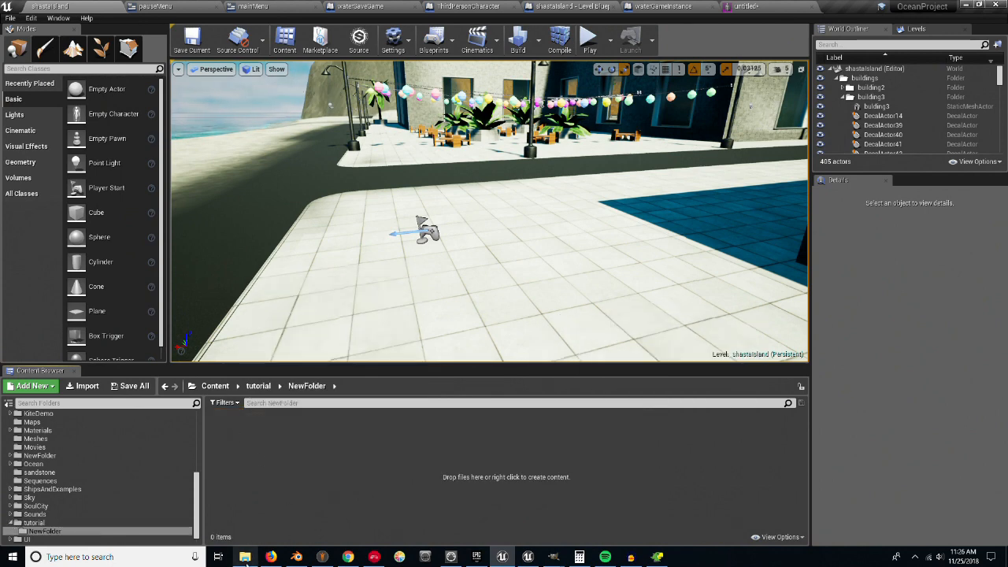
{"action": "left_click", "coordinate": [246, 558]}
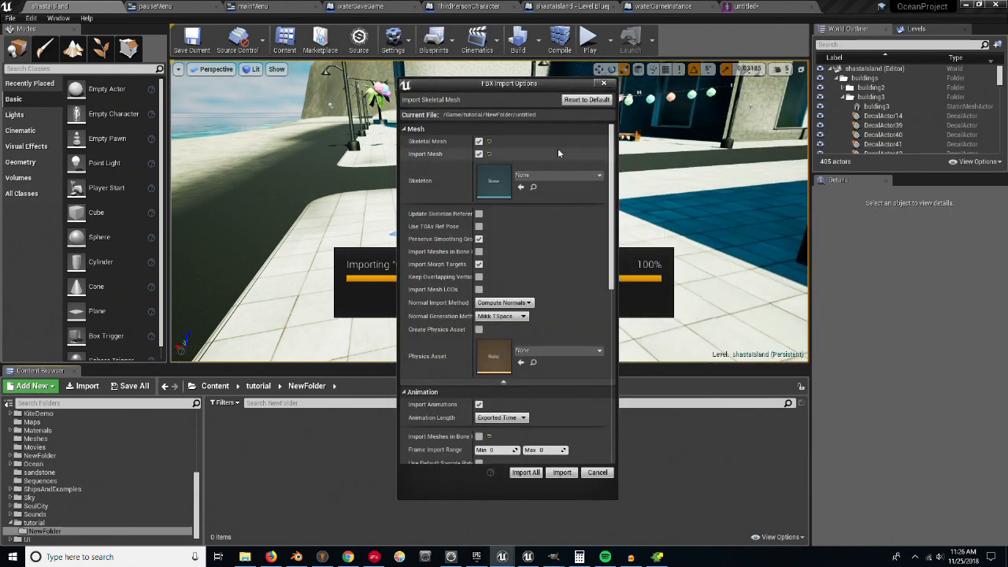
{"action": "scroll", "scroll_direction": "down", "scroll_amount": 3}
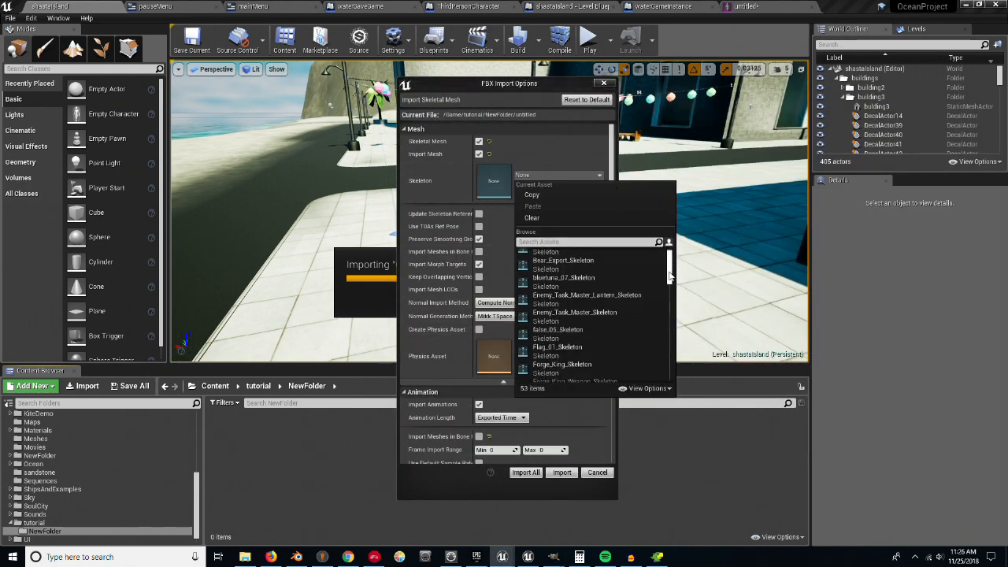
{"action": "scroll", "scroll_direction": "down", "scroll_amount": 3}
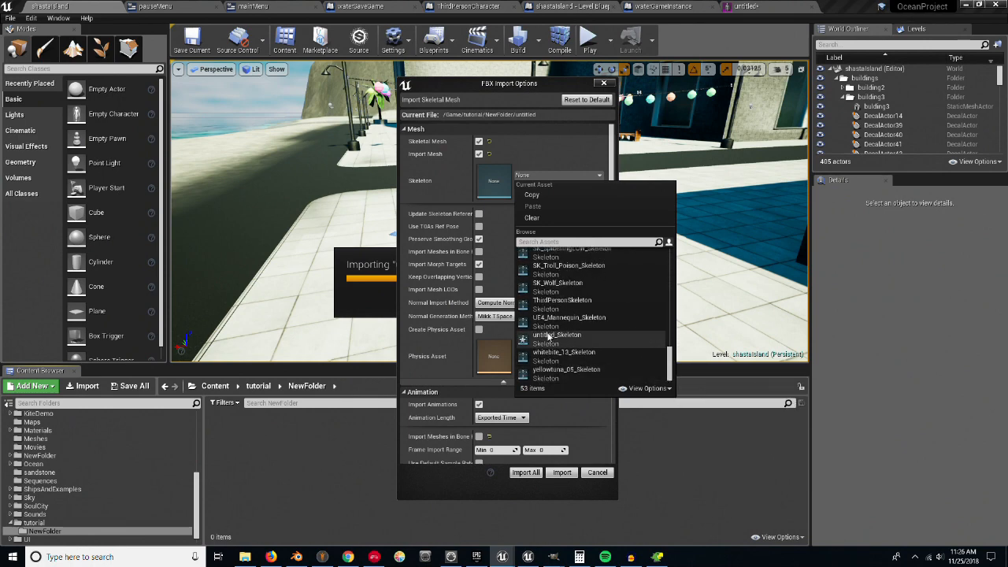
- Enable Import Animations in the FBX Import Options and run the import
{"action": "left_click", "coordinate": [556, 334]}
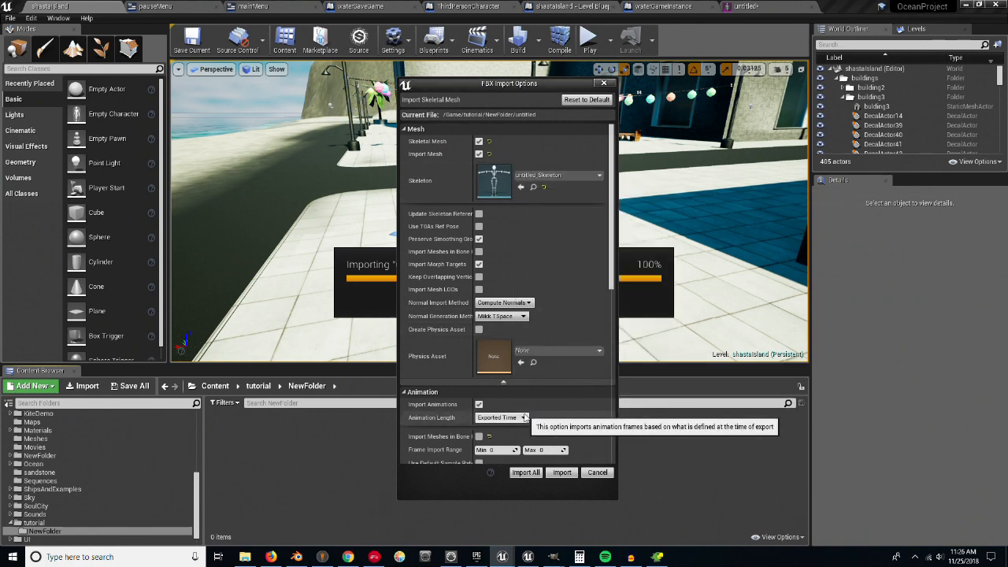
{"action": "scroll", "scroll_direction": "down", "scroll_amount": 3}
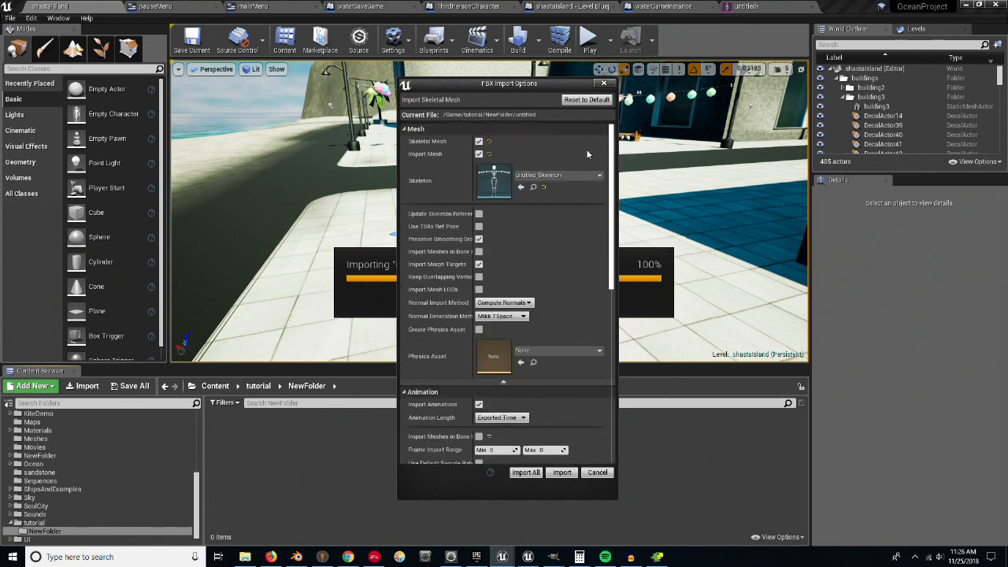
{"action": "scroll", "scroll_direction": "down", "scroll_amount": 3}
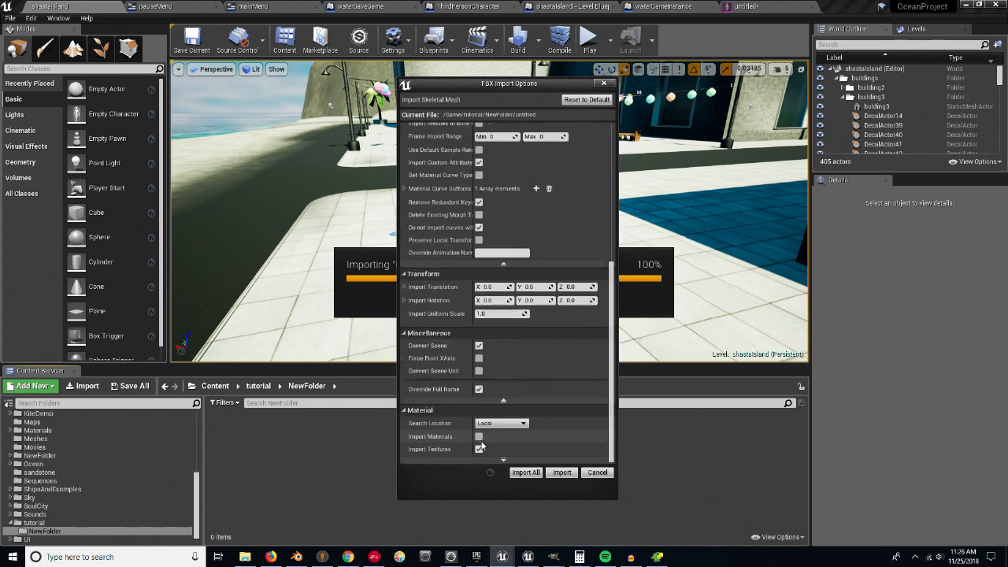
{"action": "scroll", "scroll_direction": "up", "scroll_amount": 3}
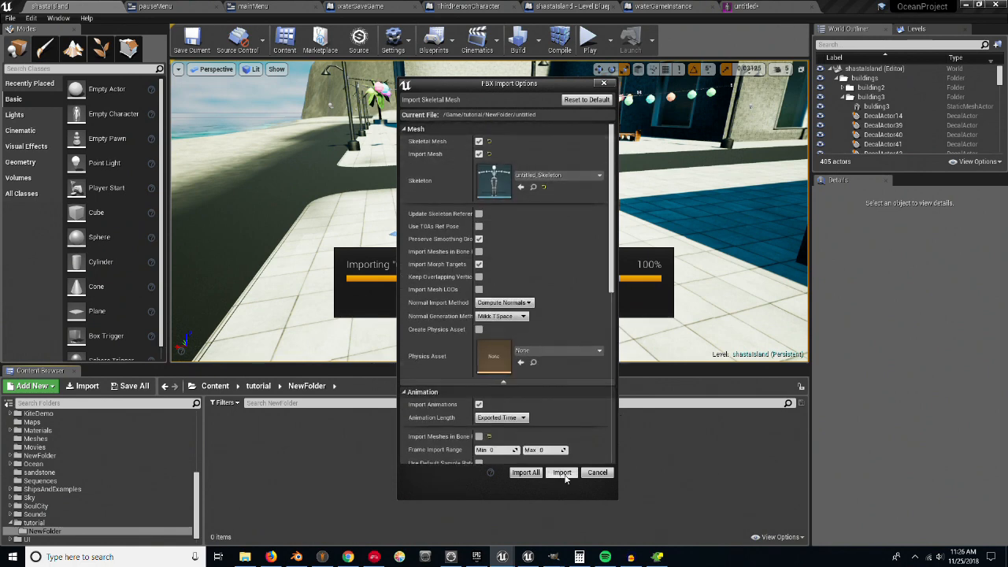
{"action": "left_click", "coordinate": [561, 473]}
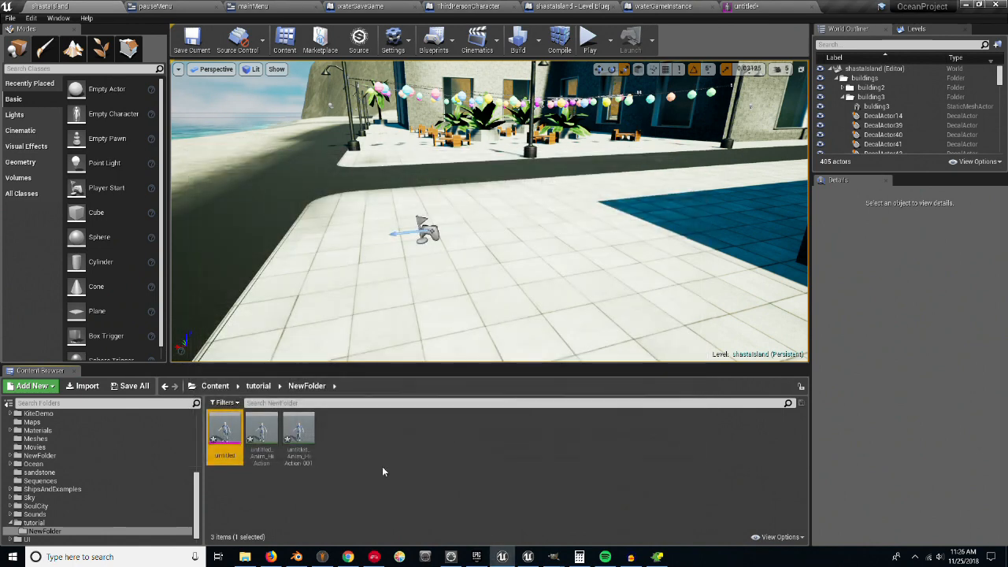
{"action": "mouse_move", "coordinate": [461, 463]}
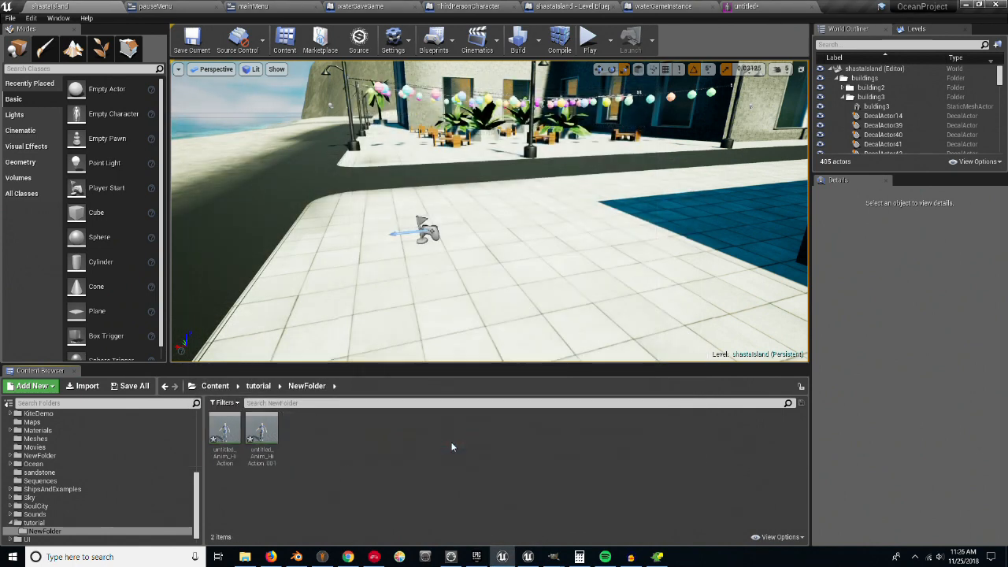
- Open one of the imported Action animation assets to preview it
{"action": "left_click", "coordinate": [223, 433]}
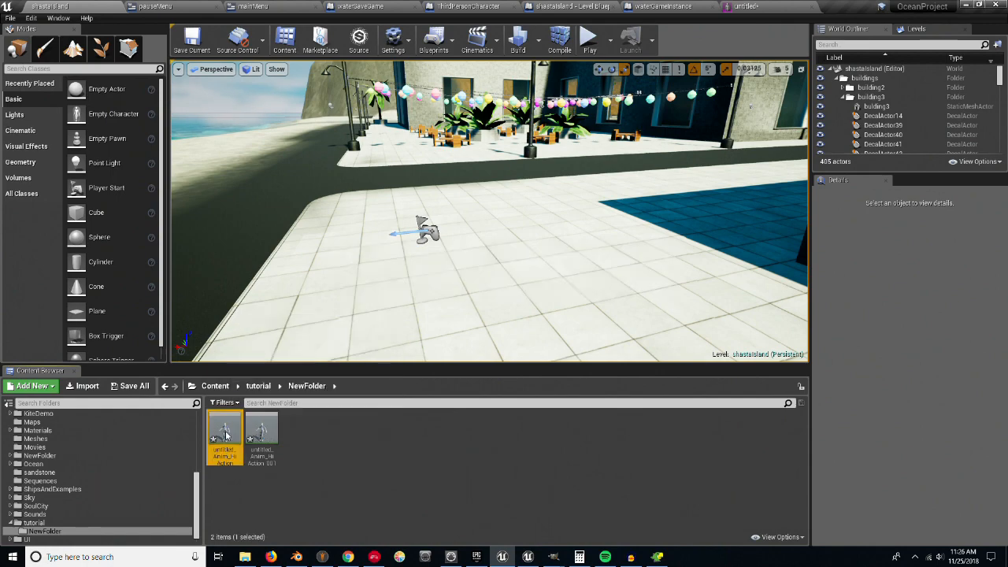
{"action": "double_click", "coordinate": [224, 433]}
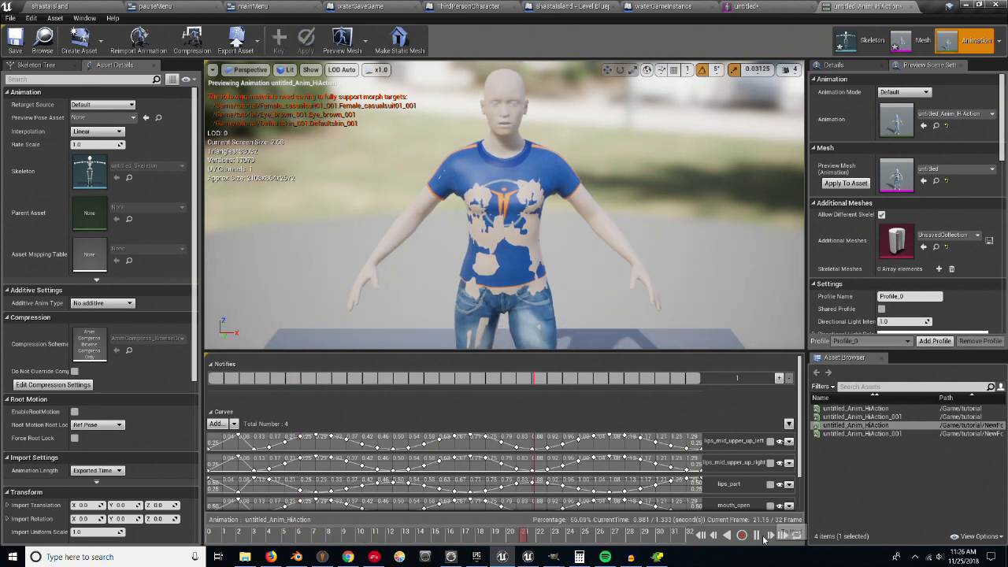
- Preview the Armature Action animation on the MakeHuman character in the animation editor
{"action": "left_click", "coordinate": [781, 535]}
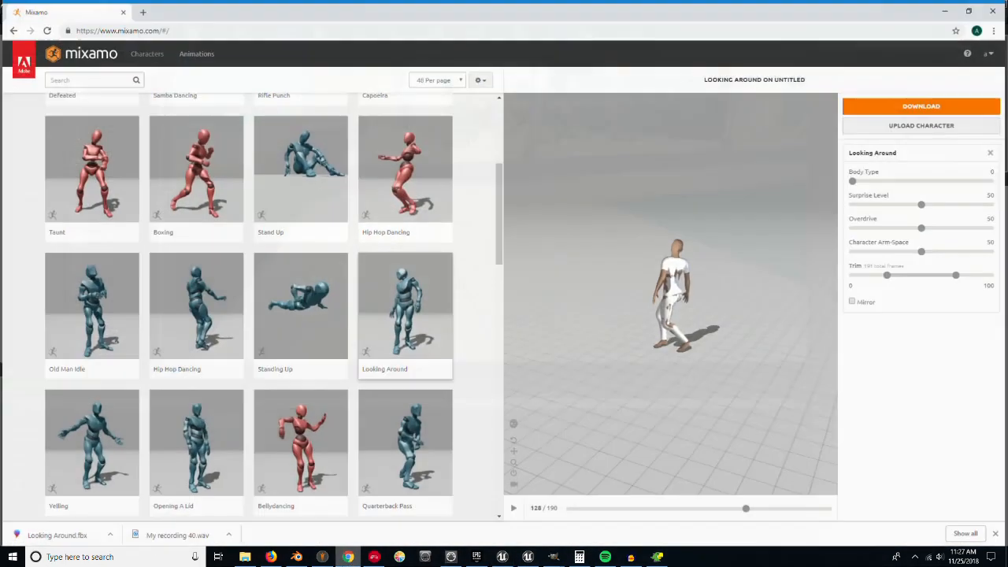
- Upload the untitled FBX from the tutorial folder to Mixamo for auto-rigging
{"action": "left_click", "coordinate": [921, 126]}
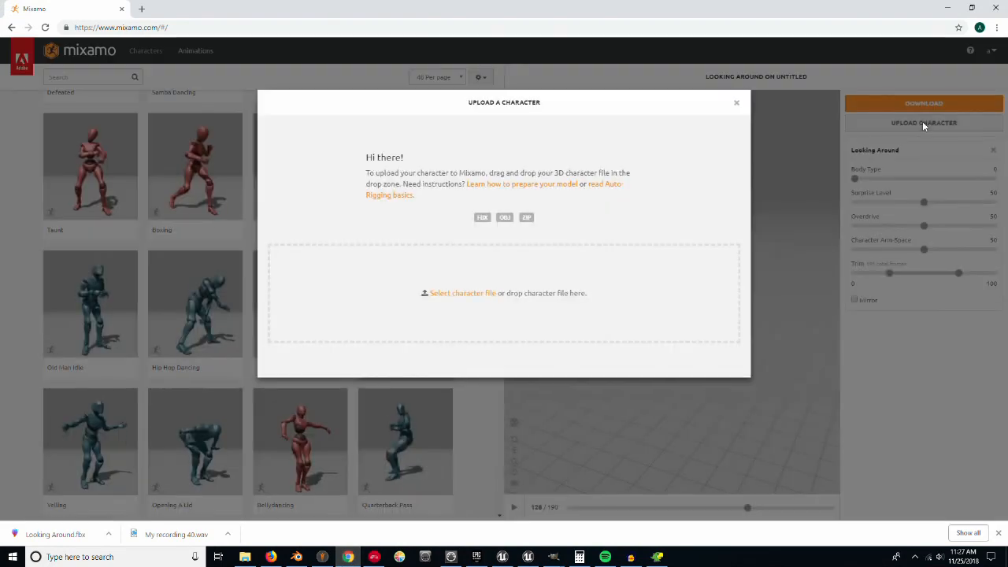
{"action": "left_click", "coordinate": [463, 291]}
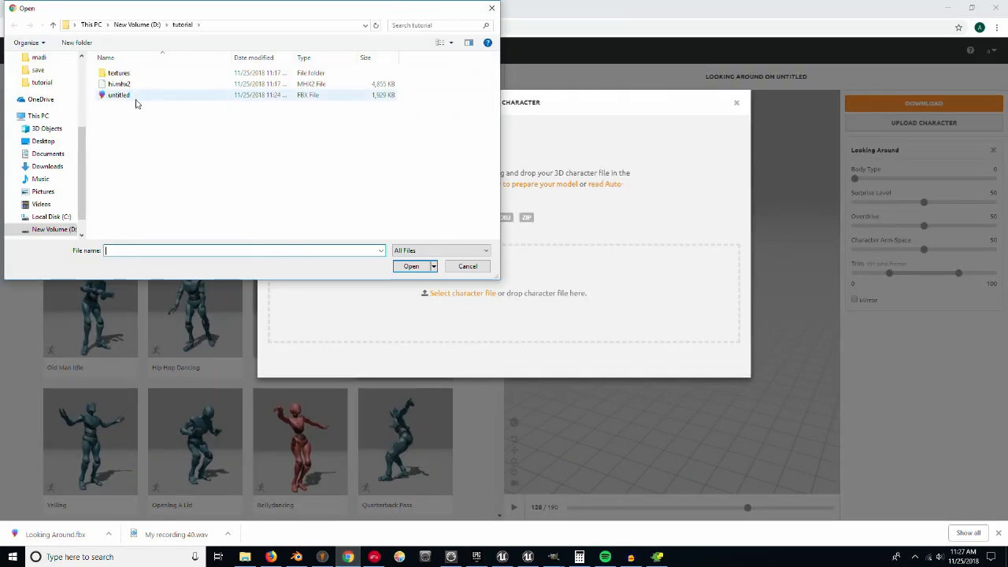
{"action": "left_click", "coordinate": [409, 266]}
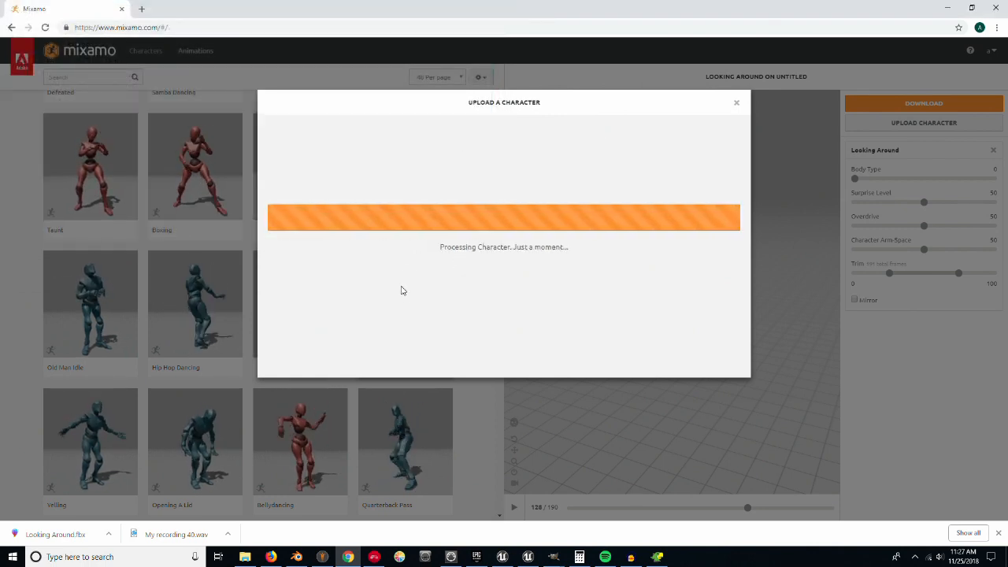
{"action": "mouse_move", "coordinate": [364, 164]}
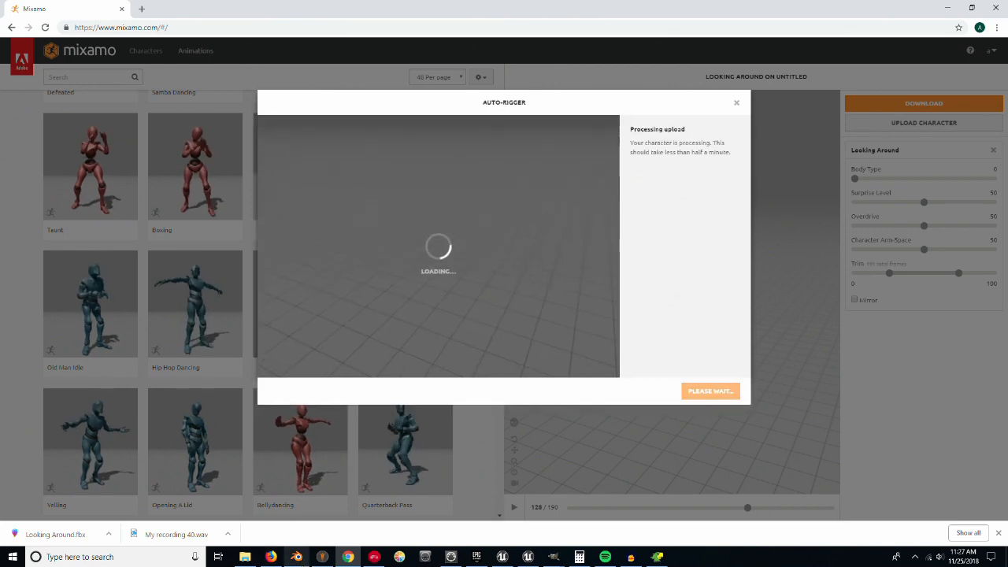
{"action": "left_click", "coordinate": [296, 557]}
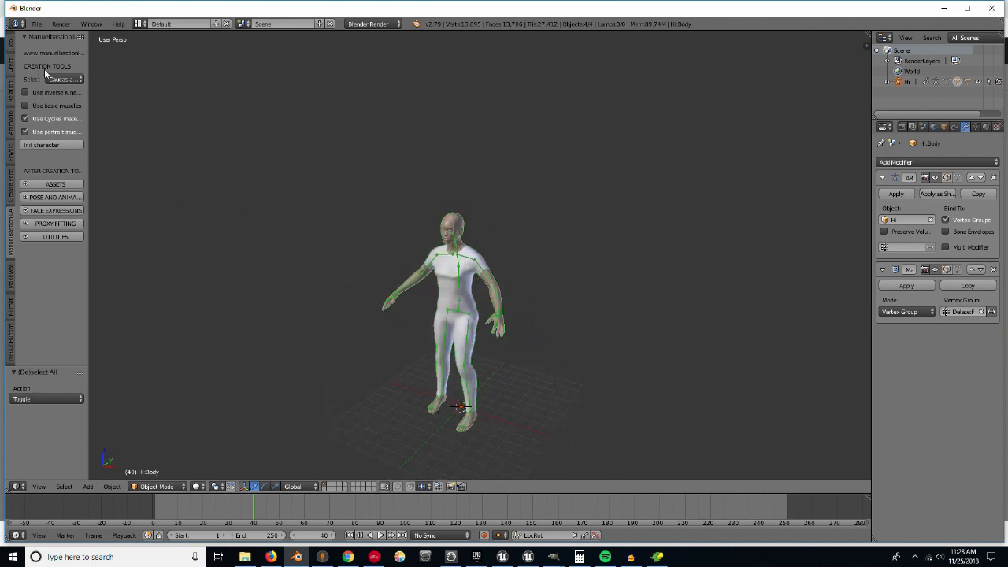
{"action": "mouse_move", "coordinate": [47, 76]}
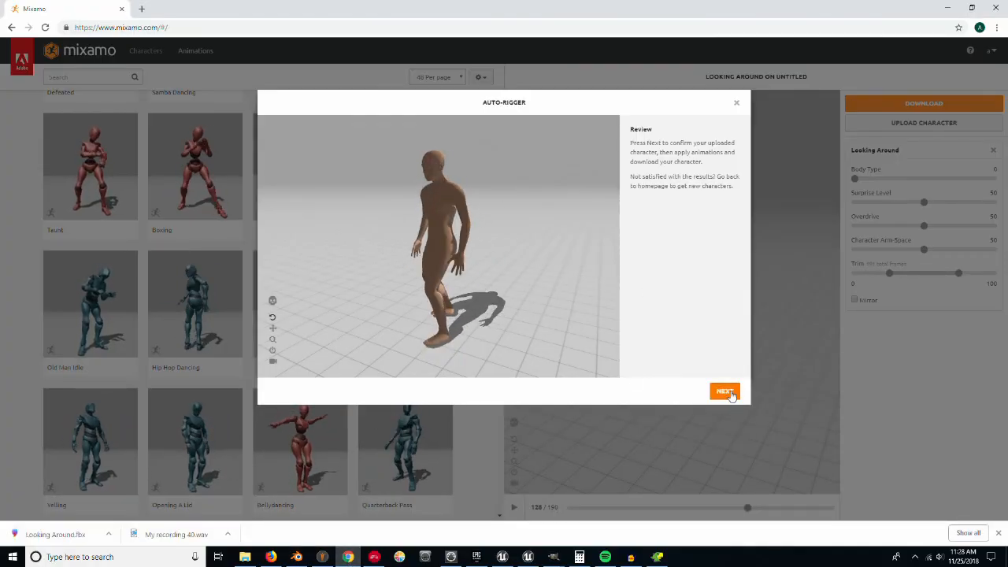
- Accept the auto-rigged character as active and apply the Standing Up animation to it
{"action": "left_click", "coordinate": [724, 391]}
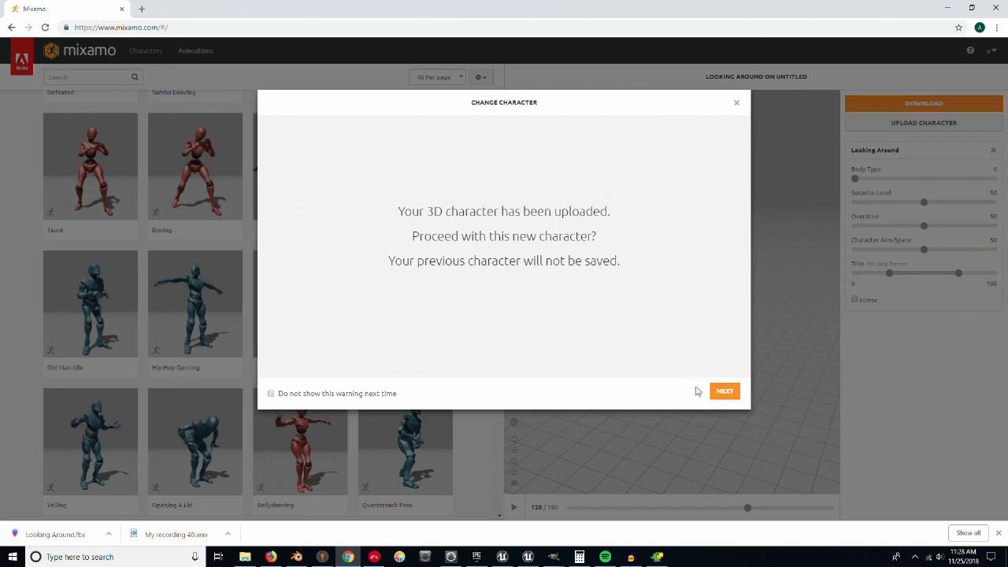
{"action": "left_click", "coordinate": [724, 390]}
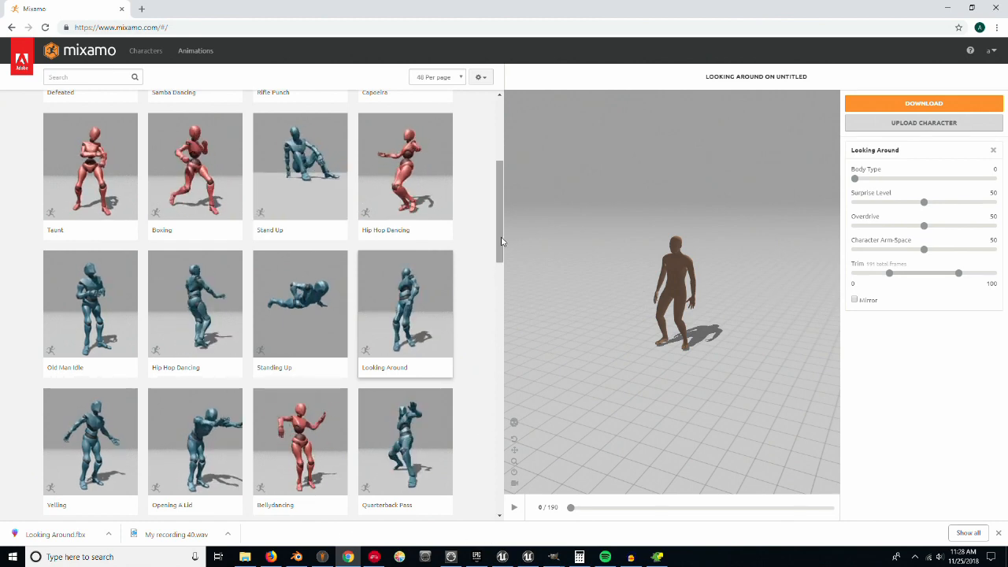
{"action": "left_click", "coordinate": [405, 167]}
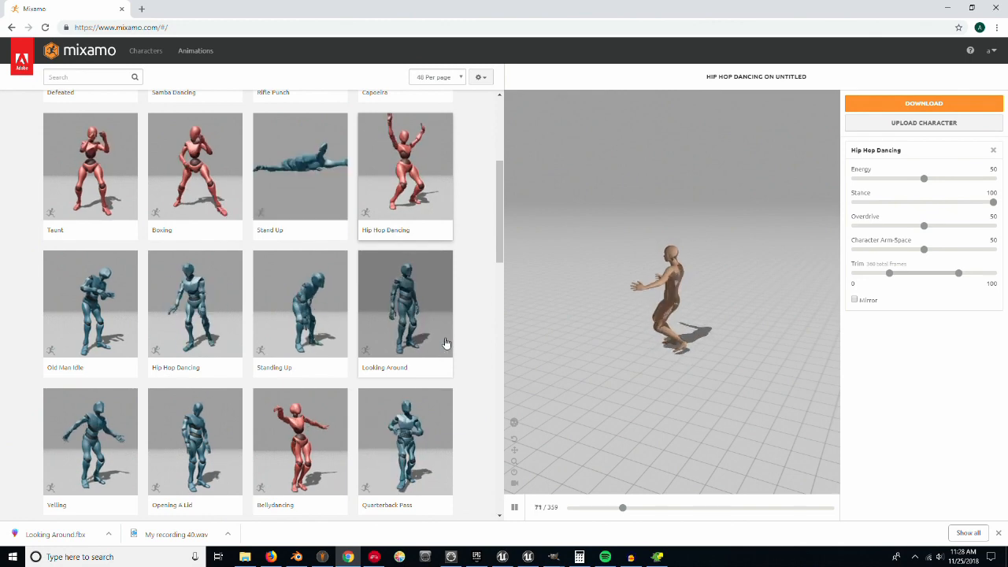
{"action": "left_click", "coordinate": [299, 303]}
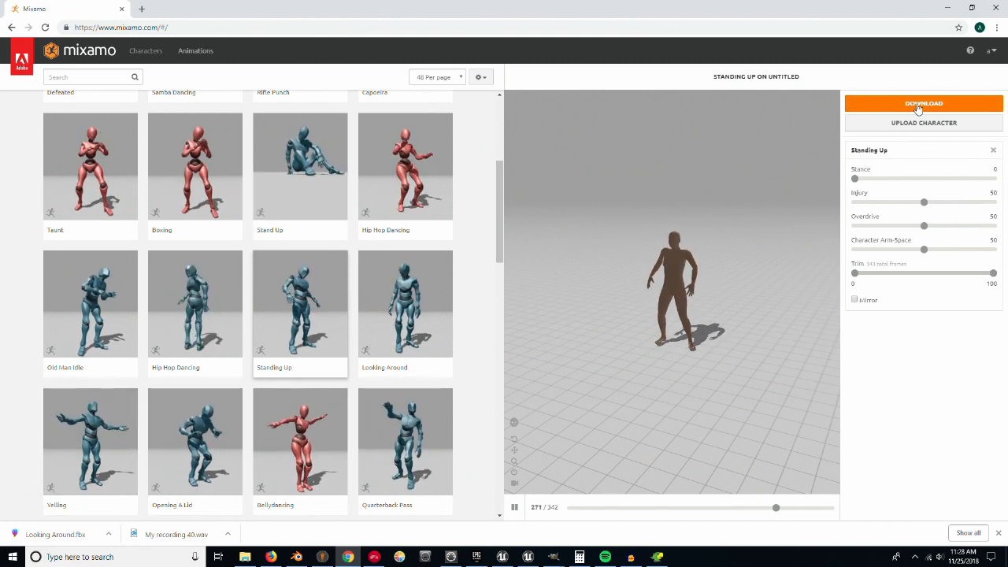
- Set the download to FBX format Without Skin for the Standing Up animation
{"action": "left_click", "coordinate": [923, 104]}
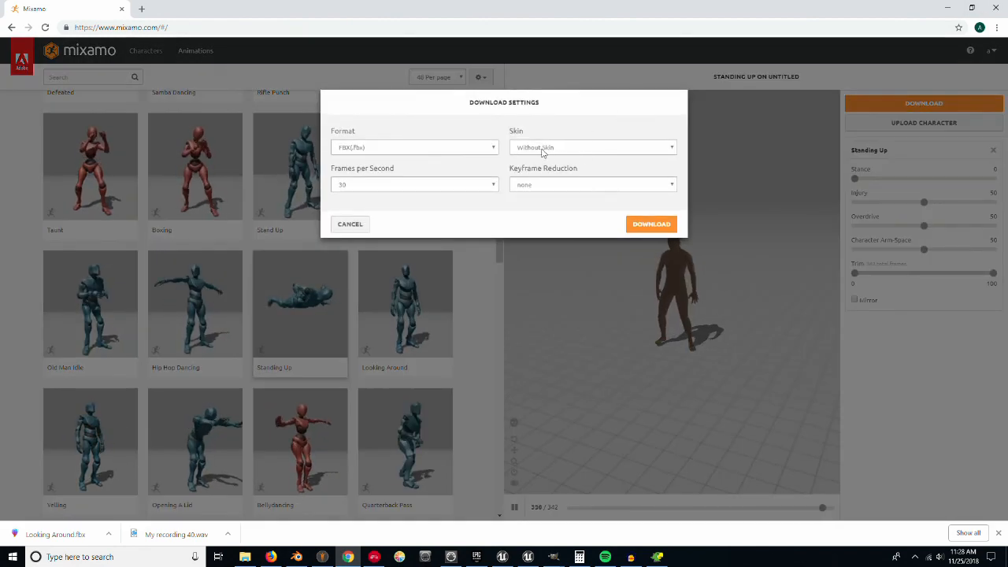
{"action": "left_click", "coordinate": [652, 224]}
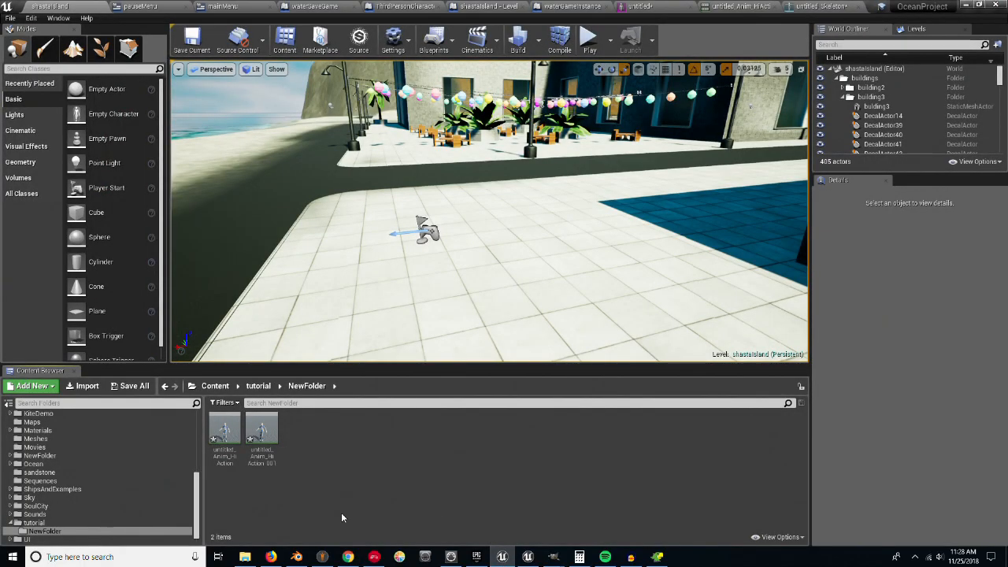
- Bring the Standing Up.fbx from the Downloads folder into the Content Browser
{"action": "left_click", "coordinate": [259, 386]}
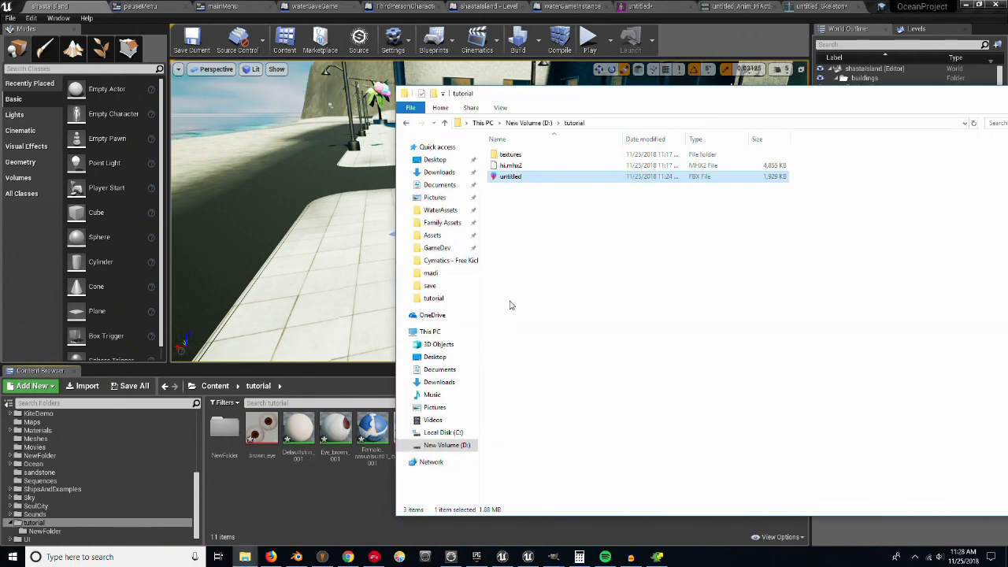
{"action": "left_click", "coordinate": [438, 172]}
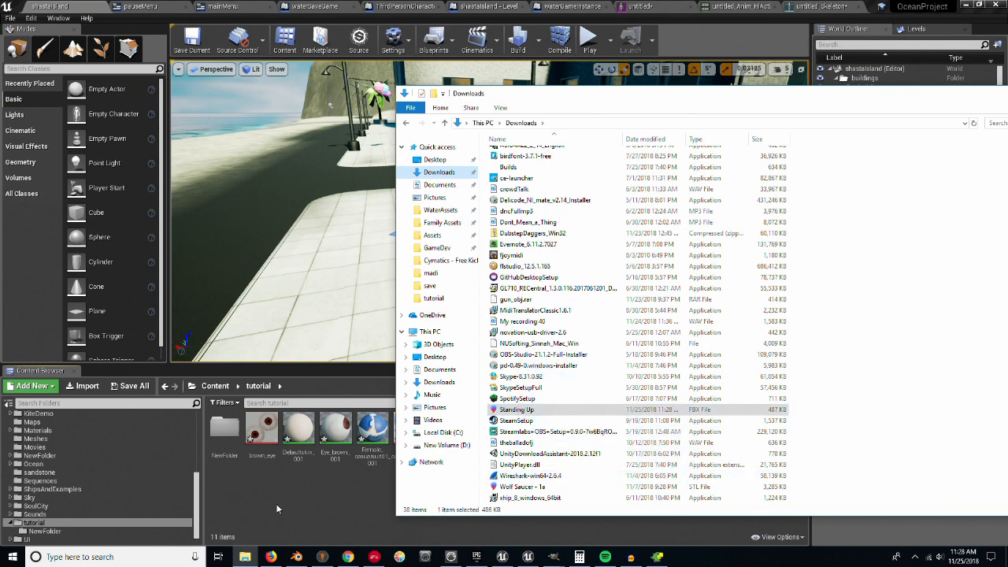
{"action": "double_click", "coordinate": [517, 410]}
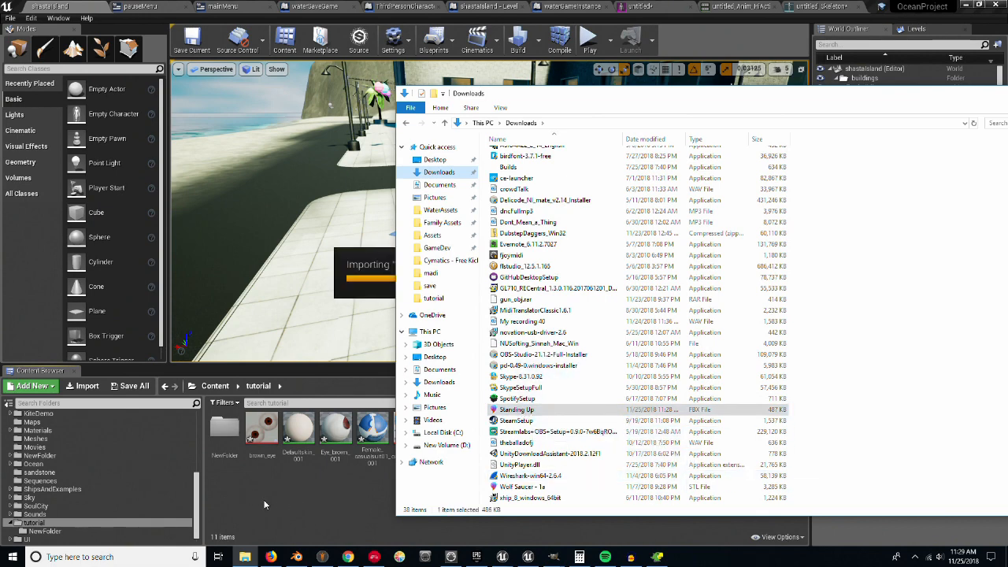
{"action": "double_click", "coordinate": [516, 410]}
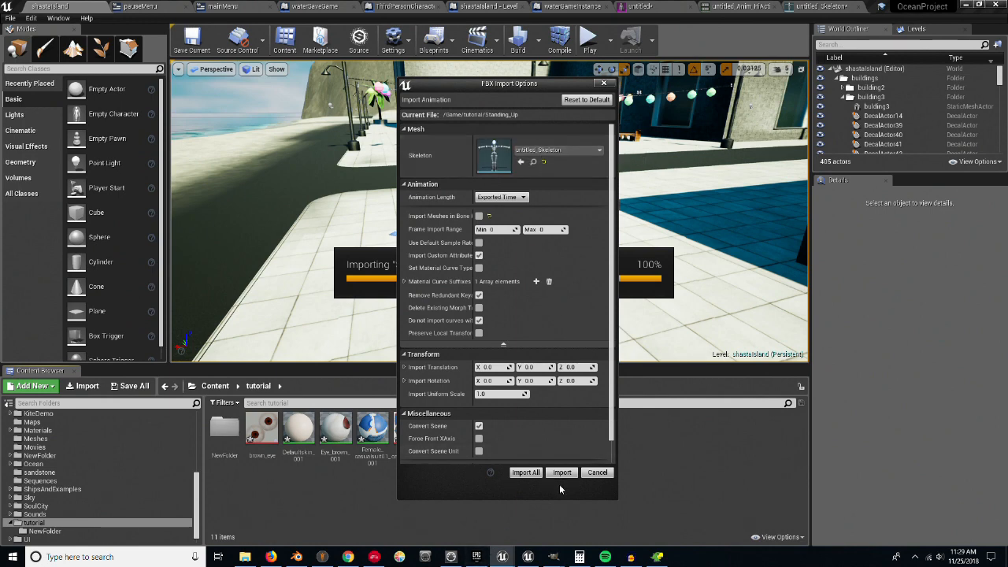
- Import the animation onto the skeleton and preview Standing_Up in the animation editor
{"action": "left_click", "coordinate": [561, 472]}
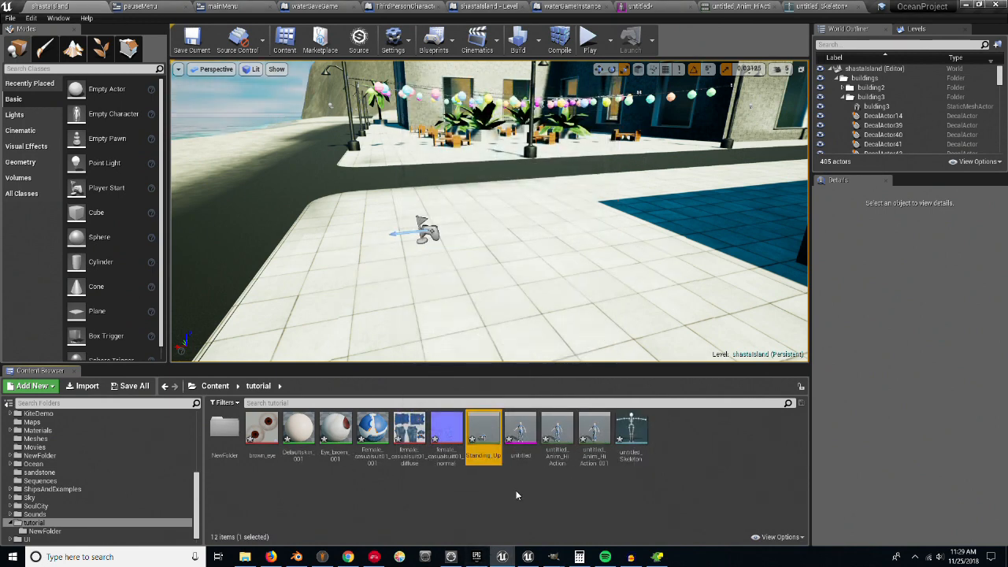
{"action": "double_click", "coordinate": [482, 428]}
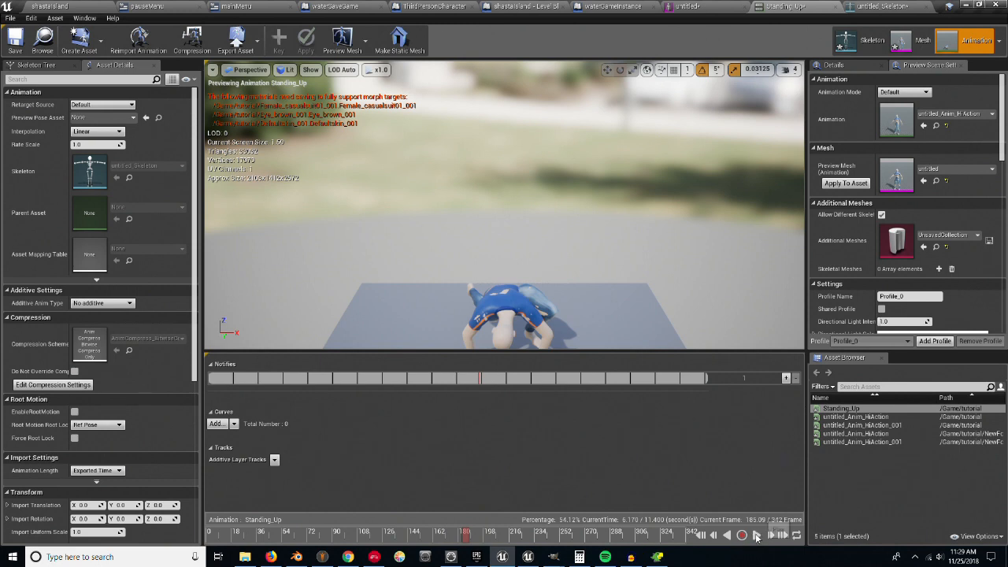
- View the skeletal mesh's morph target list and face, then return to the Blender scene
{"action": "left_click", "coordinate": [740, 536]}
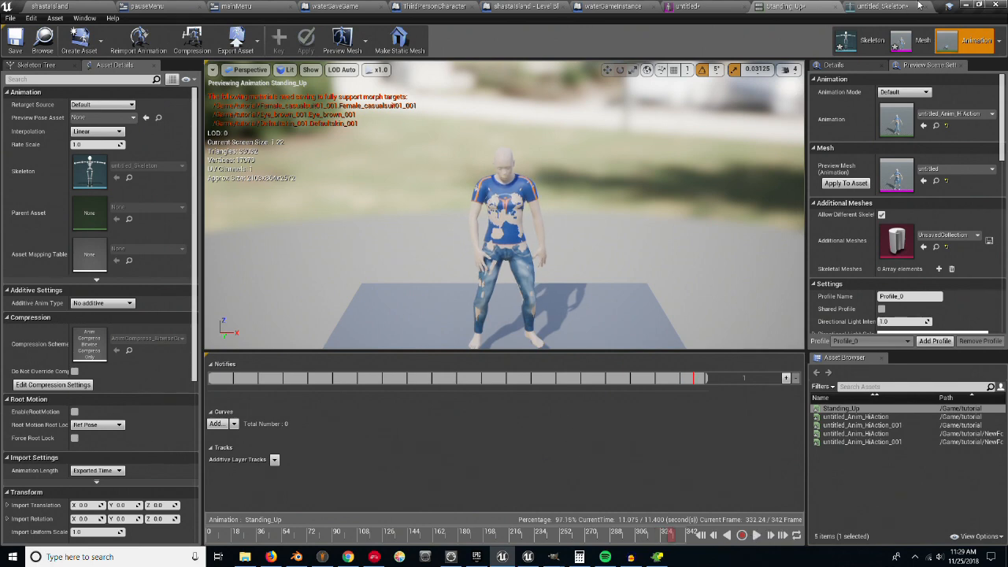
{"action": "left_click", "coordinate": [923, 41]}
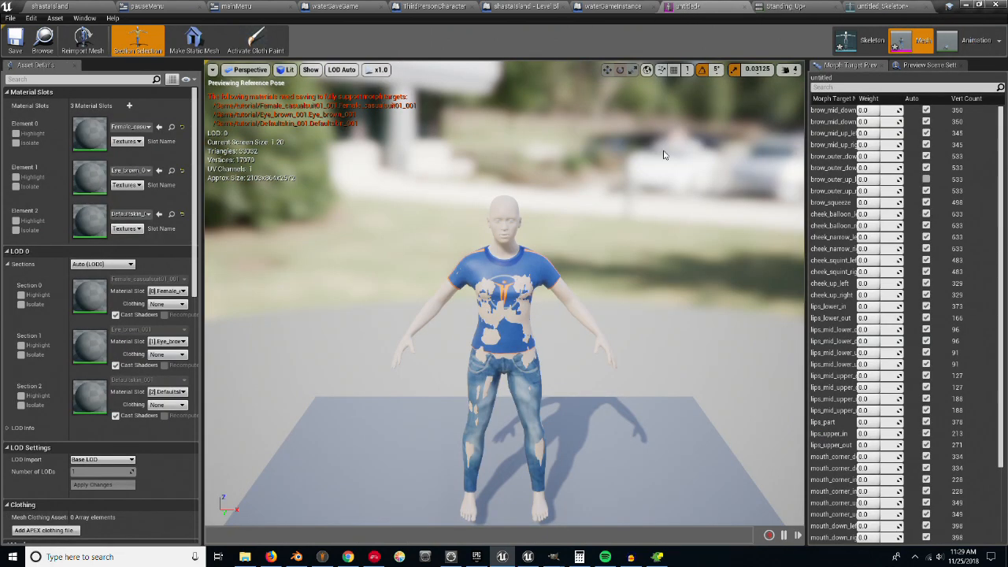
{"action": "left_click", "coordinate": [532, 7]}
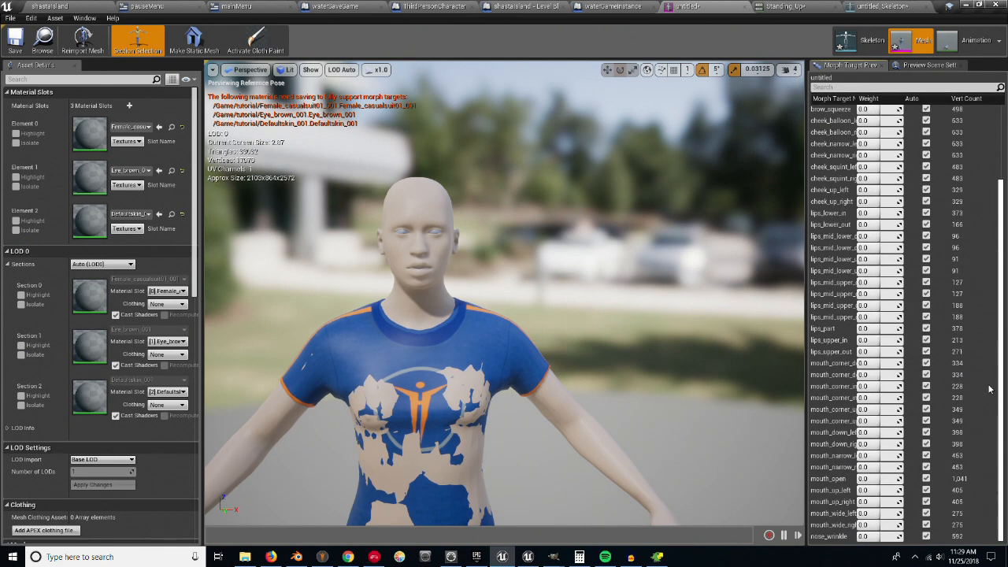
{"action": "scroll", "scroll_direction": "up", "scroll_amount": 3}
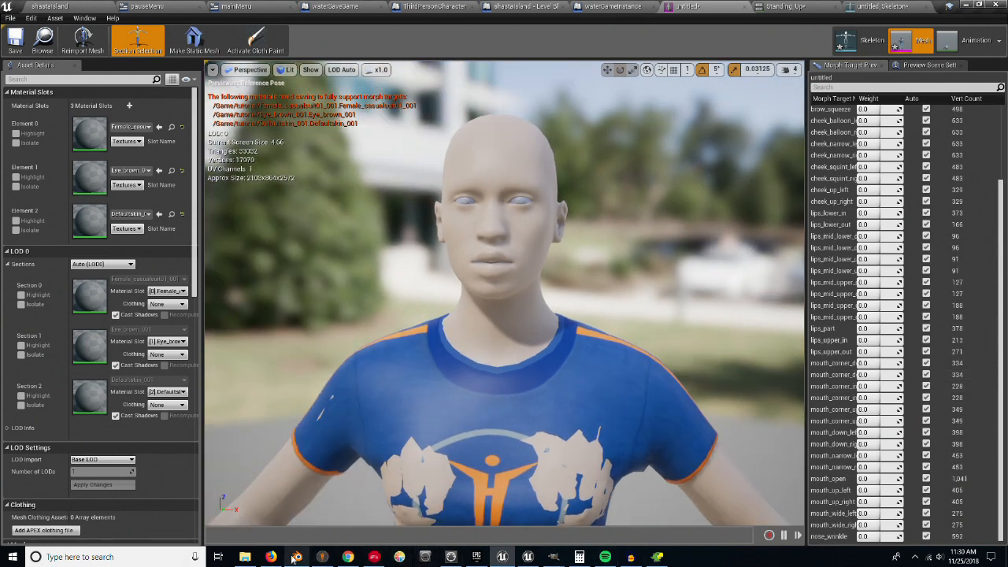
{"action": "left_click", "coordinate": [296, 558]}
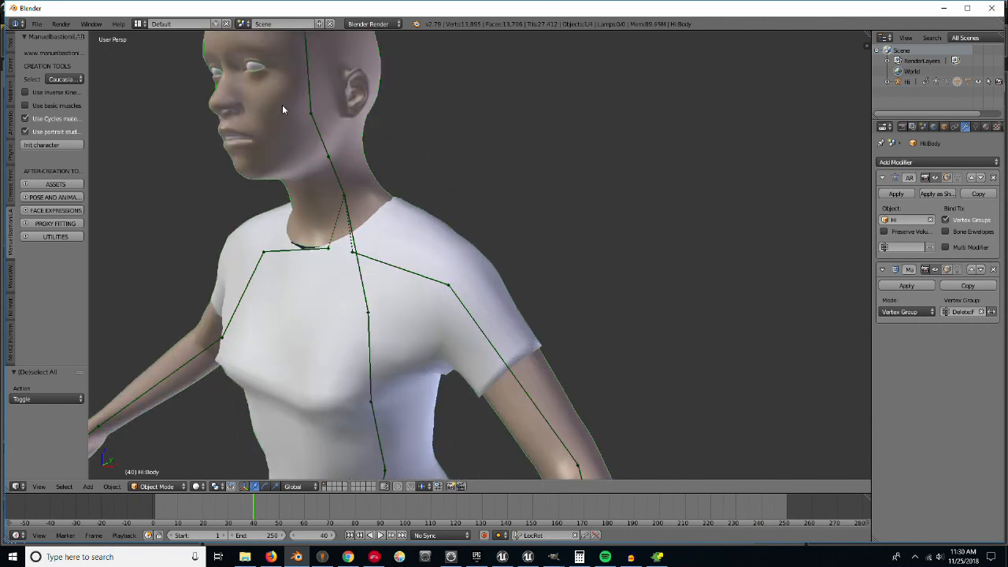
{"action": "mouse_move", "coordinate": [293, 131]}
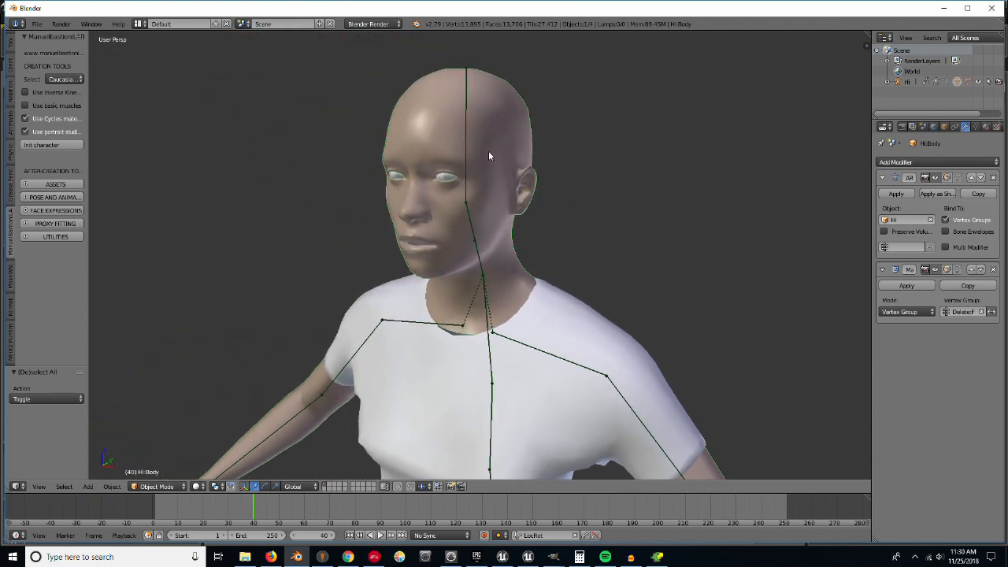
- Add a shape key to the body mesh and name it eyesClosed
{"action": "key", "text": "Tab"}
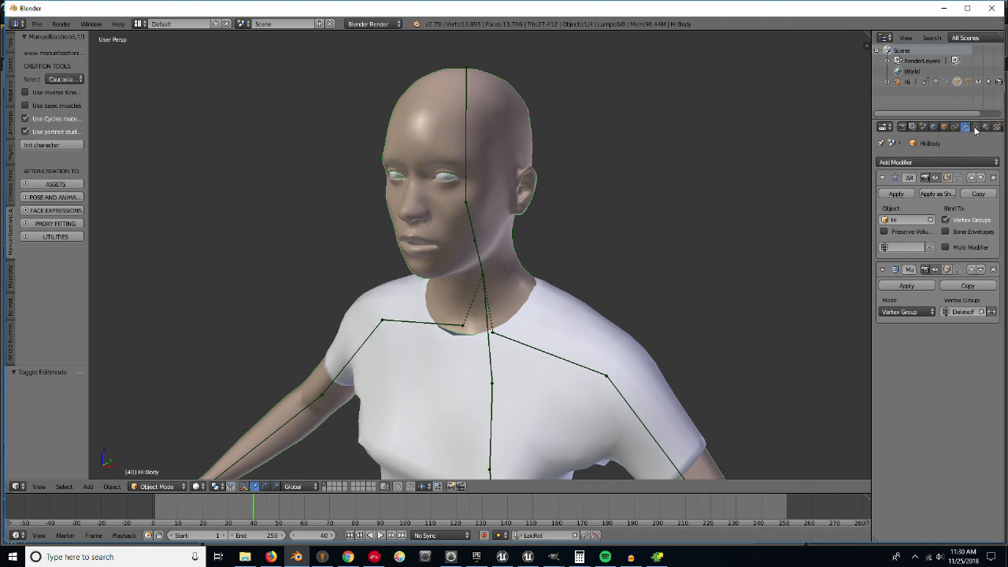
{"action": "left_click", "coordinate": [954, 126]}
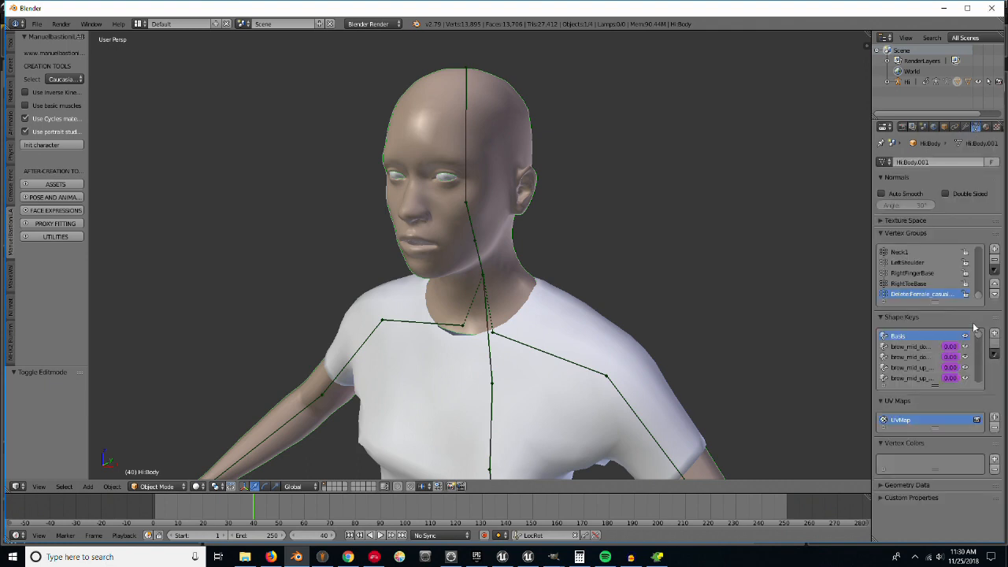
{"action": "mouse_move", "coordinate": [967, 318]}
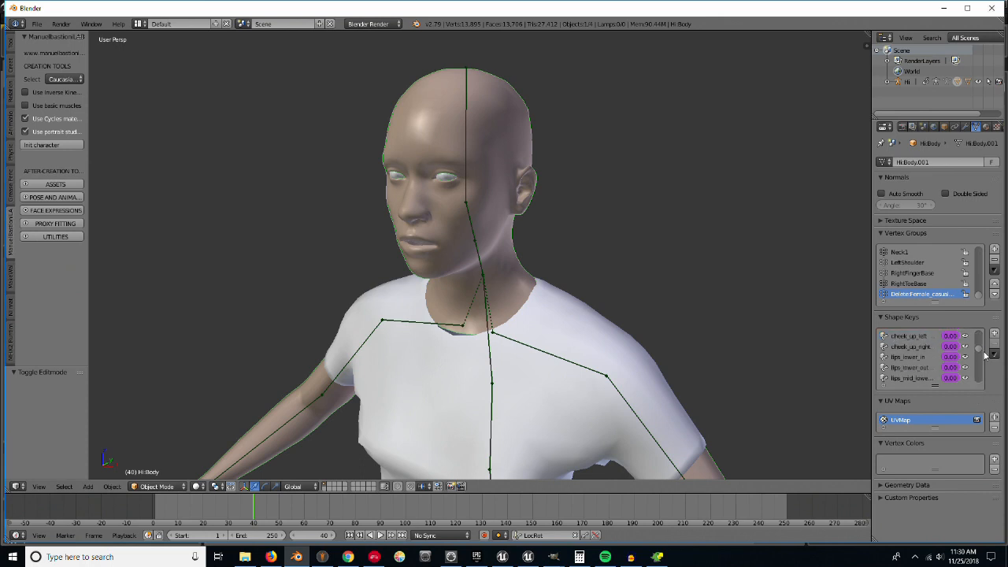
{"action": "scroll", "scroll_direction": "up", "scroll_amount": 3}
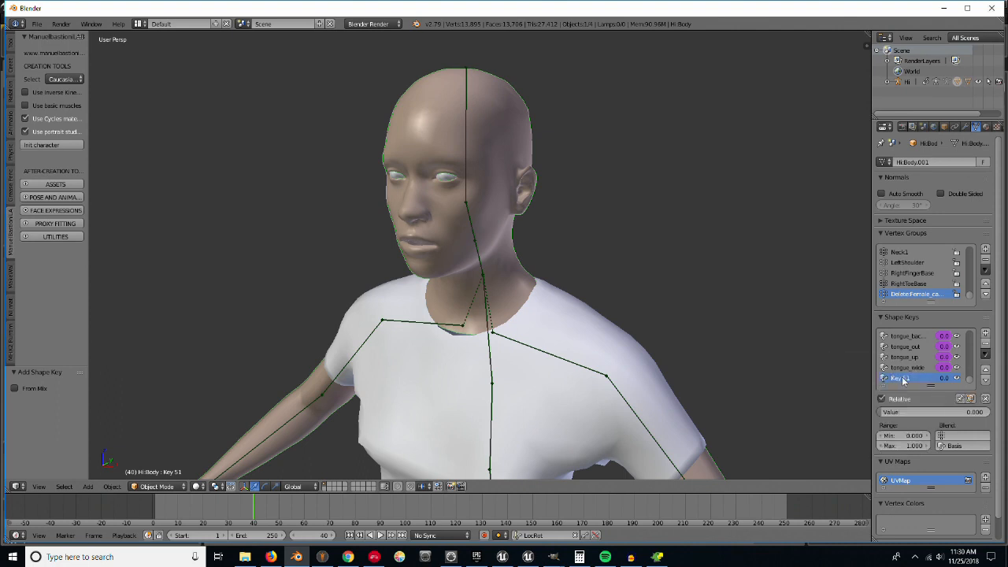
{"action": "double_click", "coordinate": [913, 378]}
{"action": "type", "text": "eyelids"}
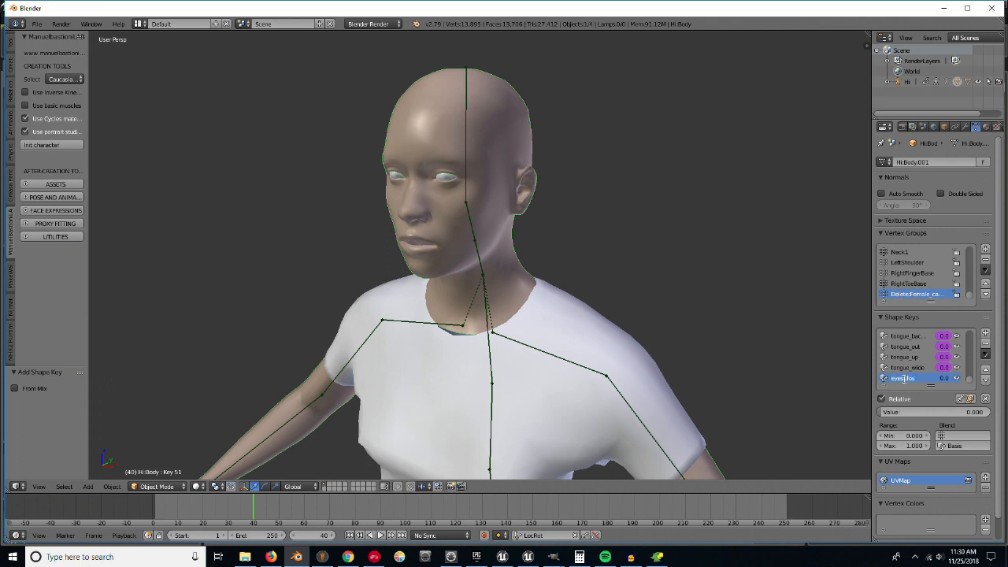
{"action": "left_click", "coordinate": [906, 369]}
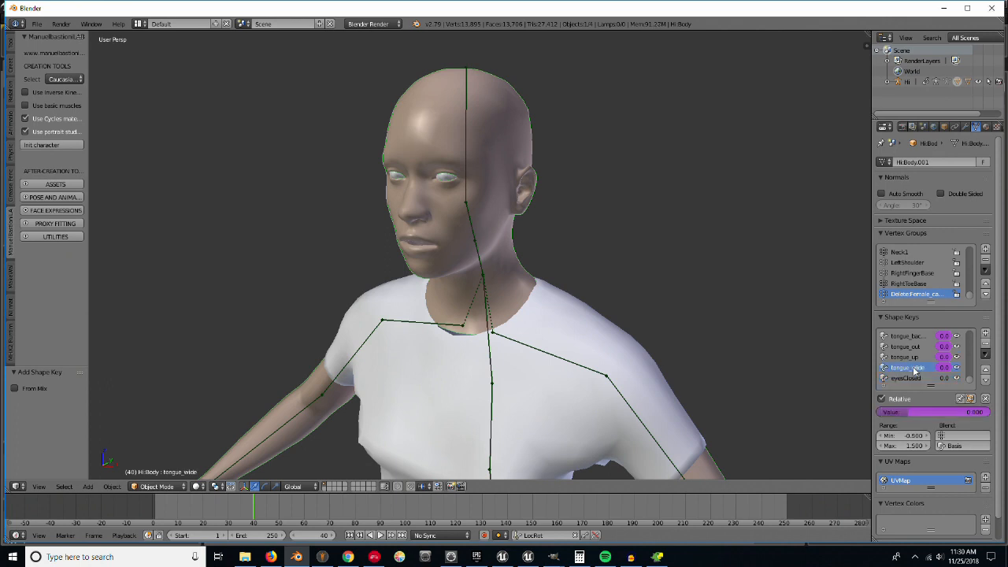
- Browse Basis and pick the eyesClosed shape key for editing
{"action": "left_click", "coordinate": [906, 378]}
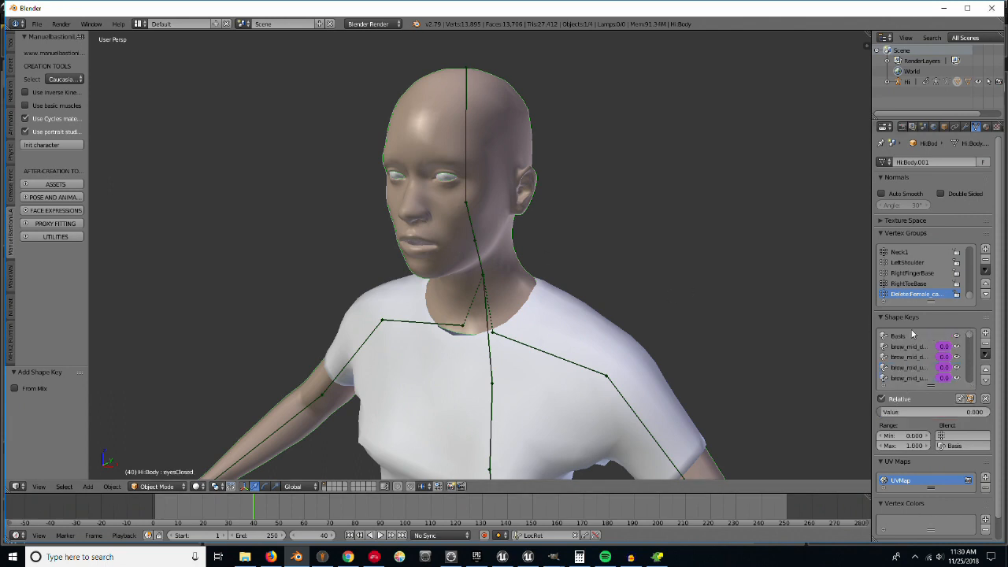
{"action": "left_click", "coordinate": [898, 335]}
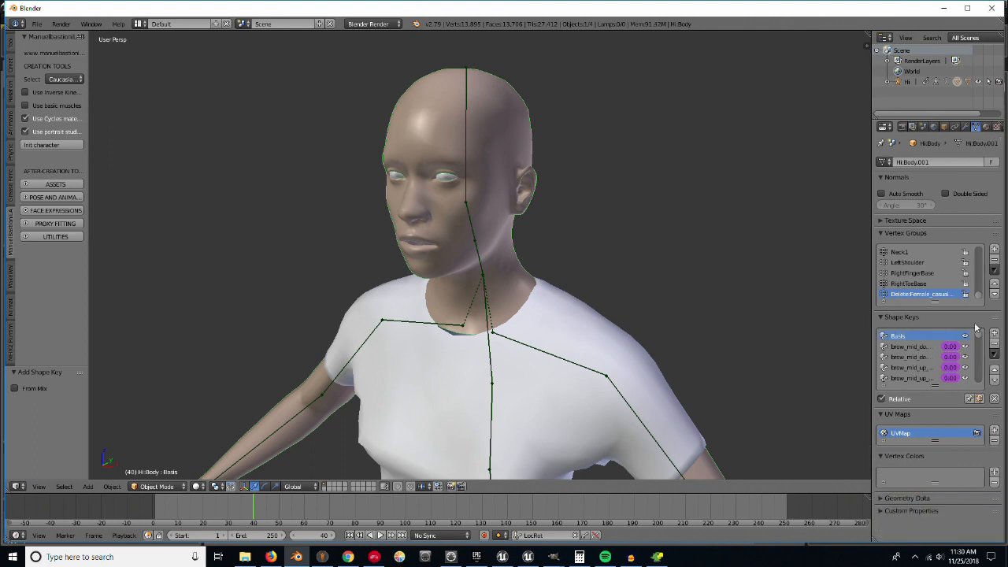
{"action": "left_click", "coordinate": [906, 378]}
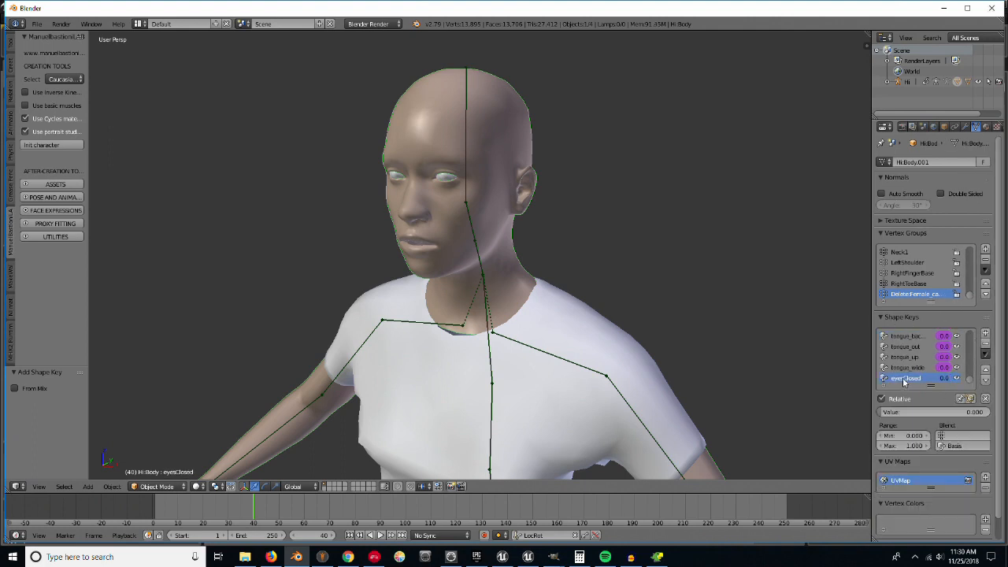
{"action": "mouse_move", "coordinate": [815, 389]}
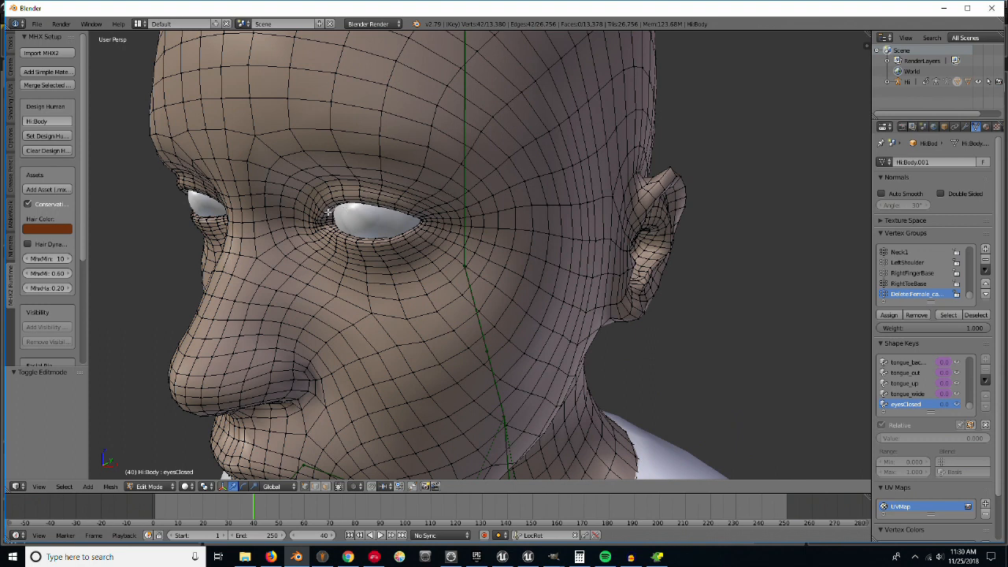
- Select the eyelid vertices and use Connected proportional editing to close the eye
{"action": "left_click", "coordinate": [370, 223]}
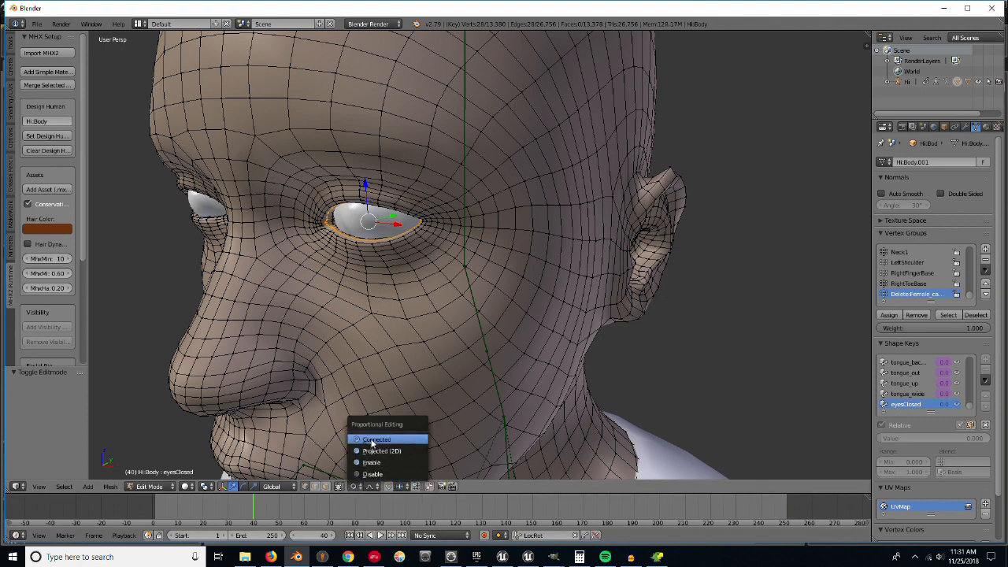
{"action": "left_click", "coordinate": [375, 438]}
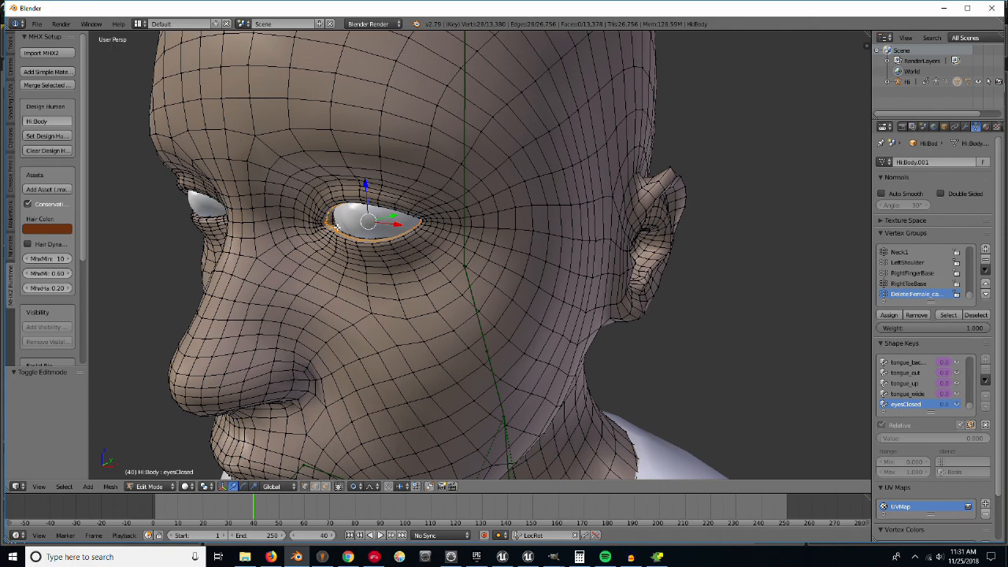
{"action": "mouse_move", "coordinate": [407, 213]}
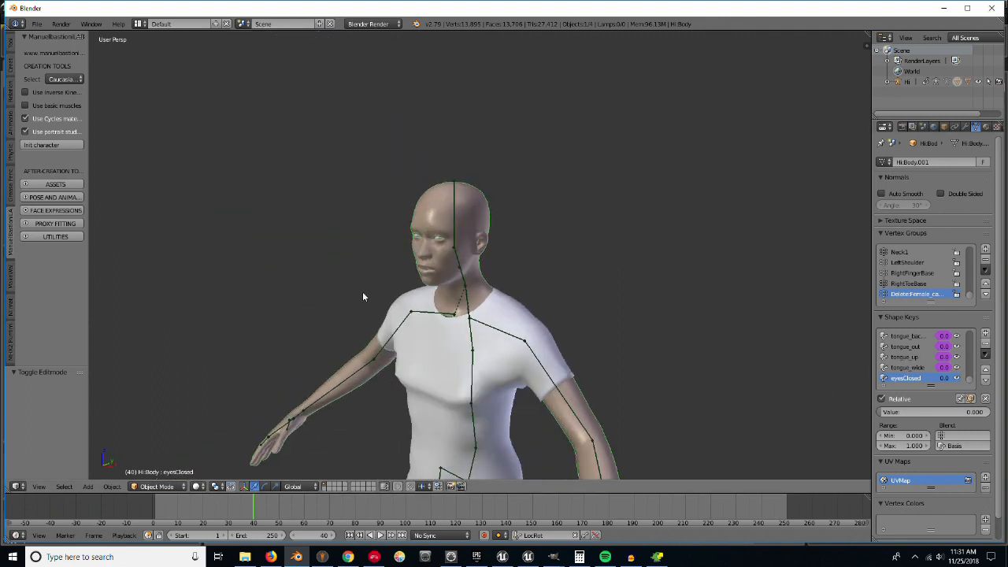
- Export the character with its new shape key as FBX
{"action": "left_click", "coordinate": [36, 23]}
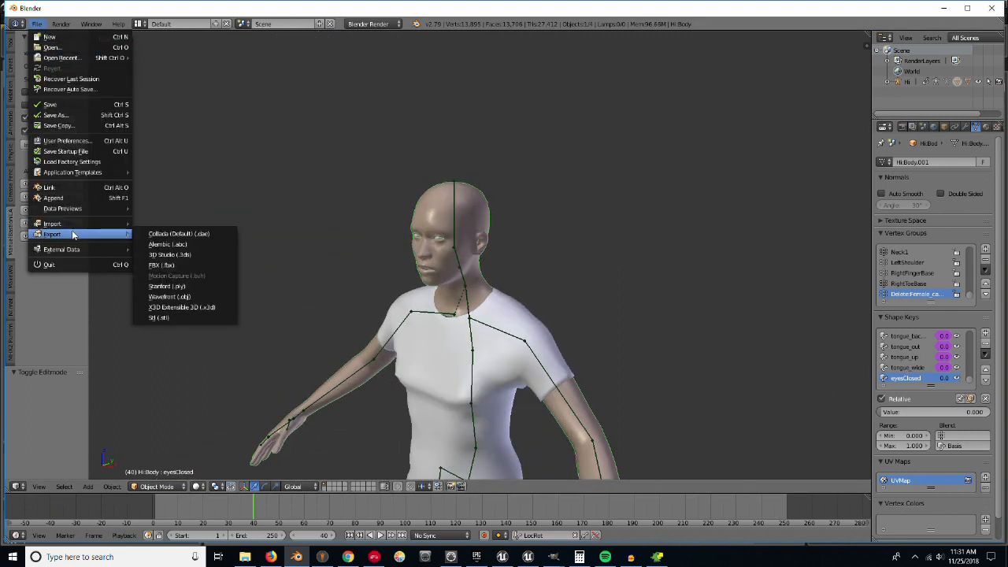
{"action": "left_click", "coordinate": [161, 265]}
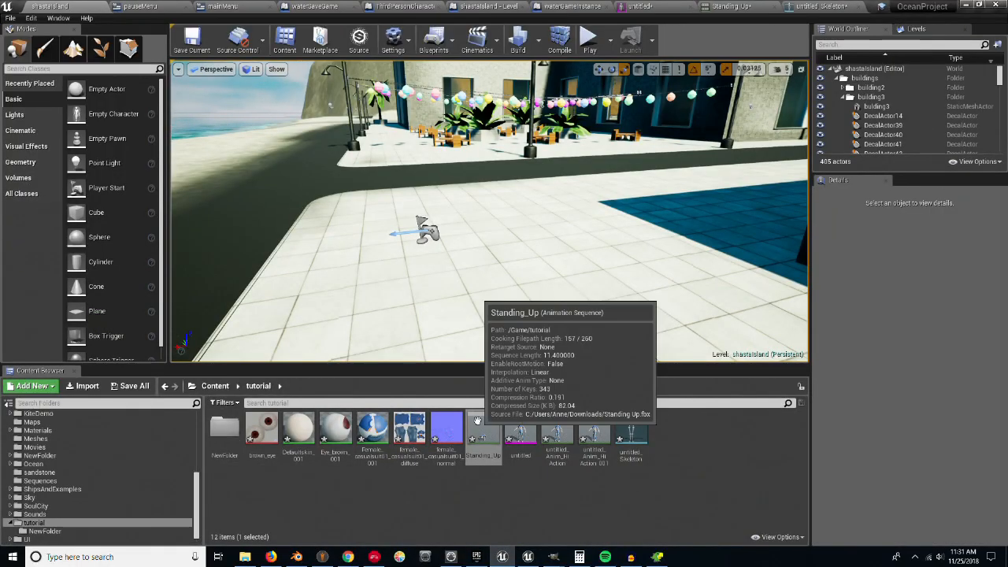
{"action": "mouse_move", "coordinate": [519, 429]}
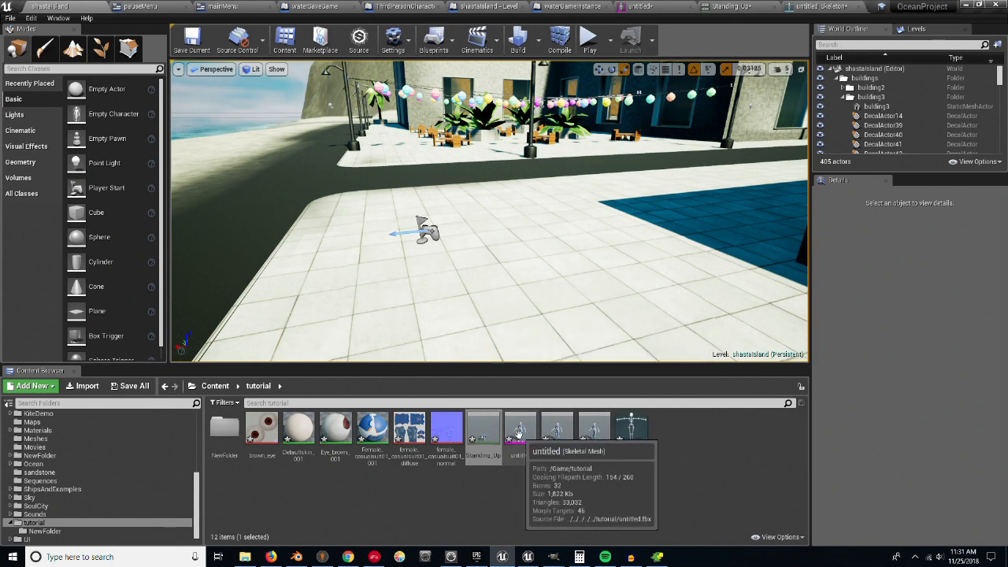
{"action": "mouse_move", "coordinate": [605, 269]}
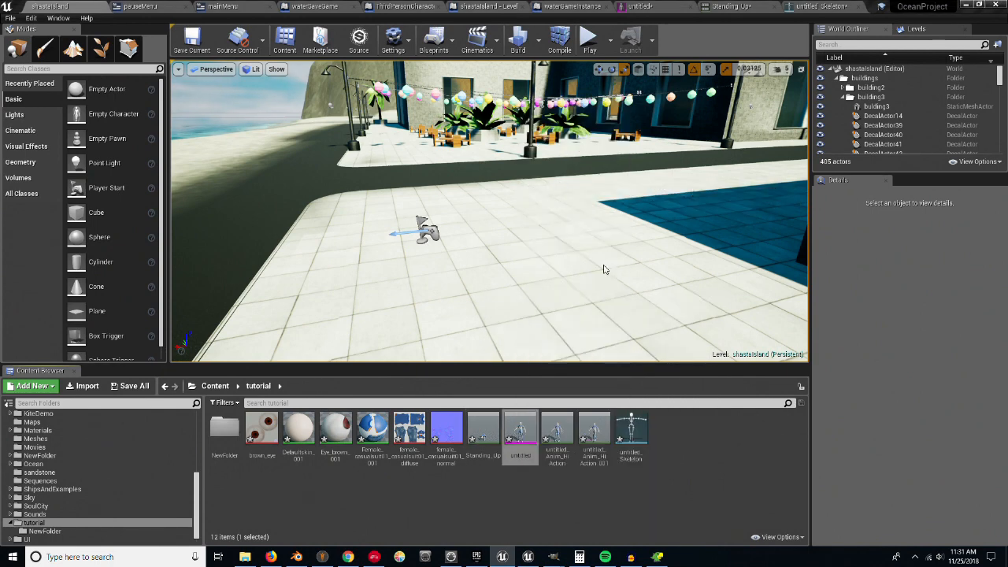
{"action": "mouse_move", "coordinate": [510, 507]}
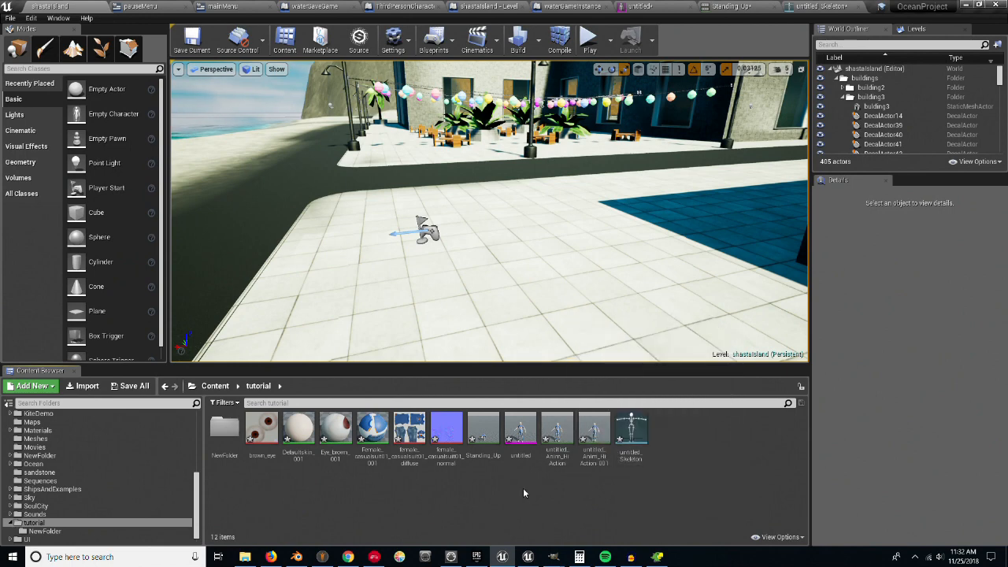
{"action": "mouse_move", "coordinate": [520, 428]}
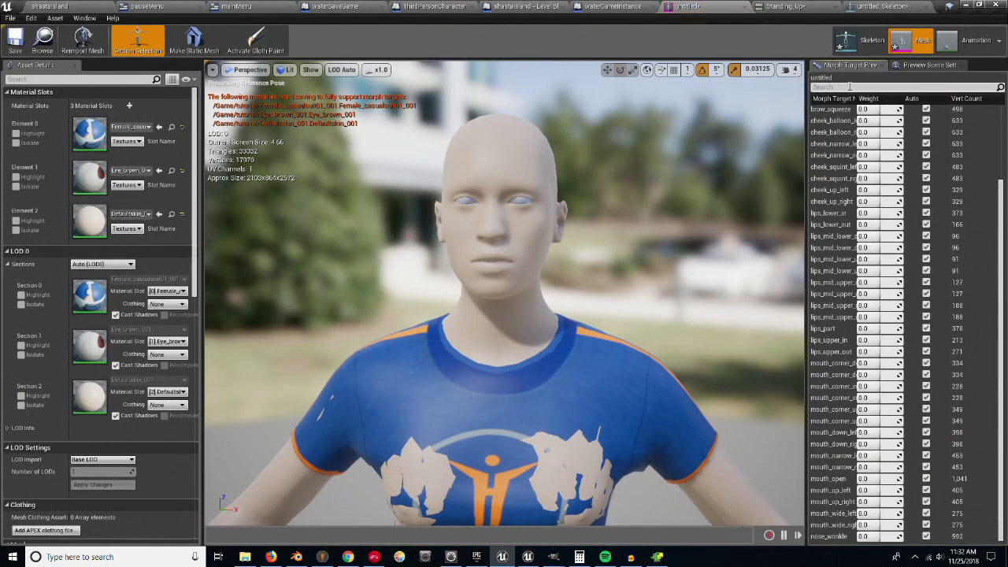
- Filter the Morph Target Previewer by 'eye' to find the eyesClosed target
{"action": "type", "text": "eye"}
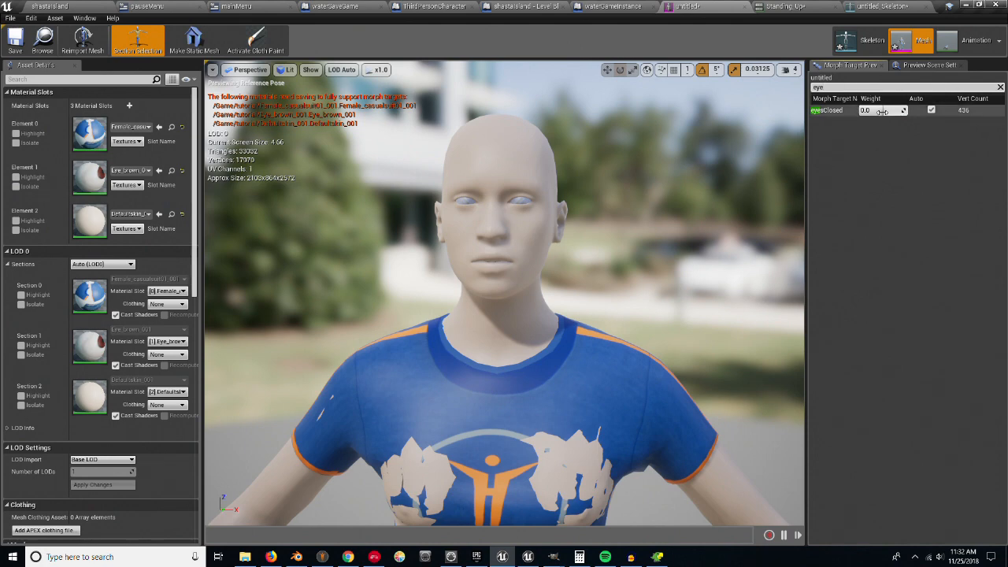